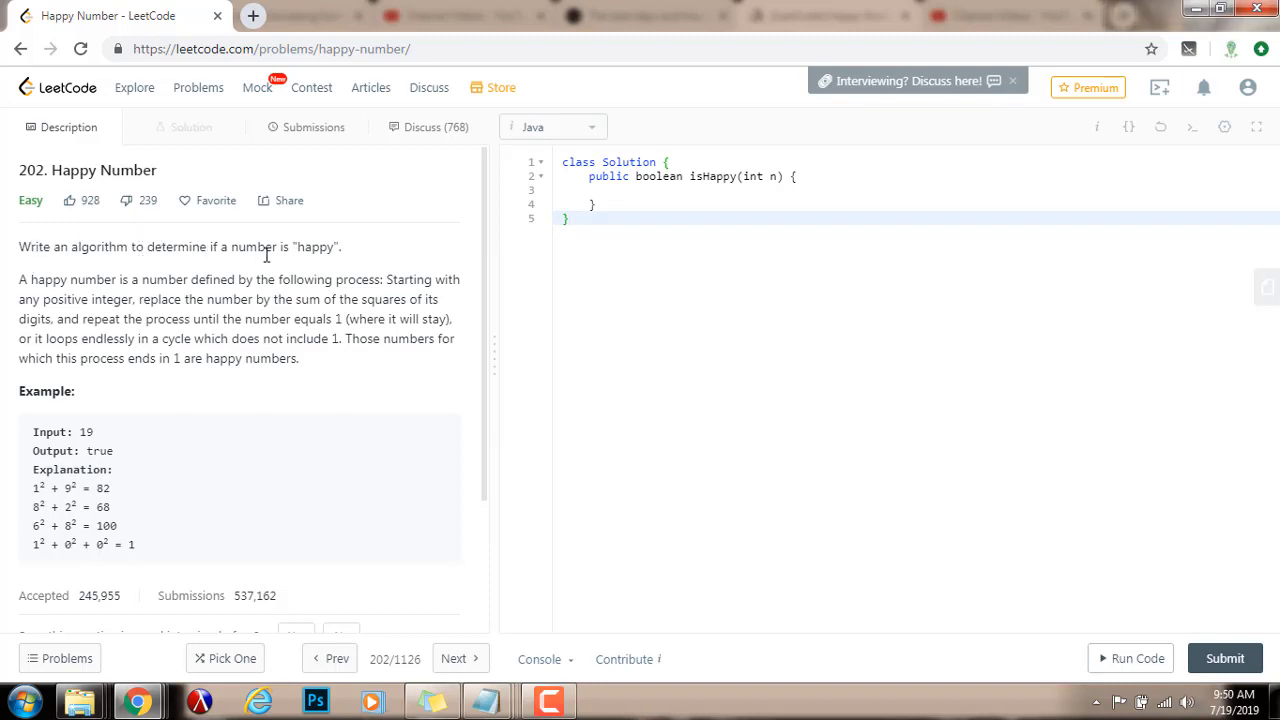
mouse_move(131, 285)
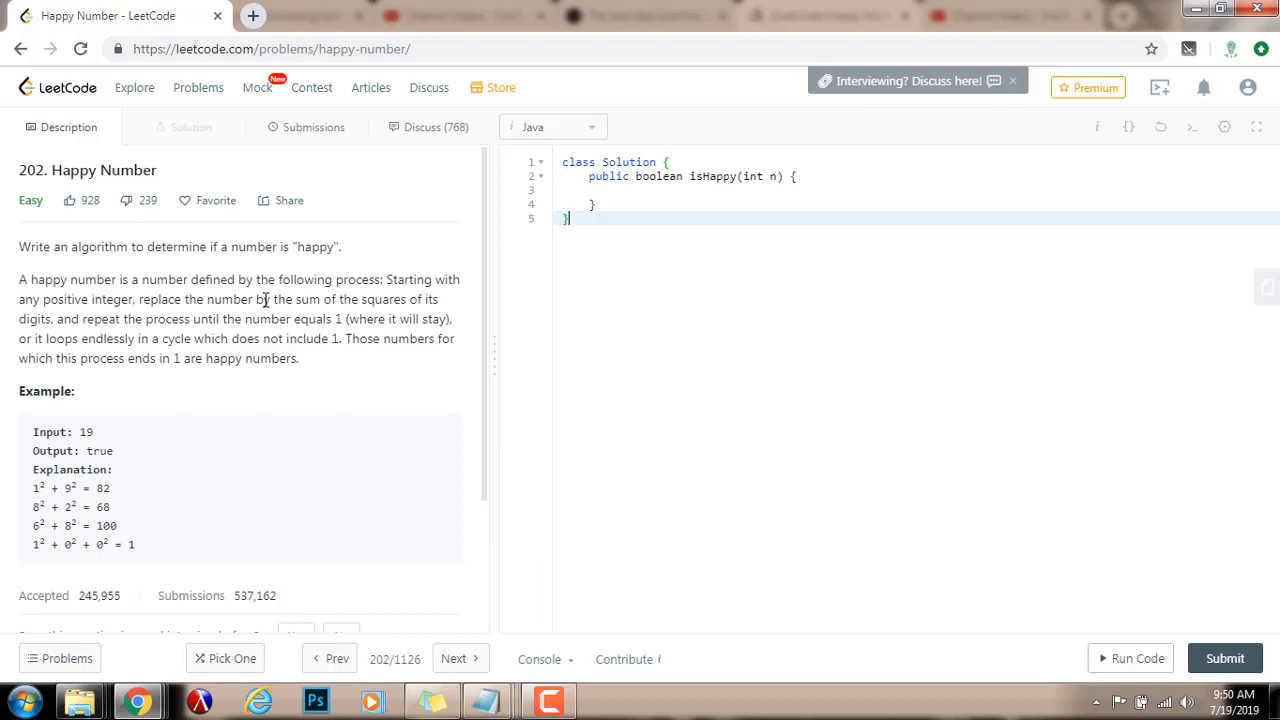
mouse_move(12, 325)
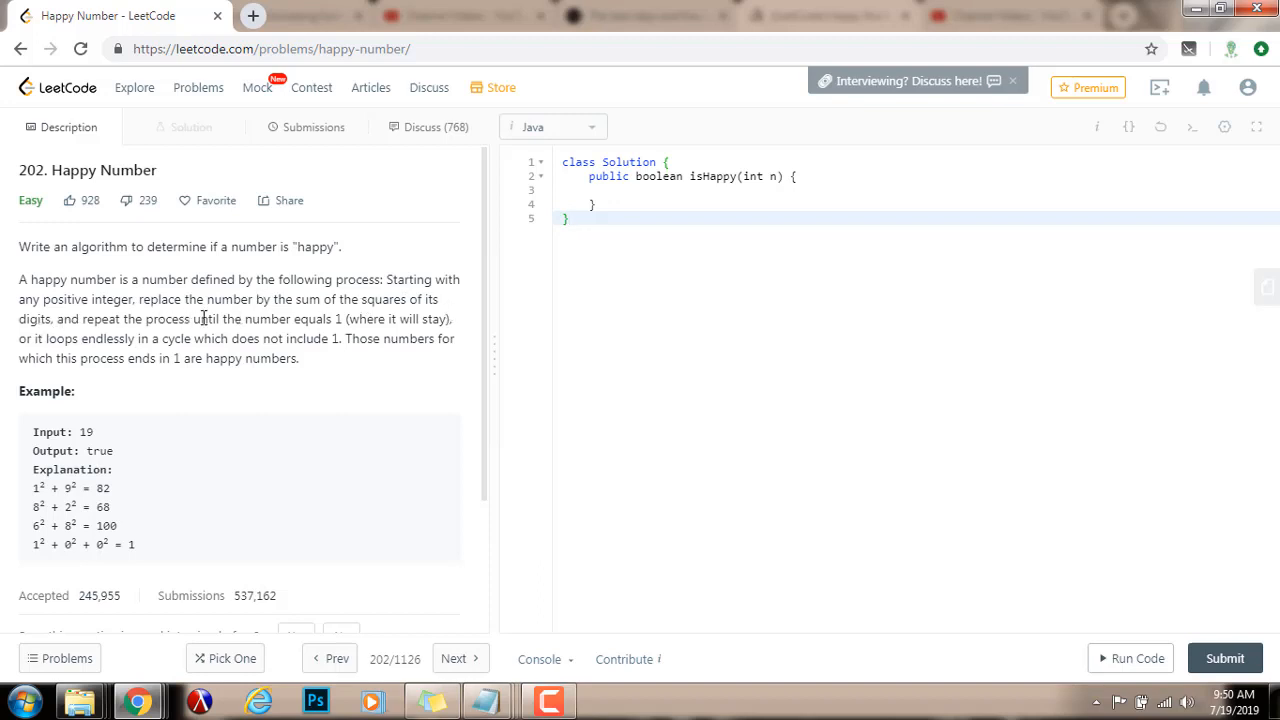
mouse_move(476, 336)
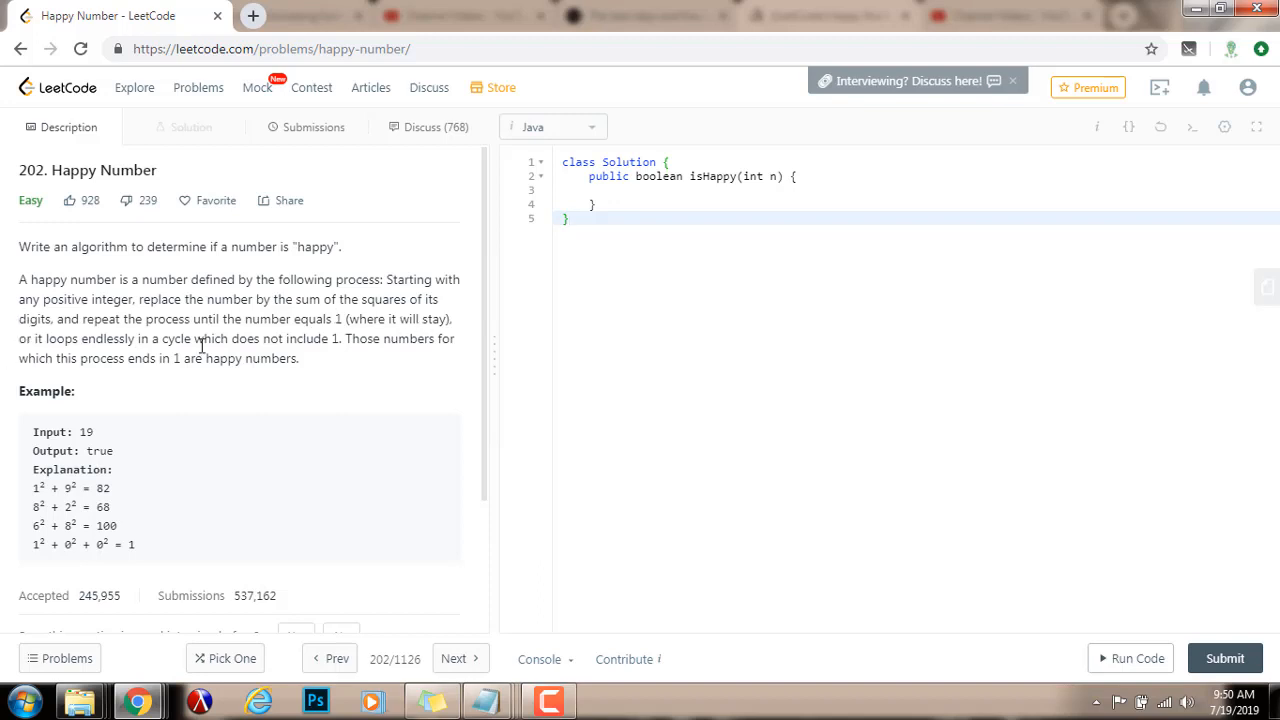
mouse_move(307, 331)
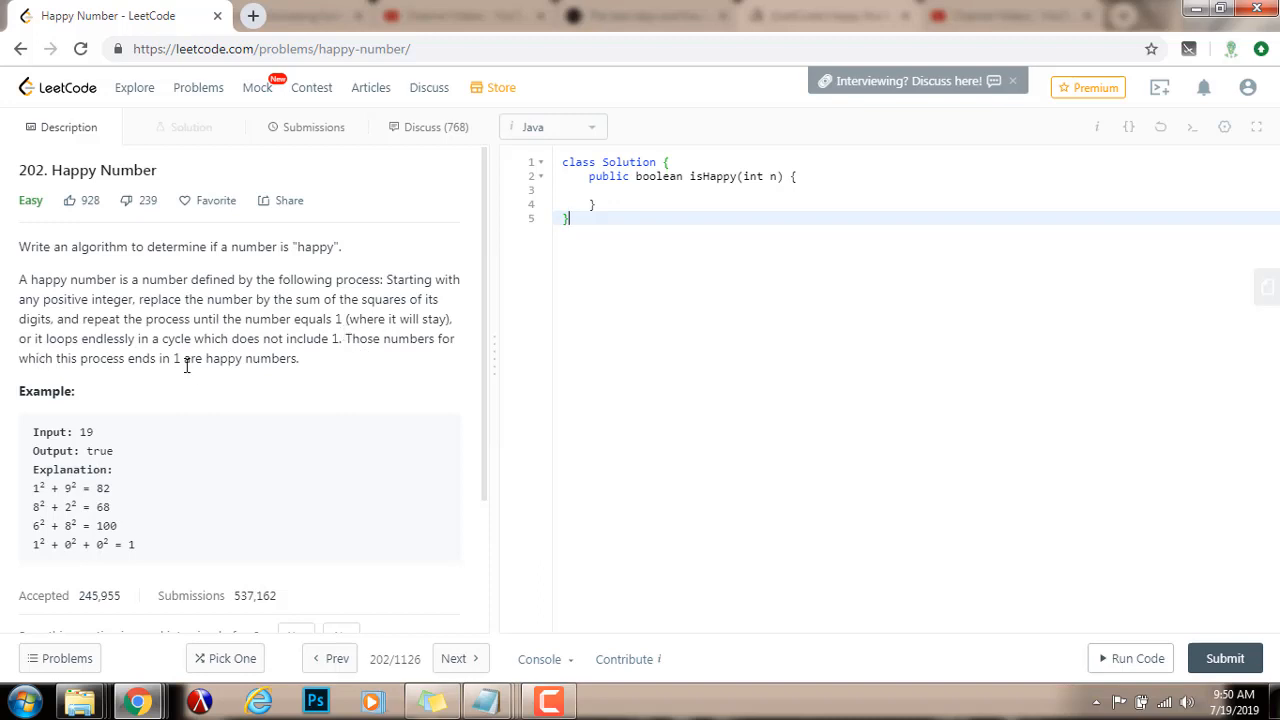
mouse_move(175, 441)
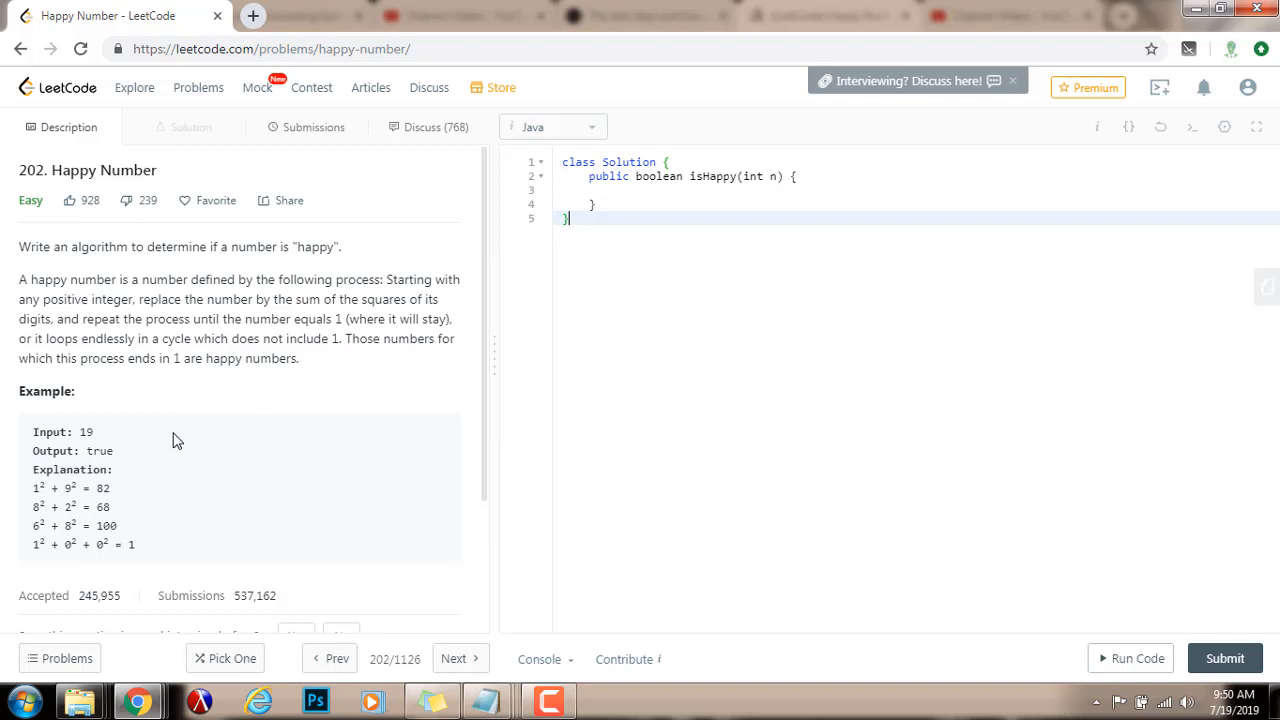
- Read the Happy Number description, highlighting the definition and the squared-digit example
scroll("down", 3)
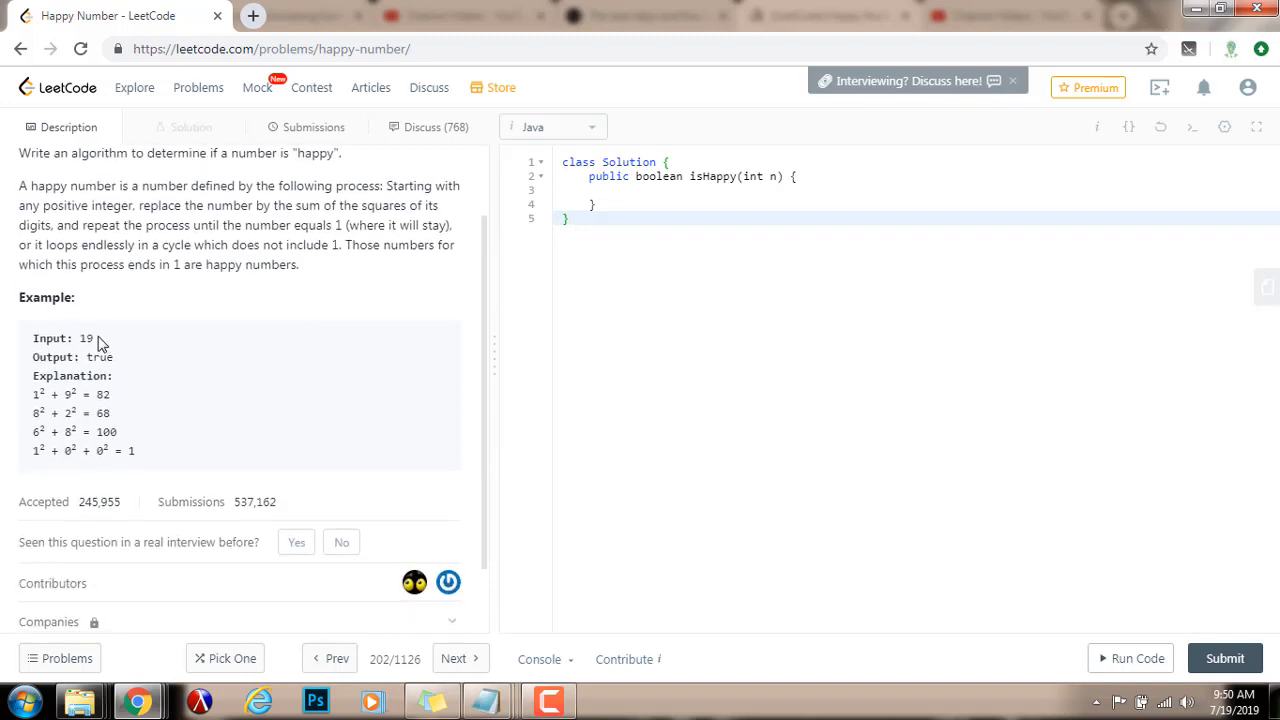
mouse_move(128, 366)
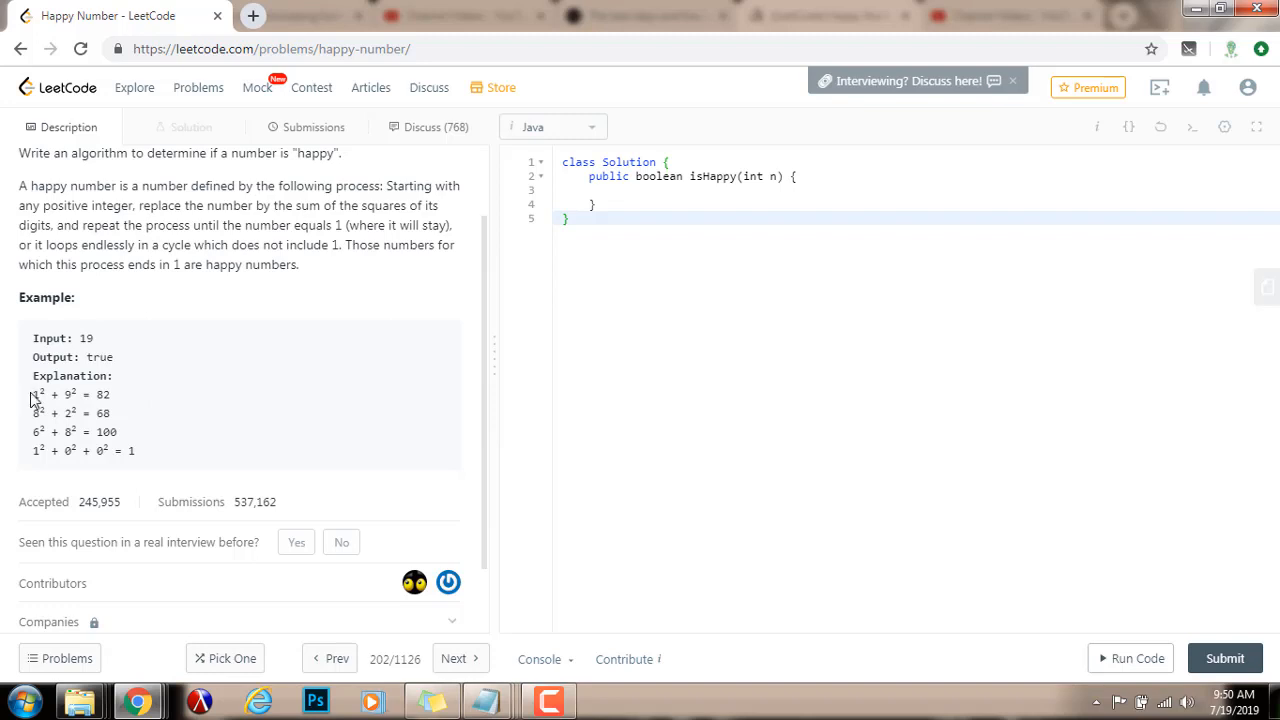
mouse_move(82, 357)
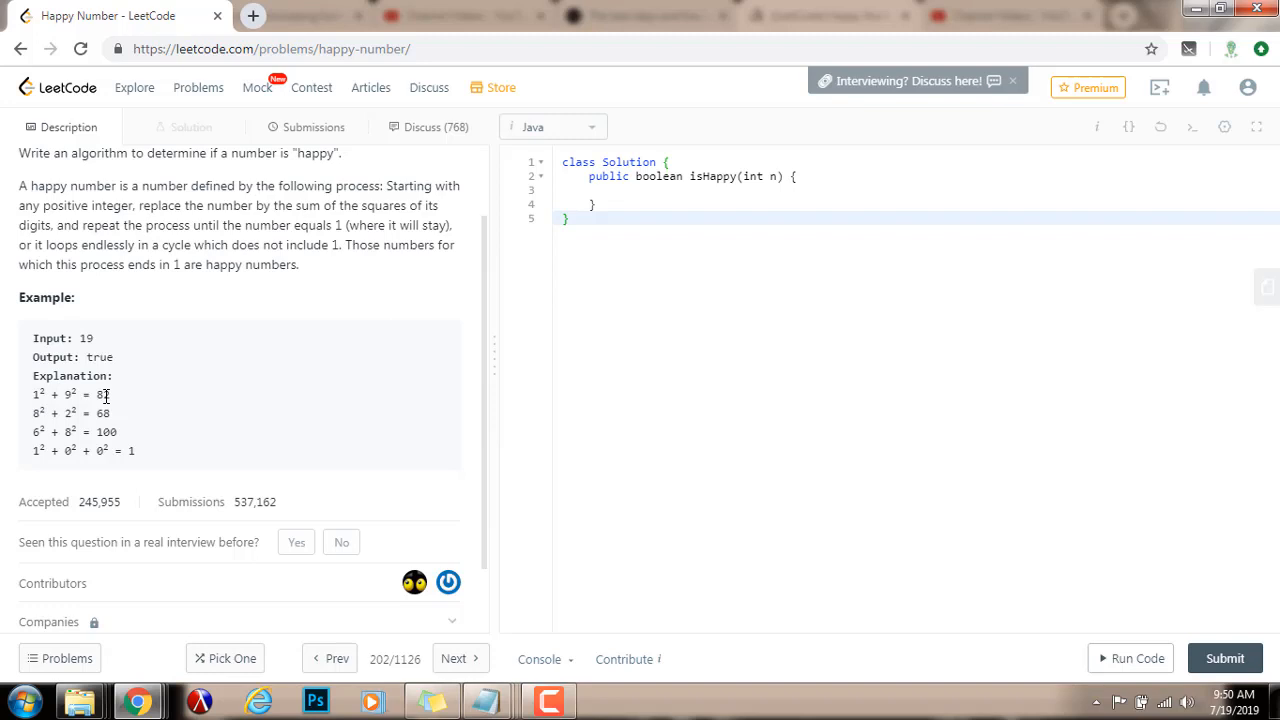
double_click(103, 393)
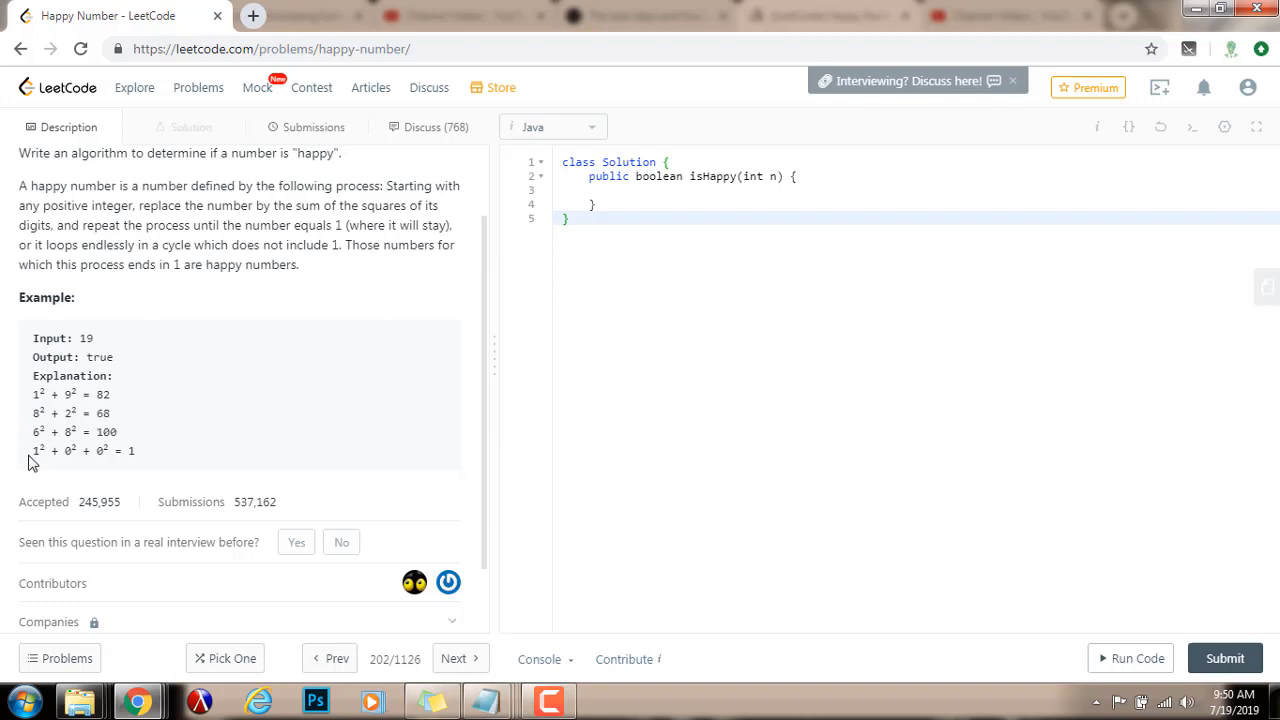
left_click_drag(32, 450, 110, 450)
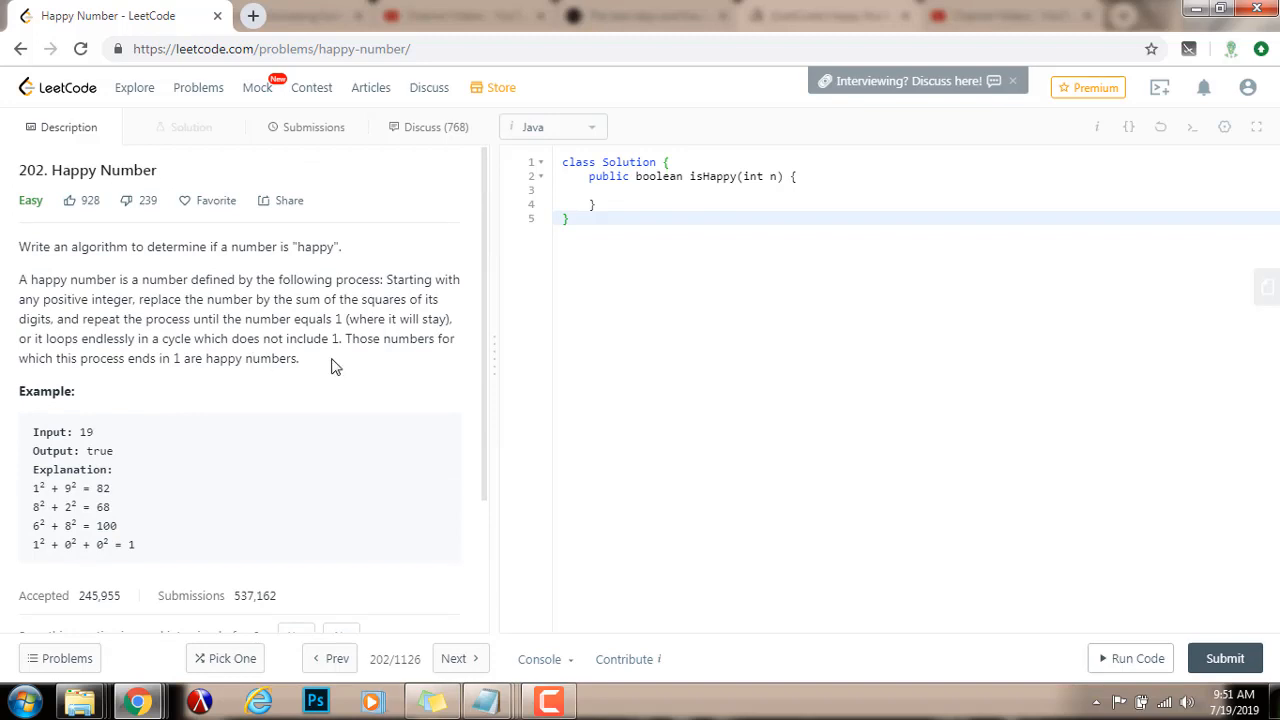
left_click_drag(18, 279, 298, 358)
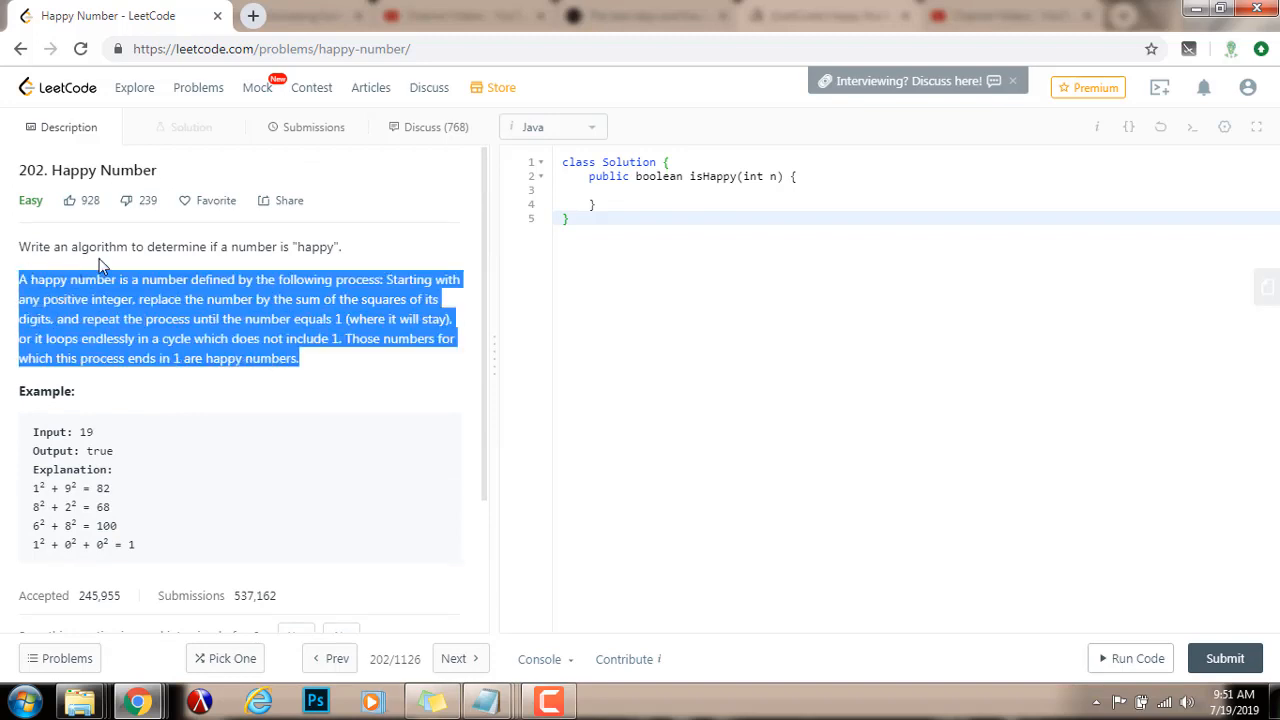
left_click(113, 390)
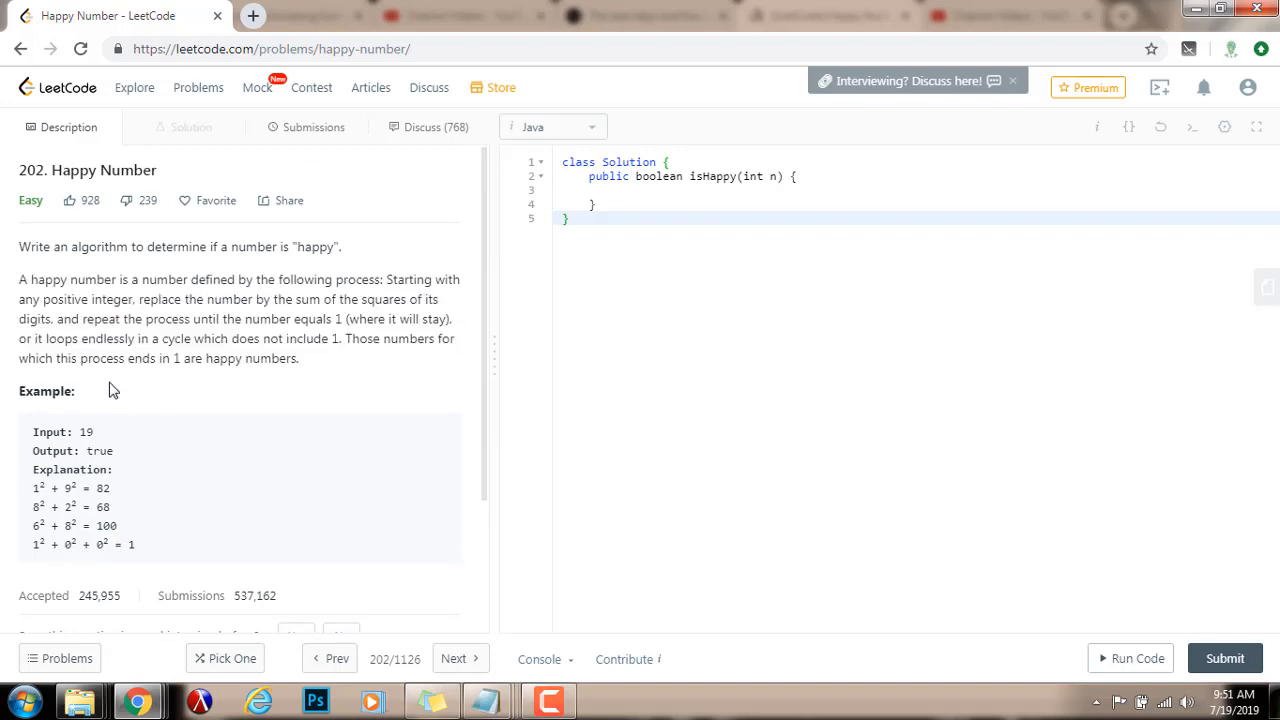
mouse_move(133, 485)
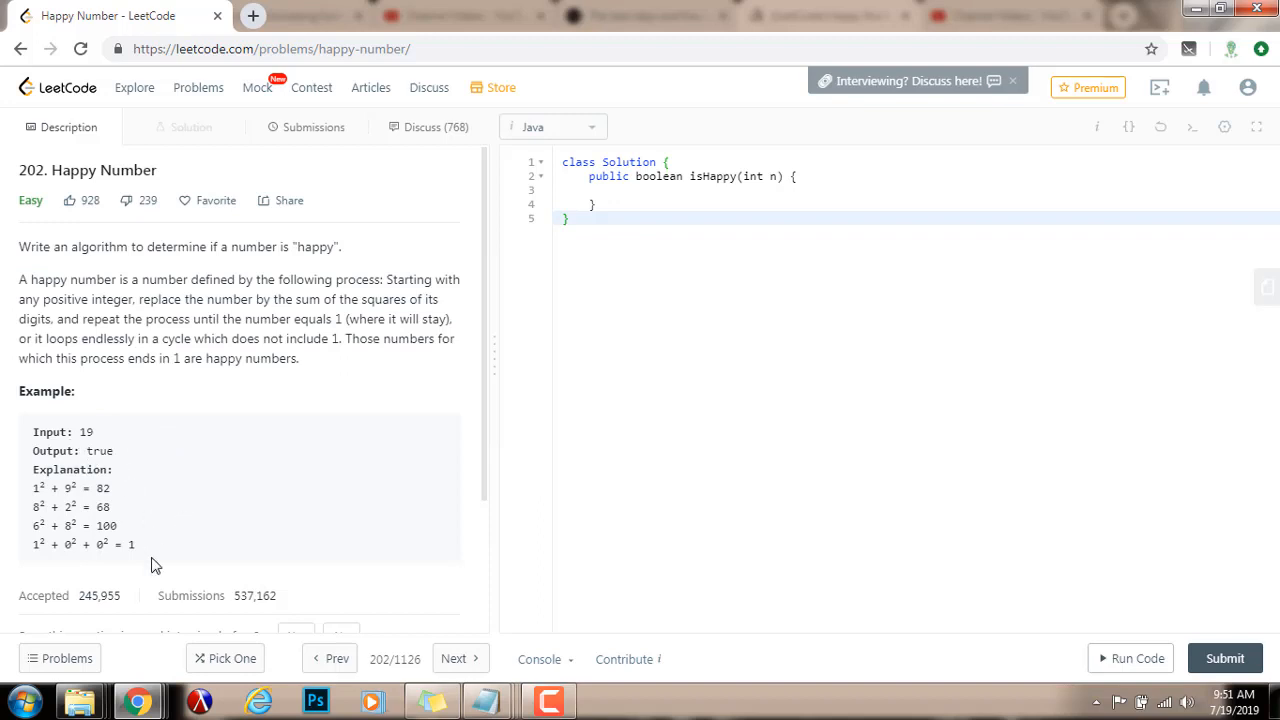
left_click_drag(33, 488, 135, 544)
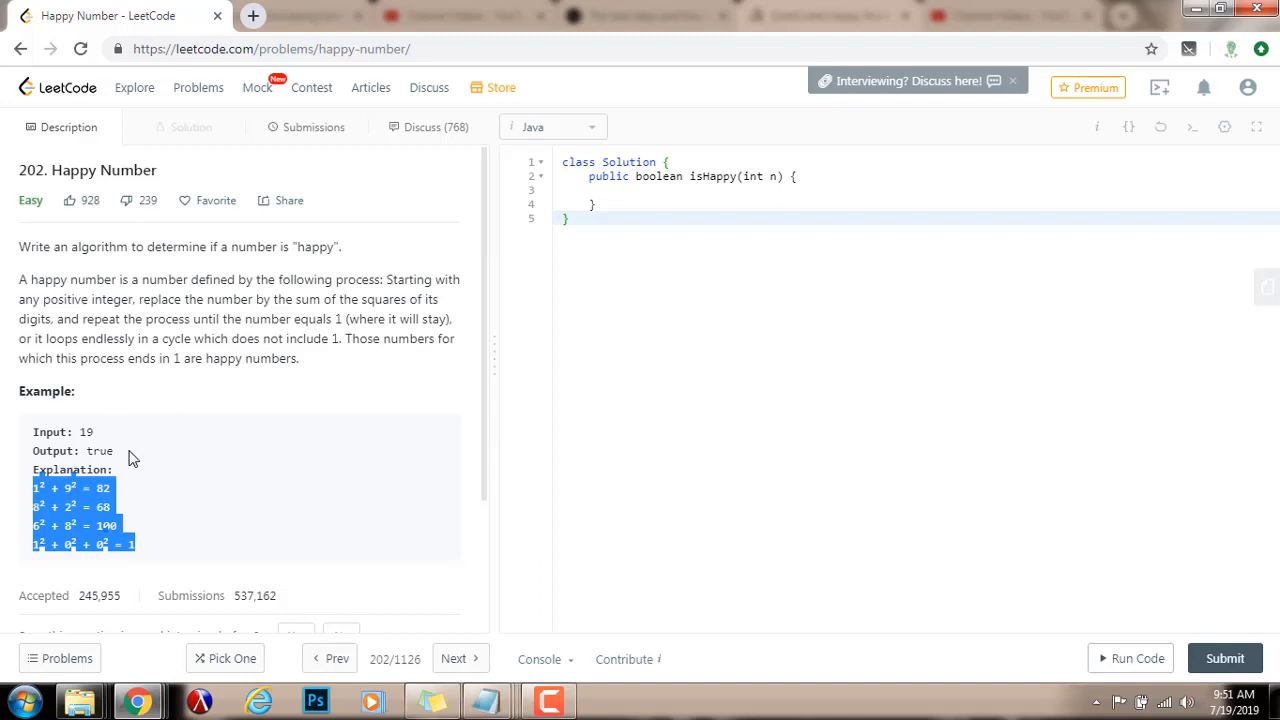
left_click(130, 458)
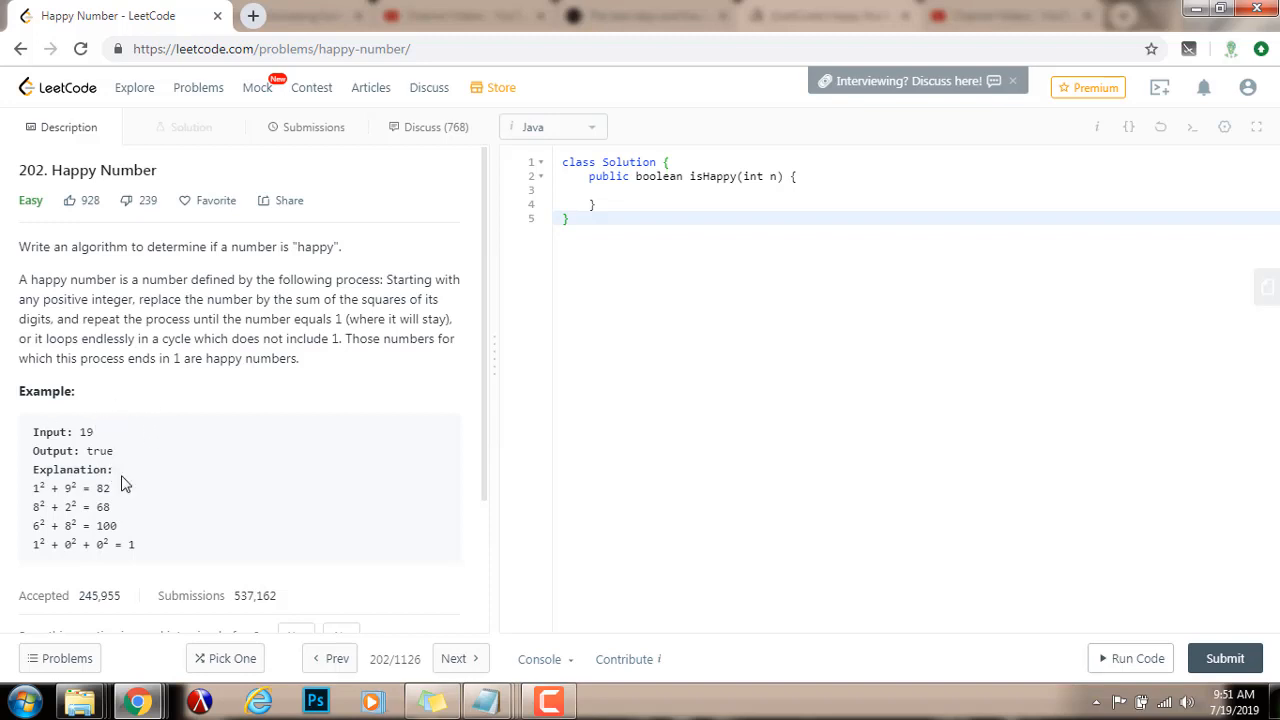
mouse_move(295, 375)
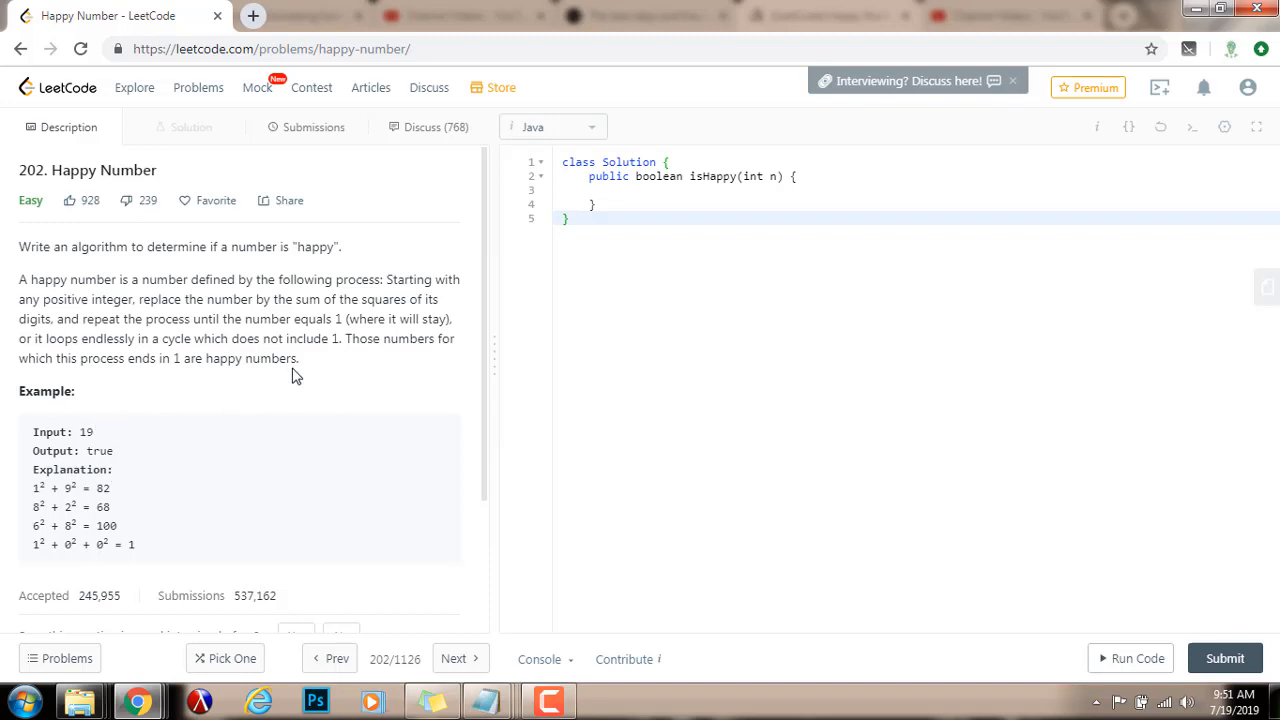
mouse_move(128, 482)
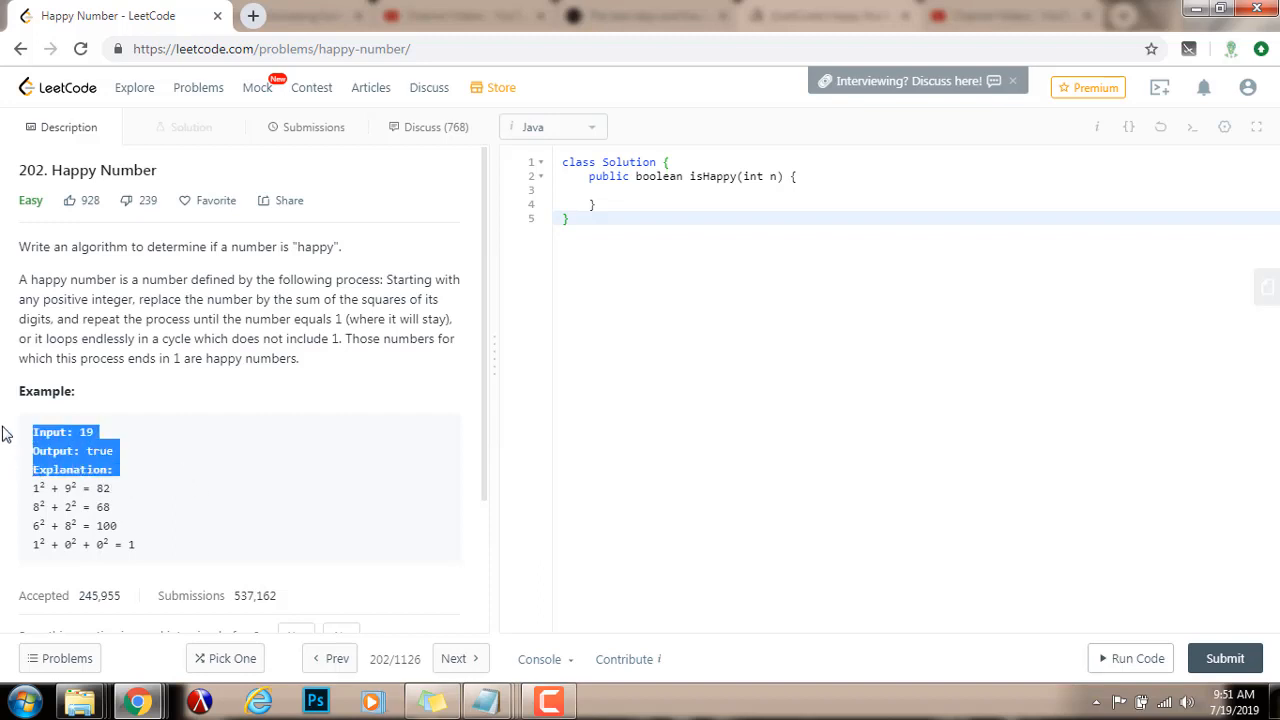
mouse_move(194, 433)
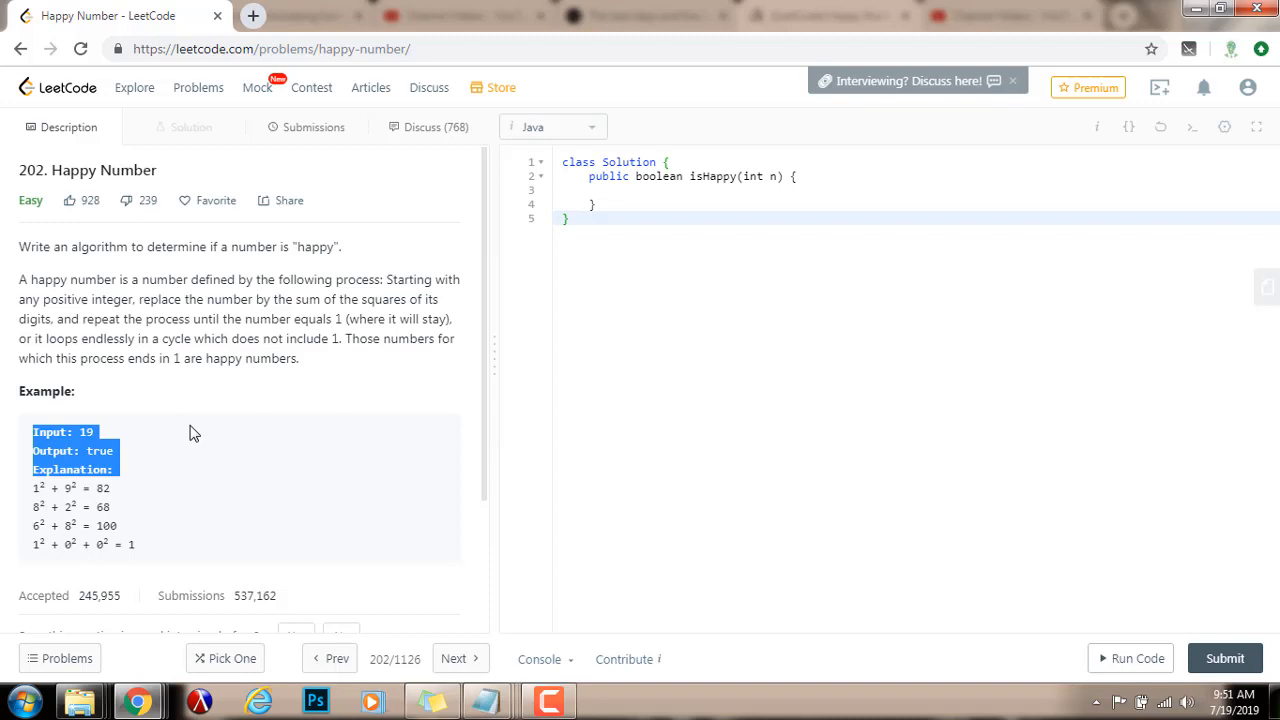
left_click(155, 450)
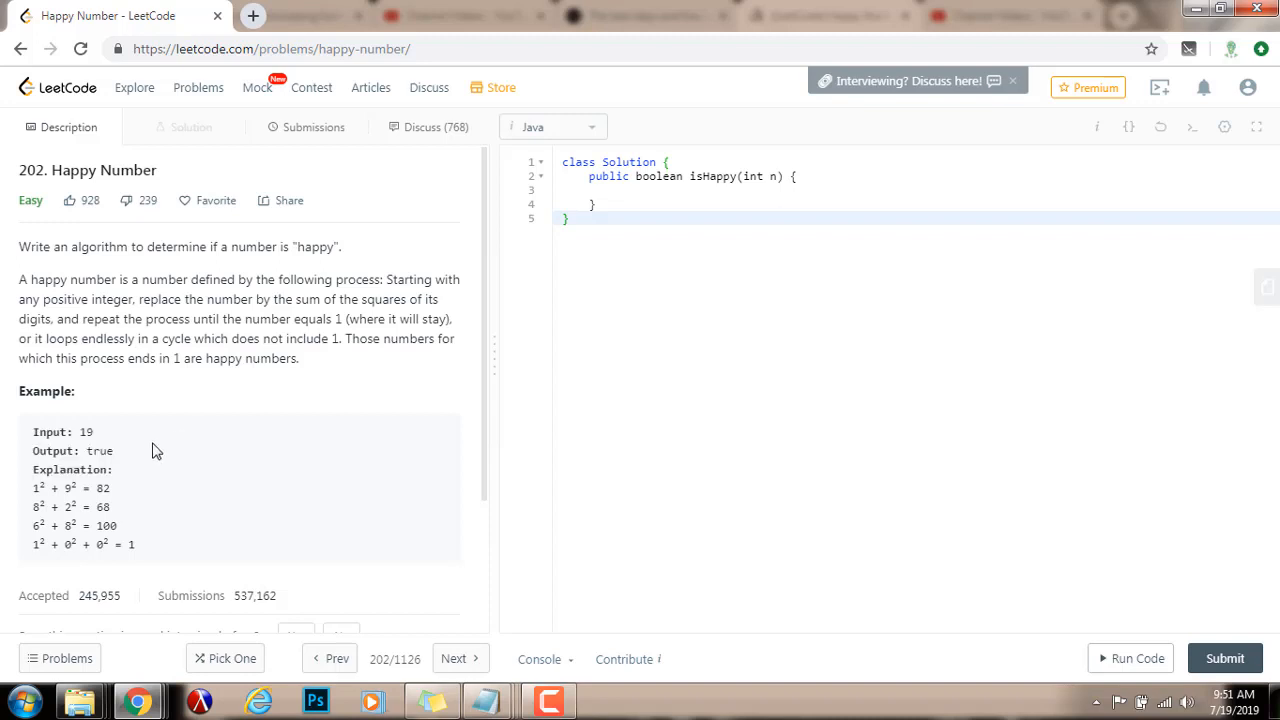
mouse_move(168, 421)
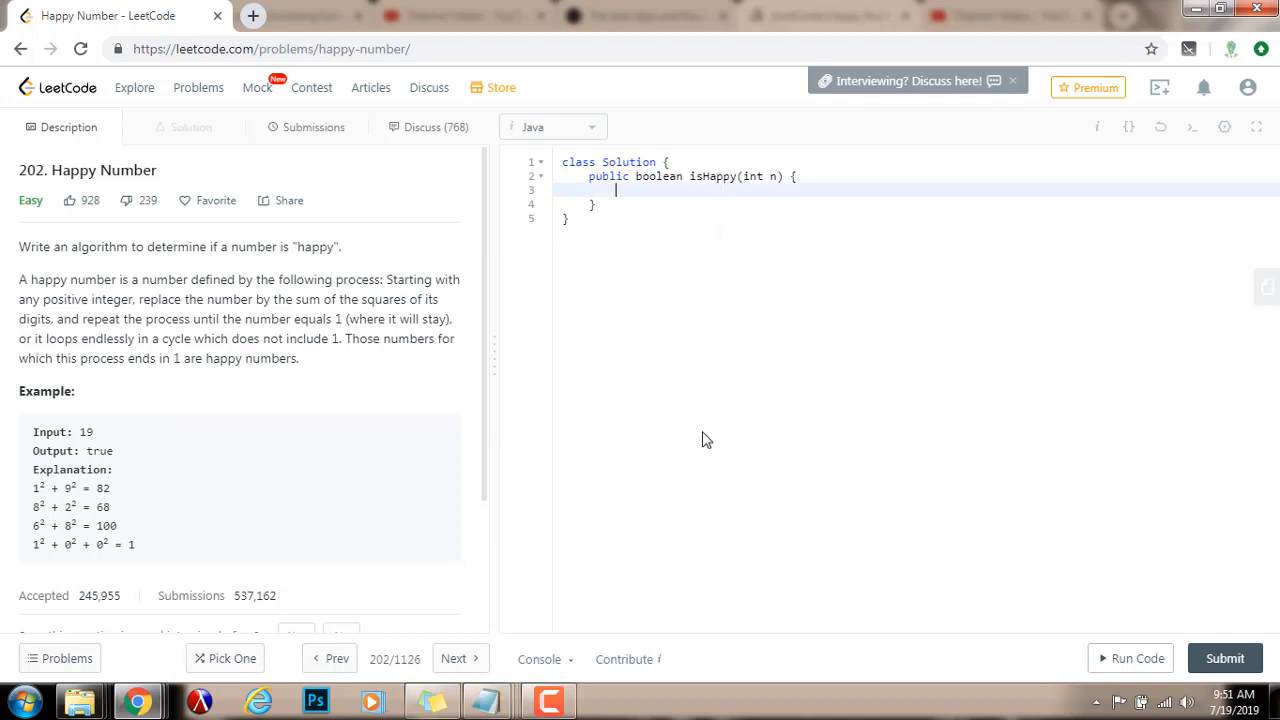
- Declare Set<Integer> set = new HashSet<>(); and open a while (n != 1) loop
type("Set")
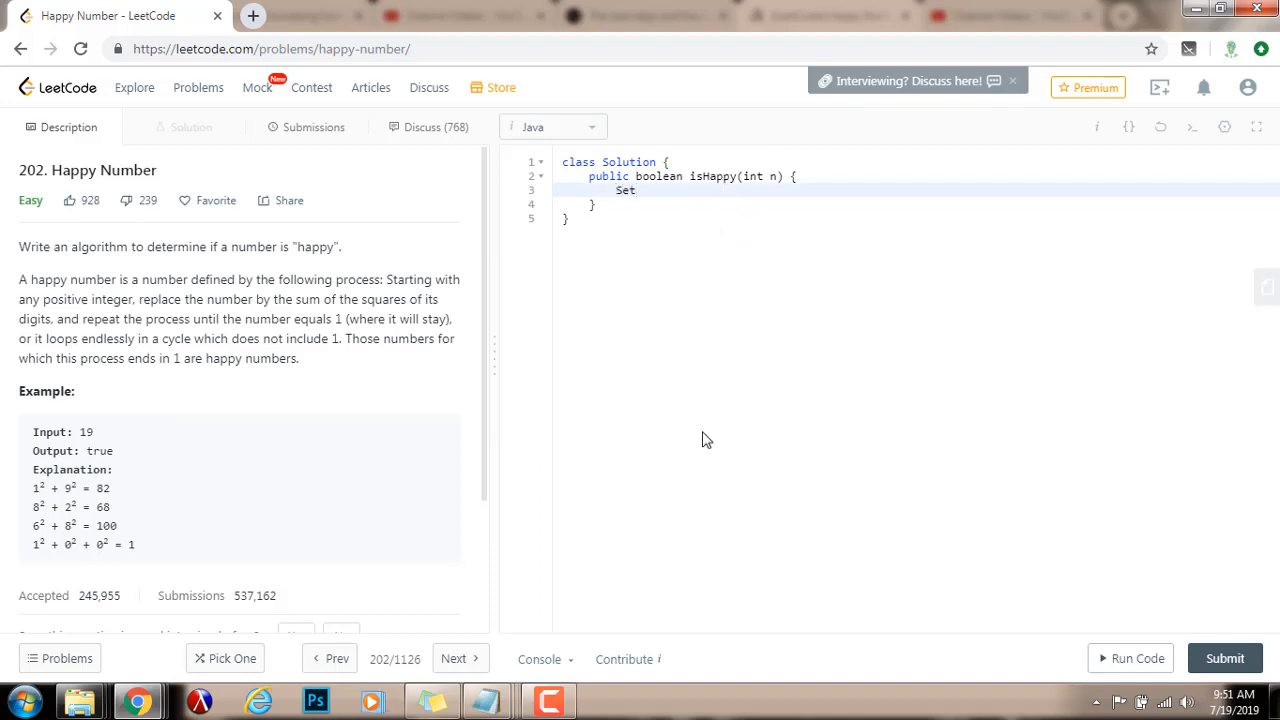
type("<Inte")
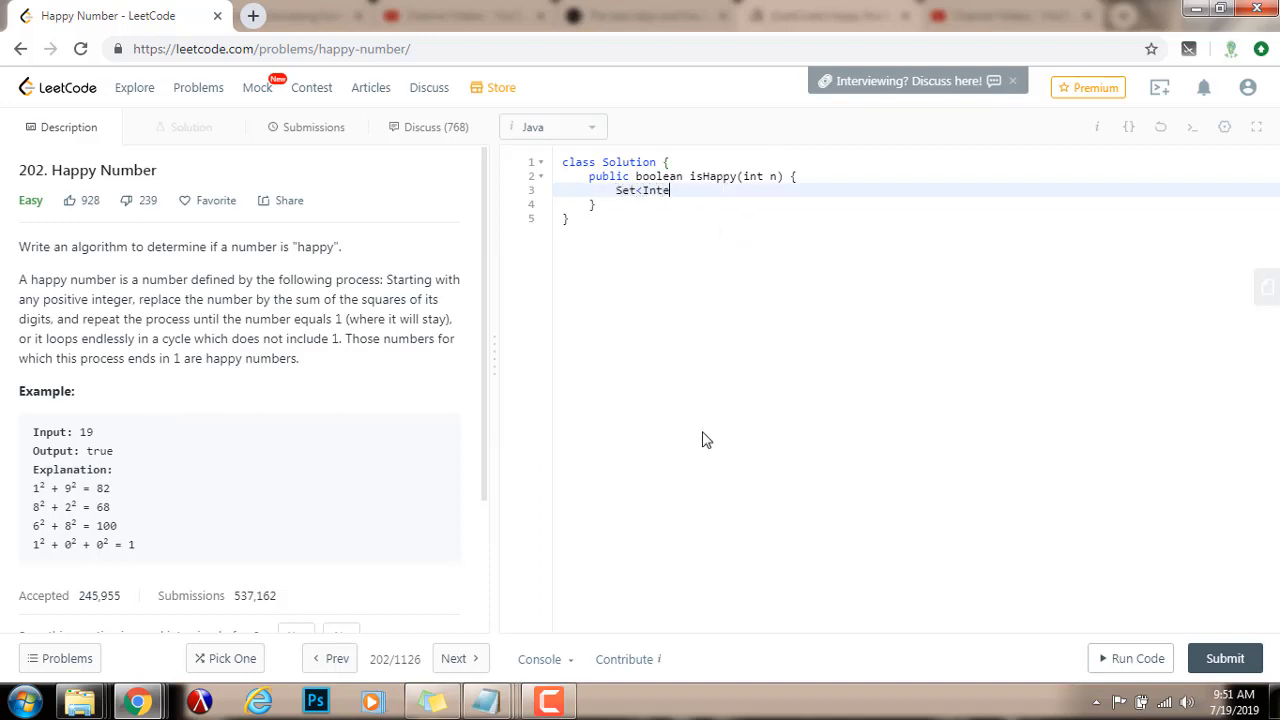
type("ger> set")
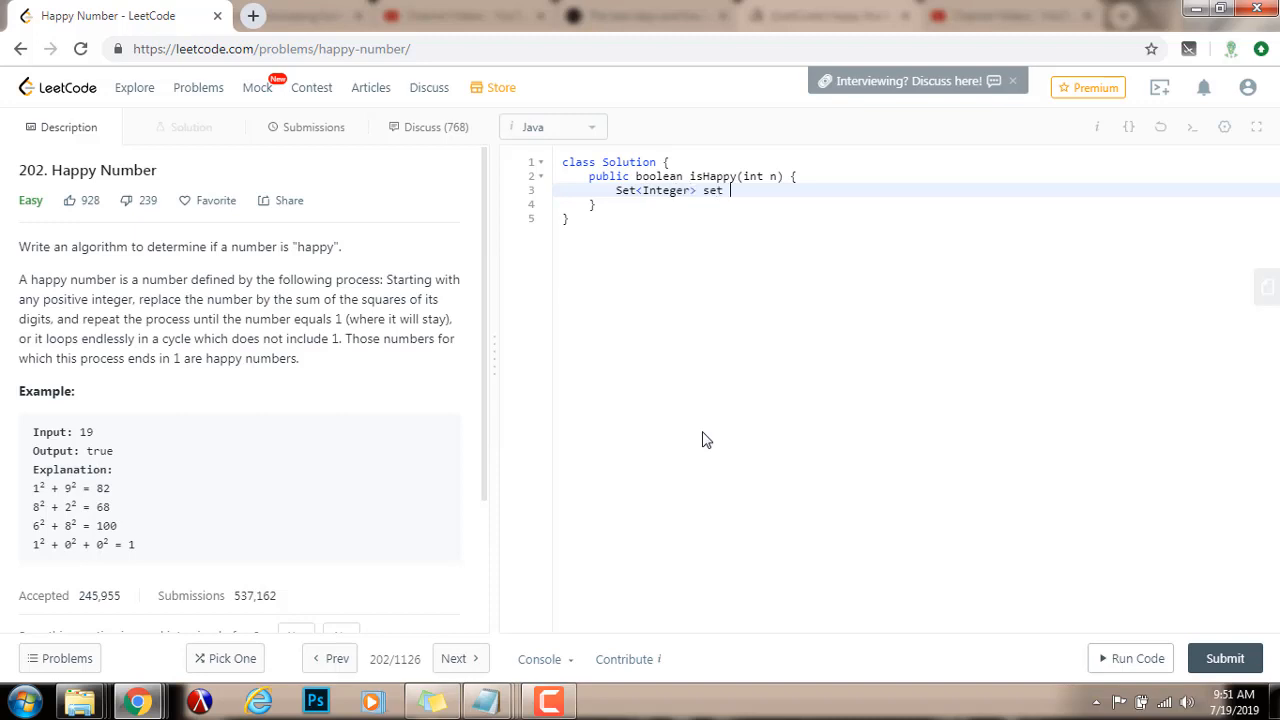
type("= new Hash")
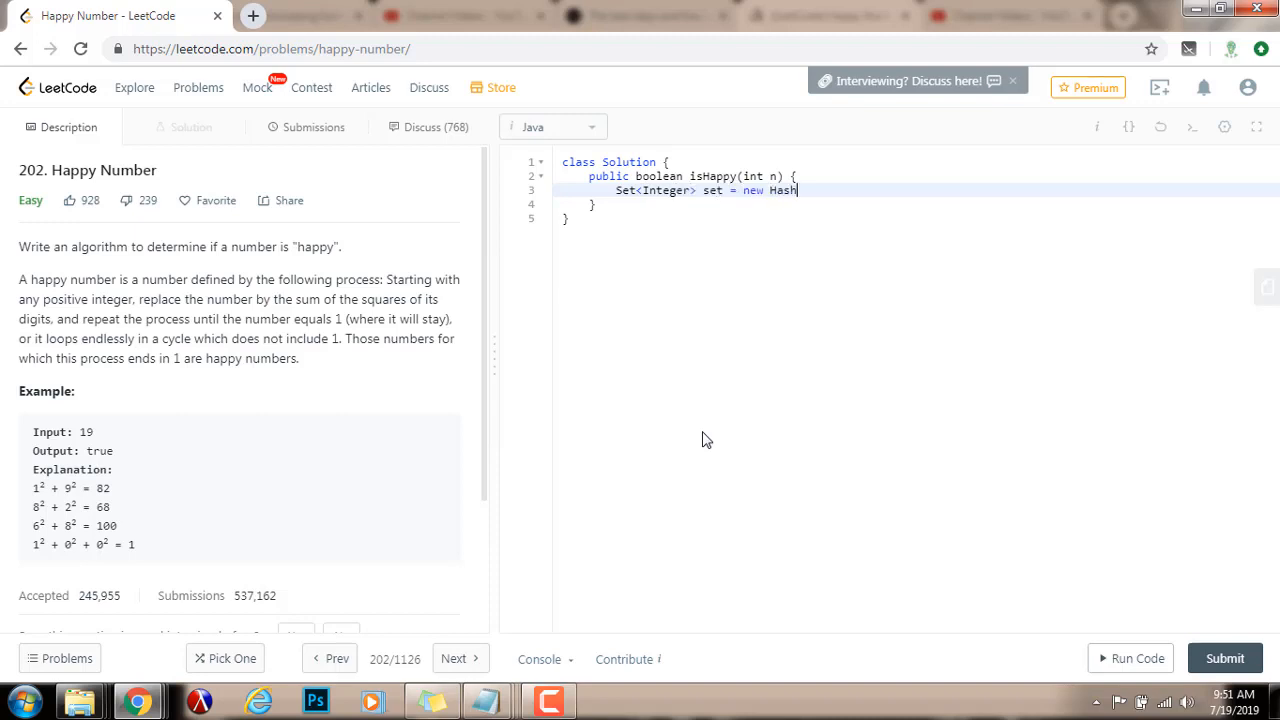
type("Set<>();")
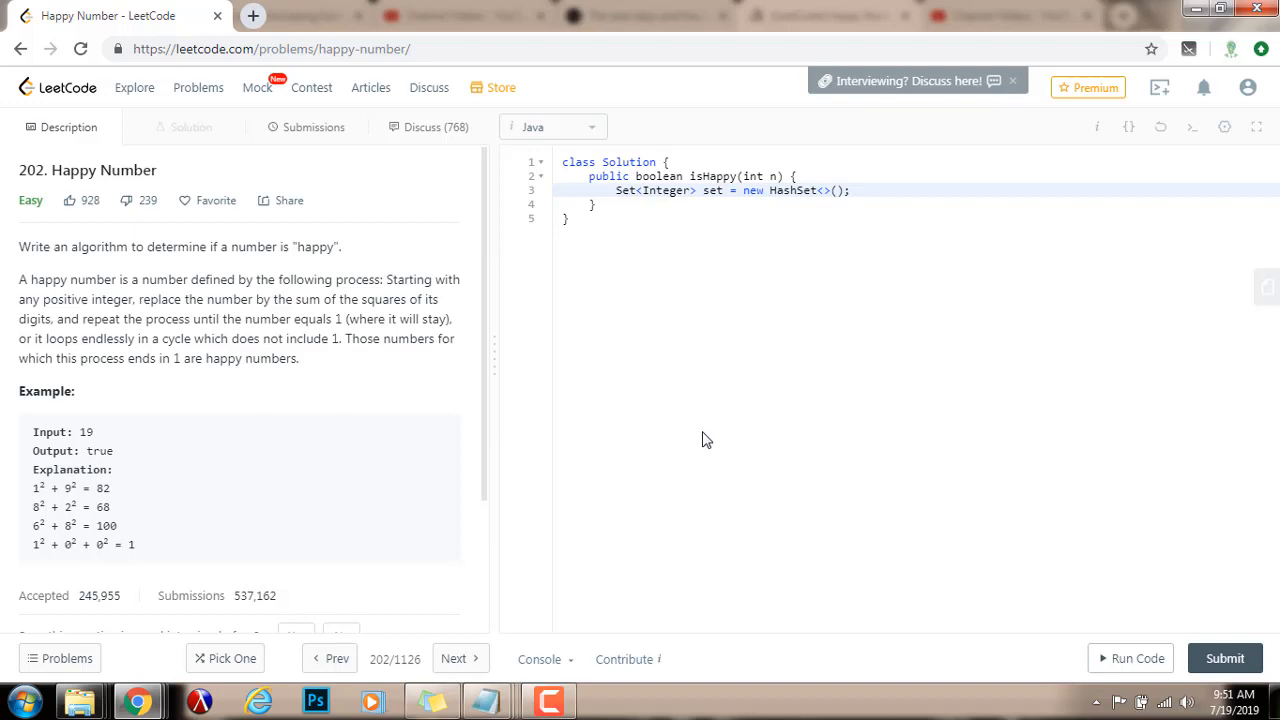
type("while")
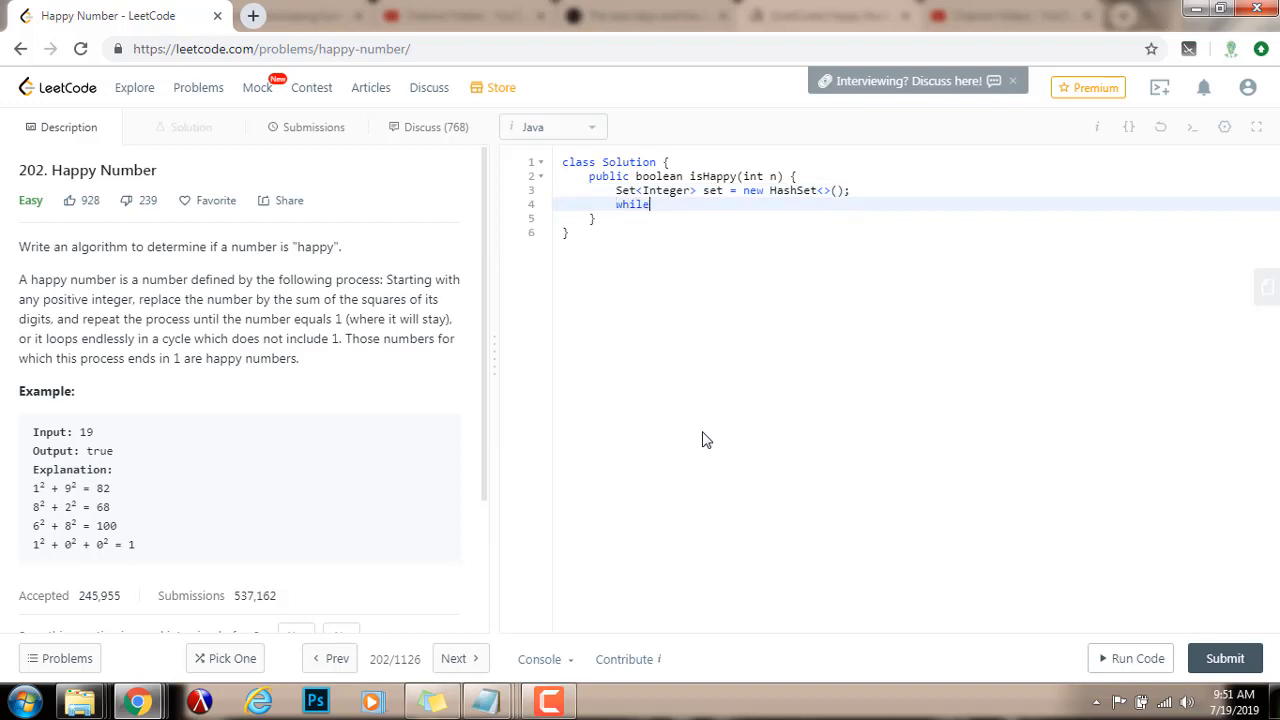
type("(n !=")
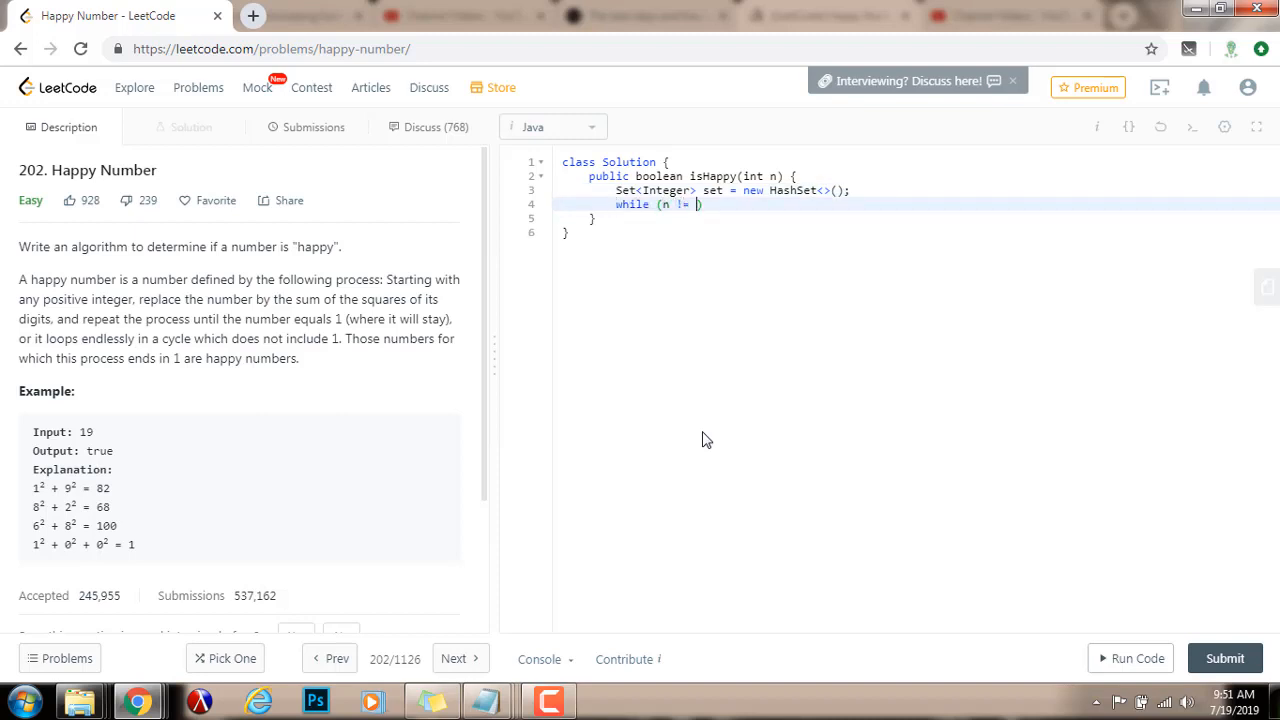
type("1) {")
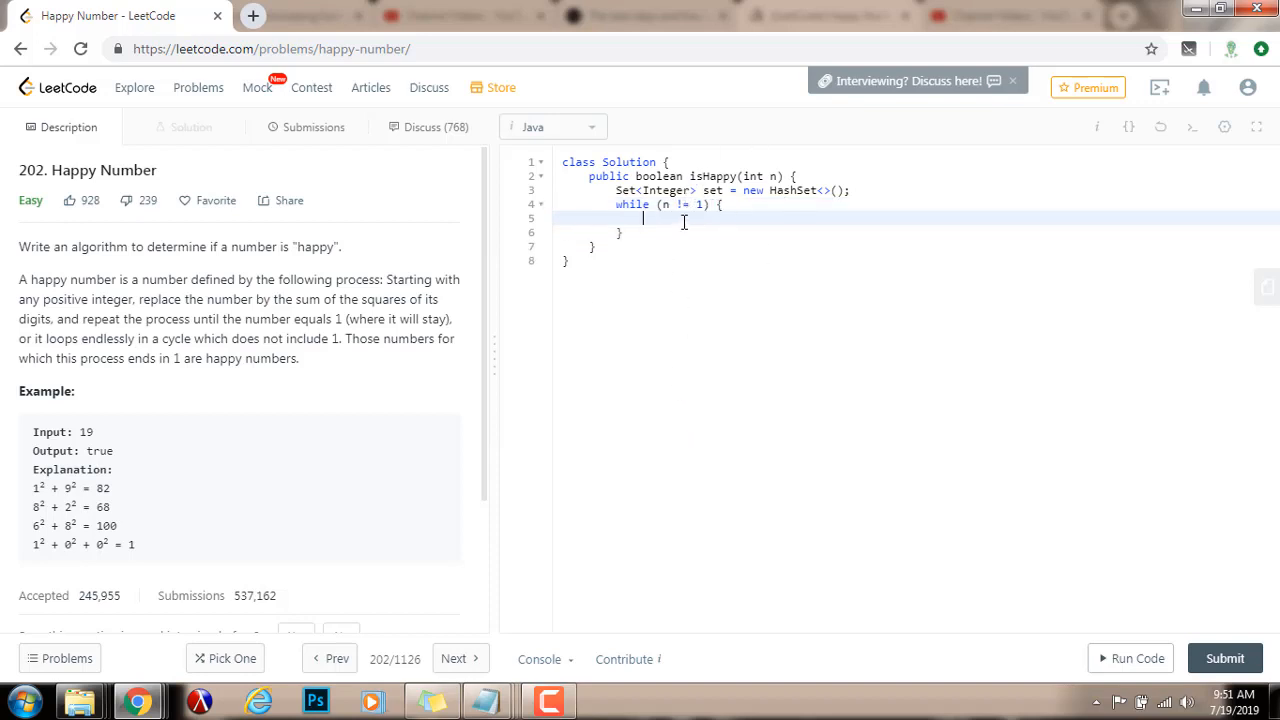
mouse_move(147, 556)
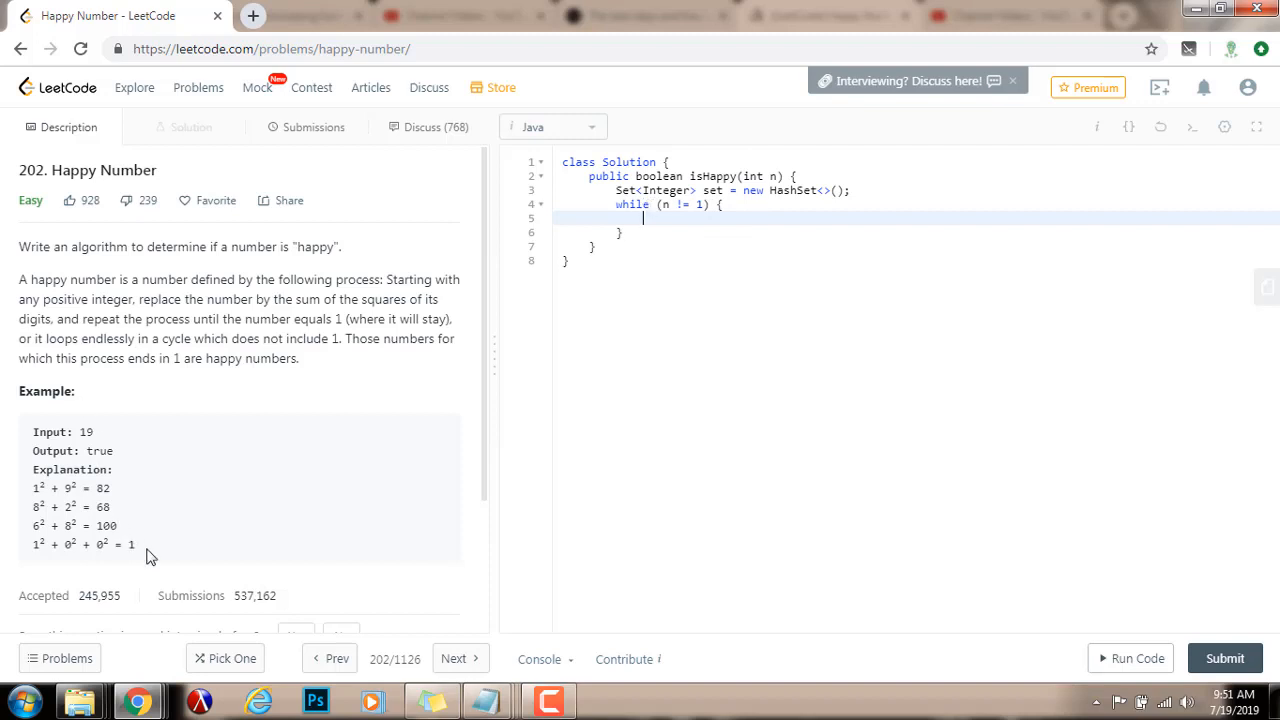
mouse_move(709, 397)
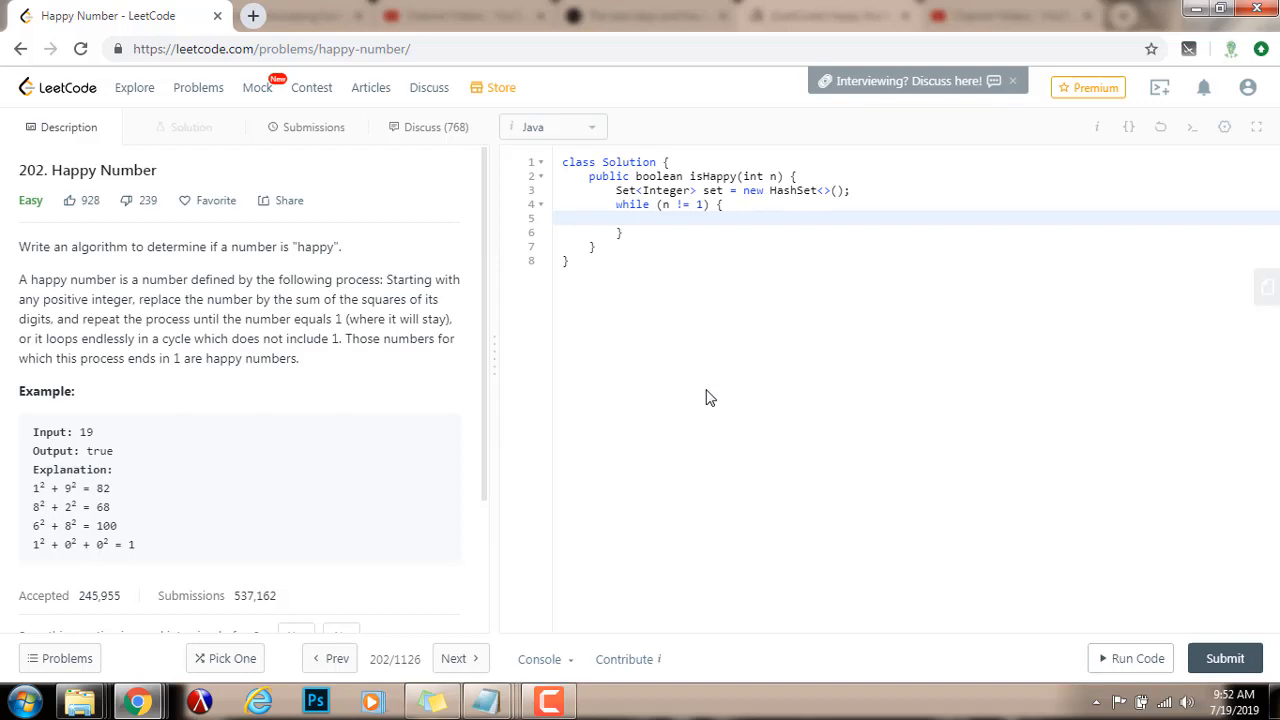
- Return false if set contains n, otherwise add n to the set
type("if (set.co")
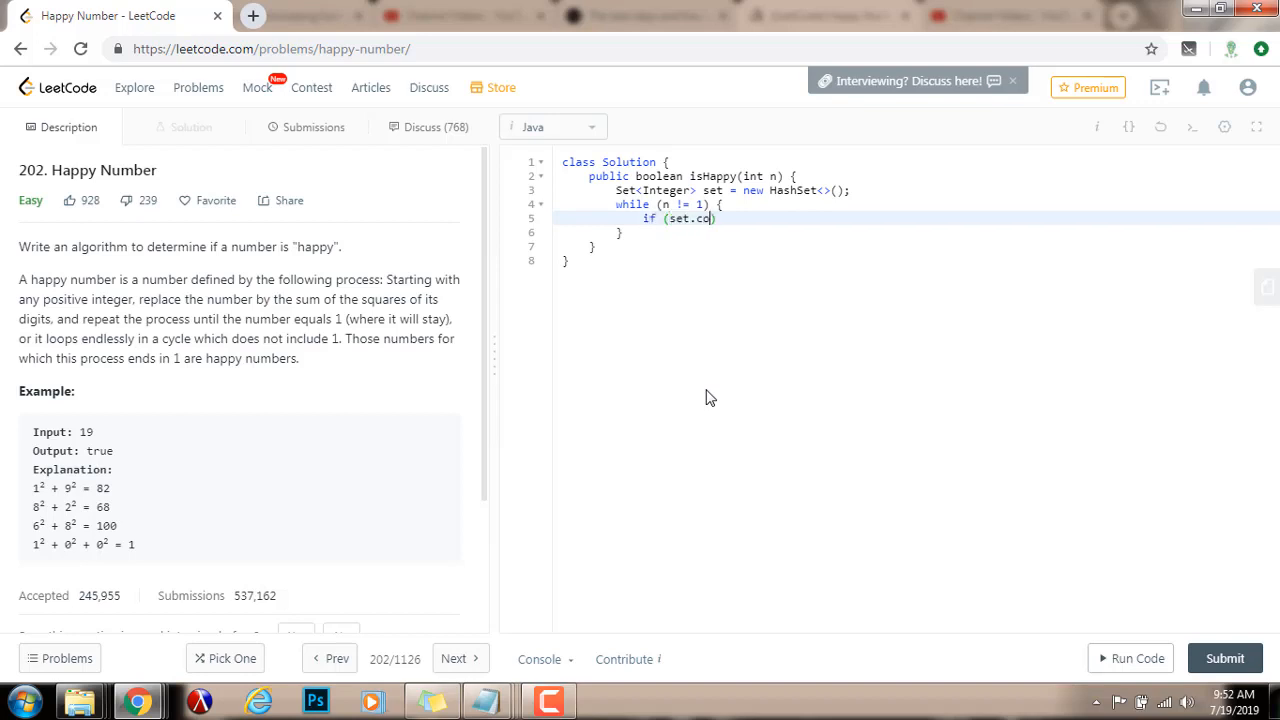
type("ntains(n")
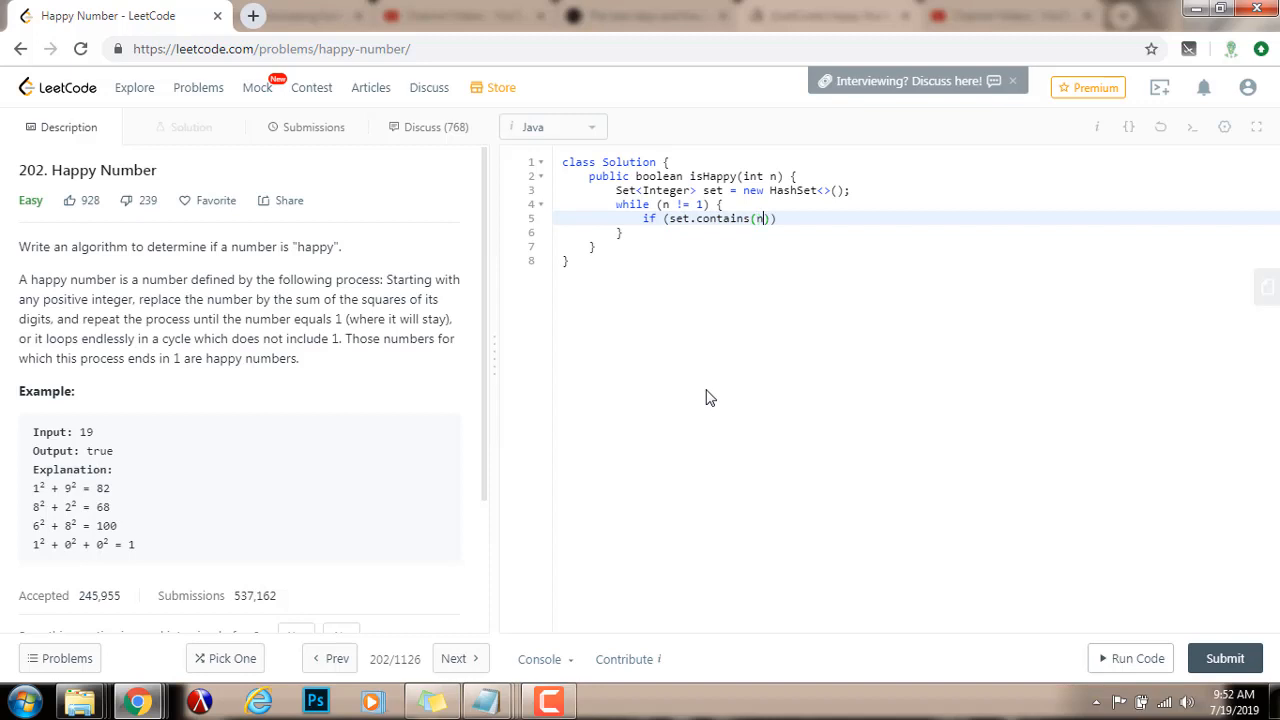
type("re")
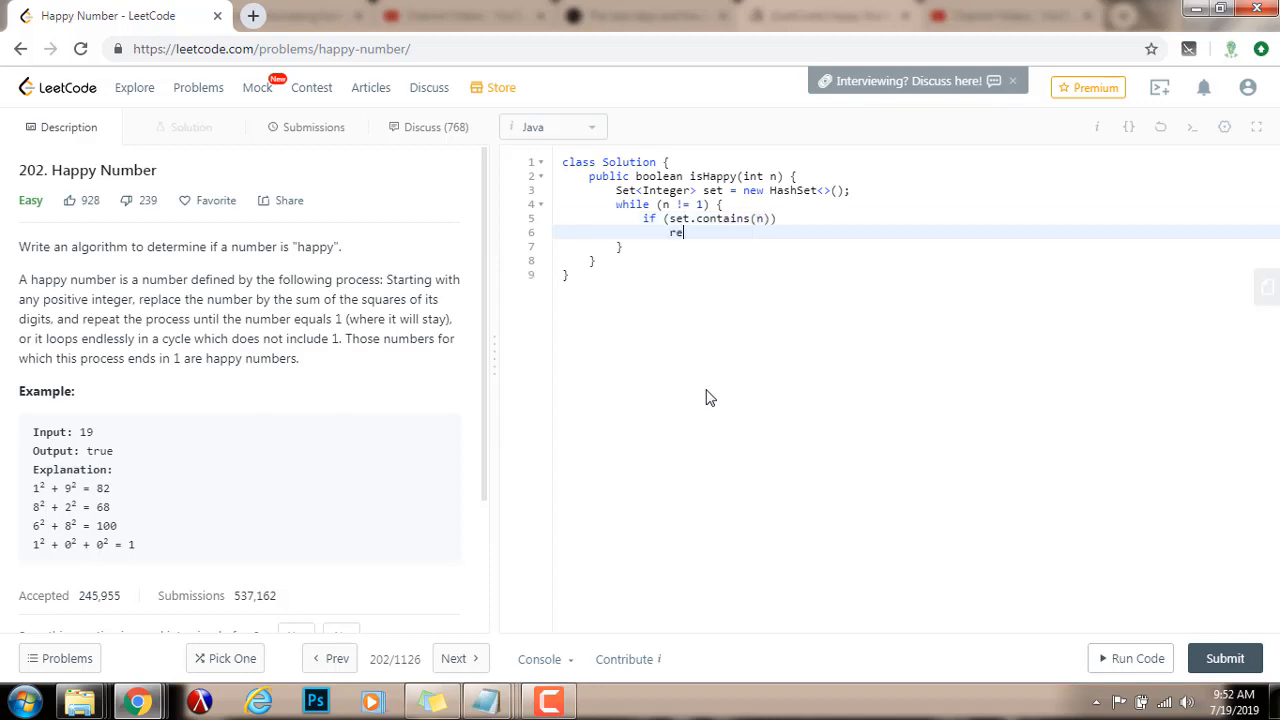
type("turn false;")
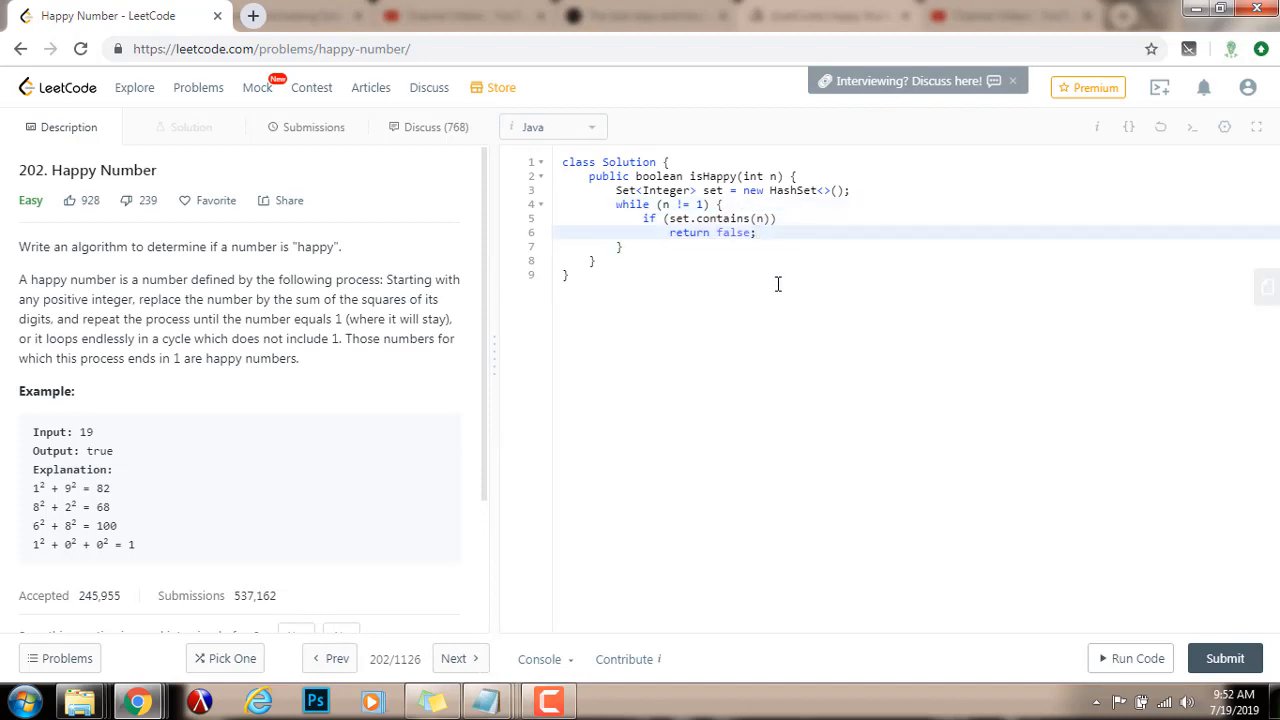
type("set.a")
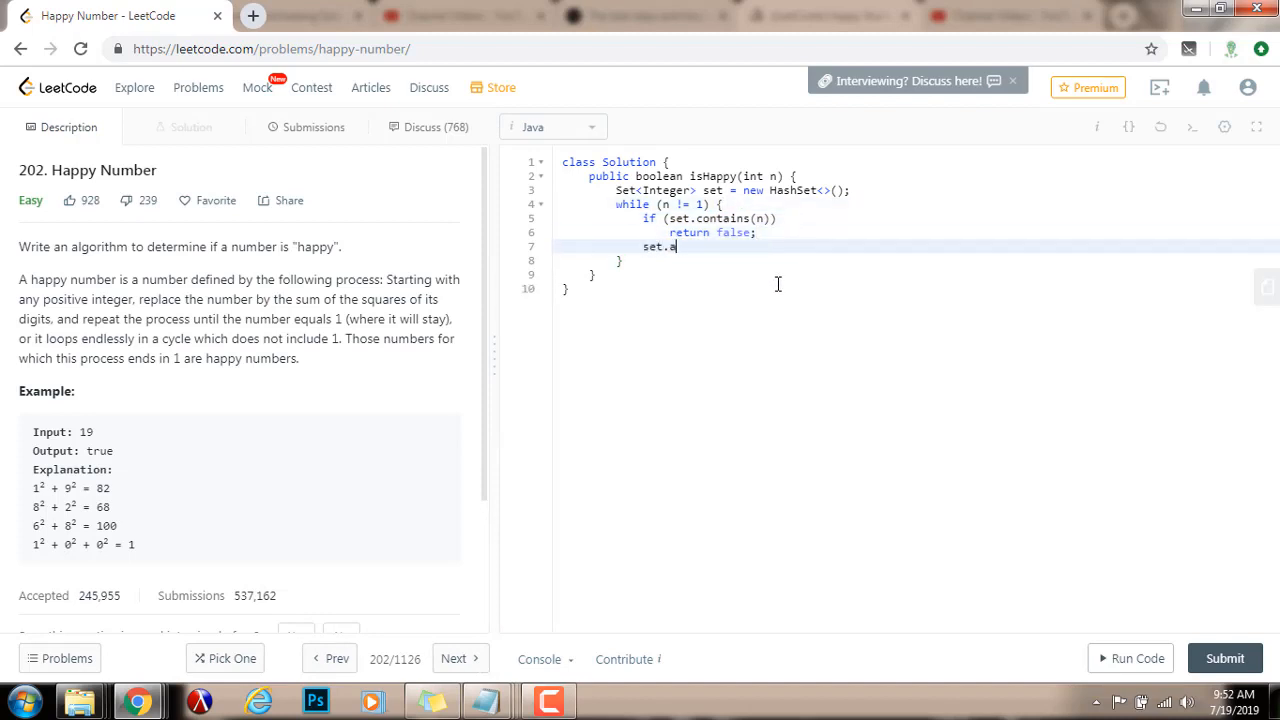
type("dd(n);")
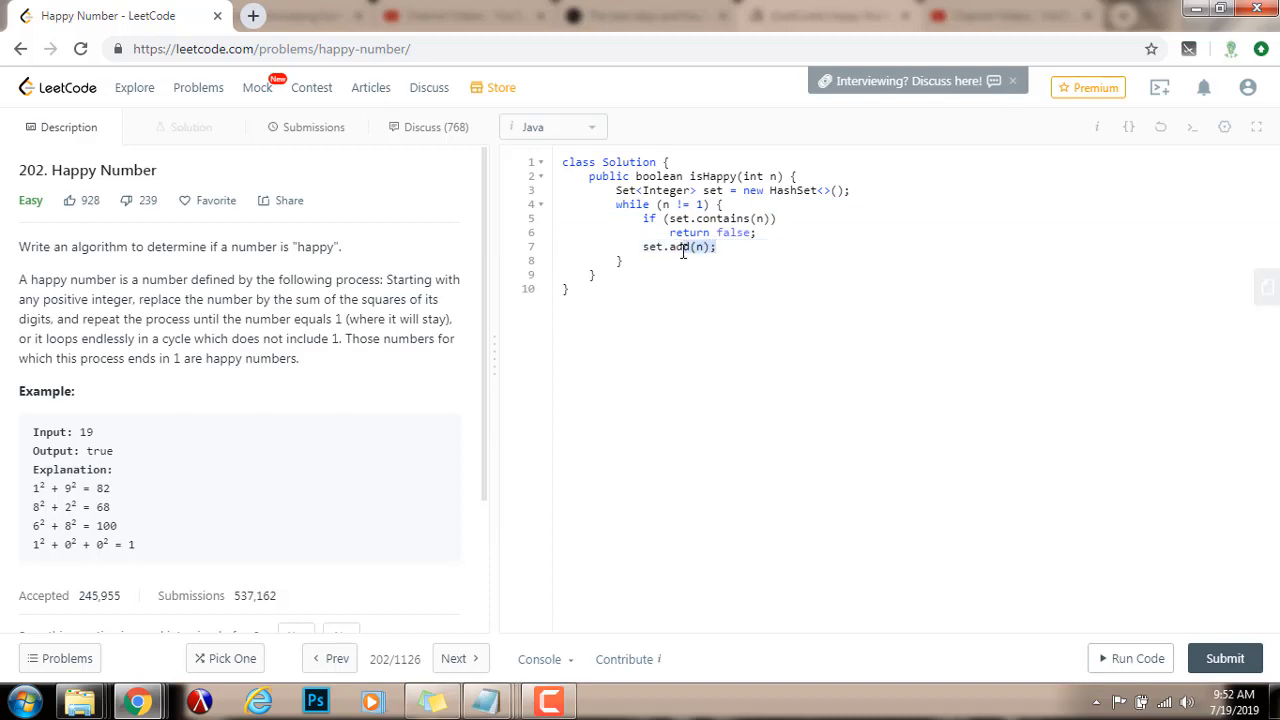
mouse_move(670, 247)
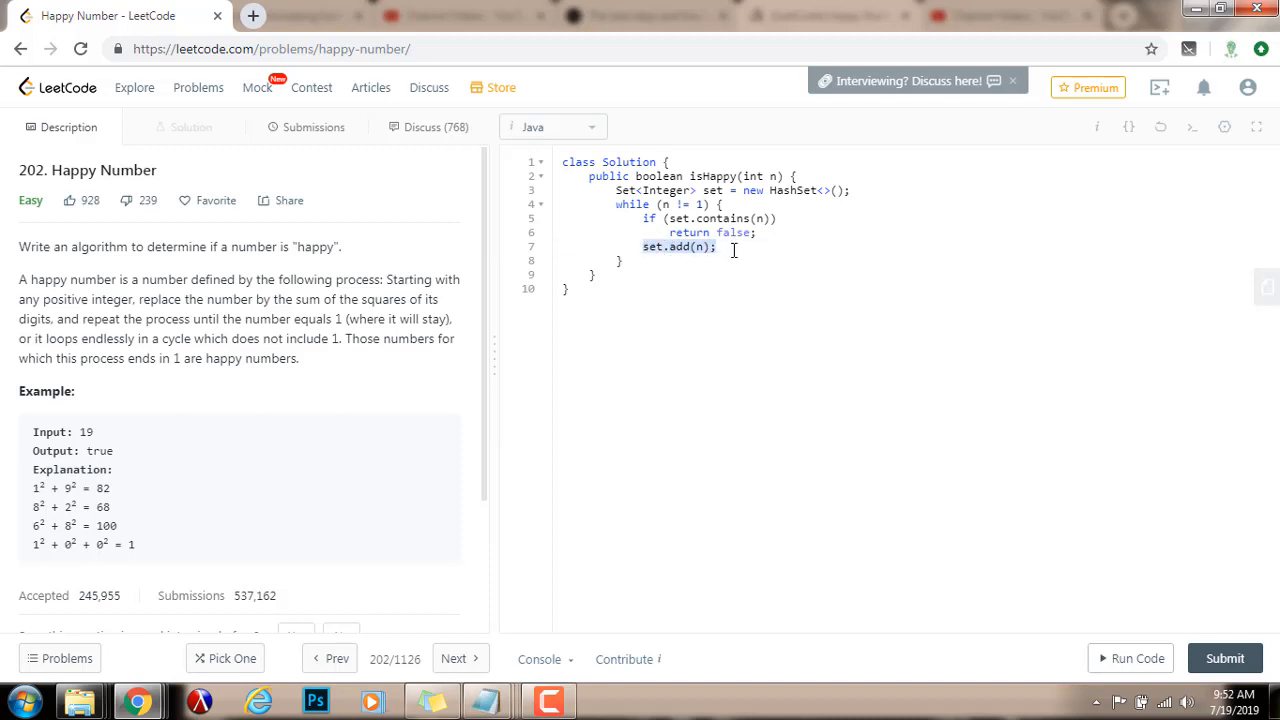
- Replace n with findNext(n) at the end of the loop body
type("n")
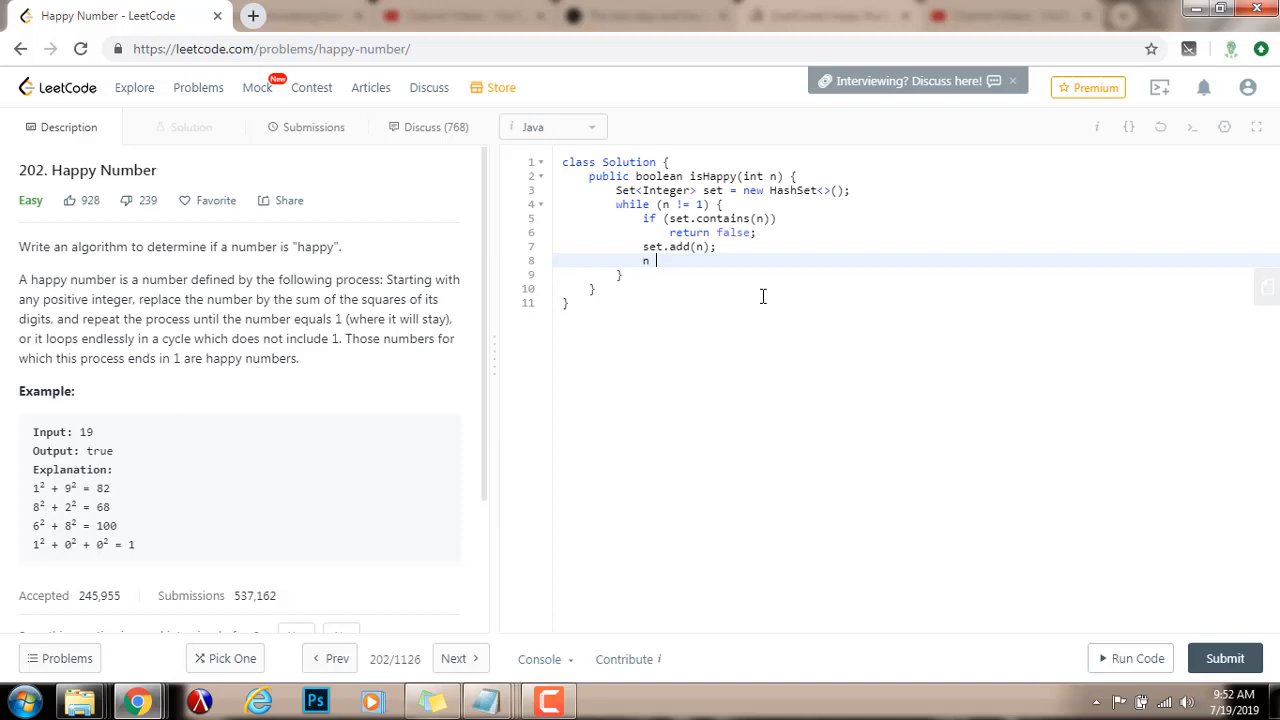
type("= findNext")
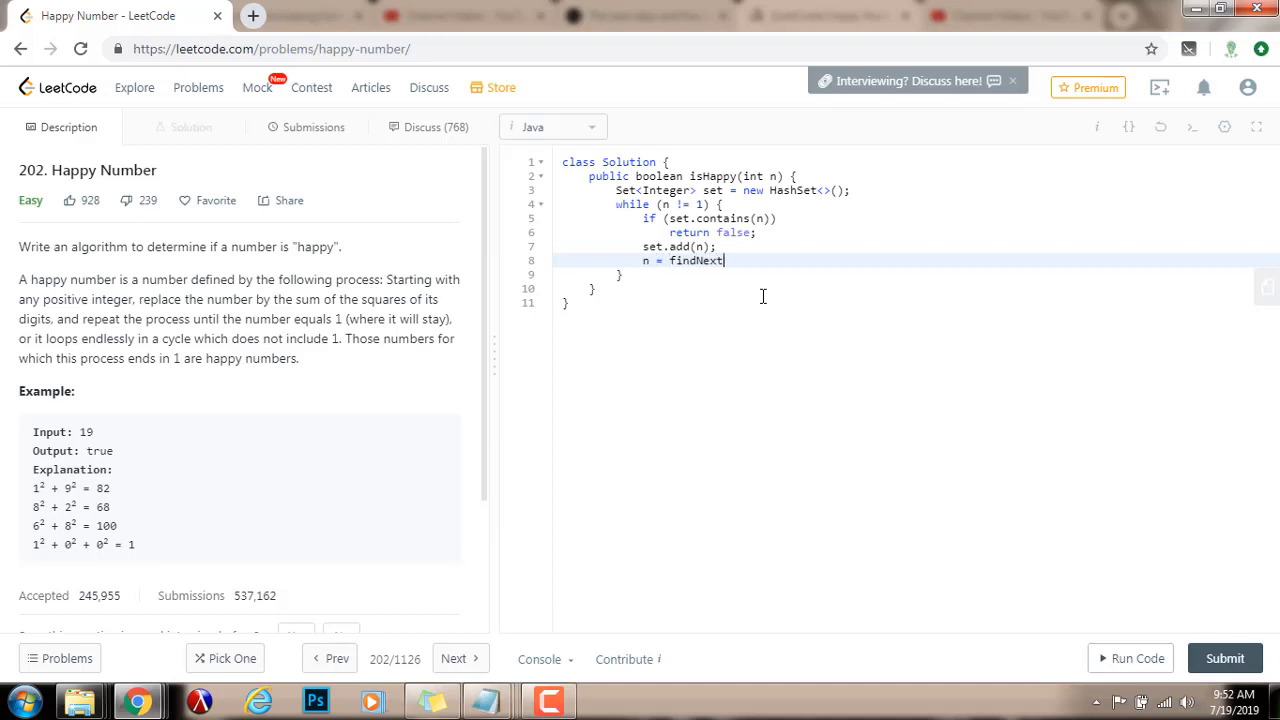
type("(n);")
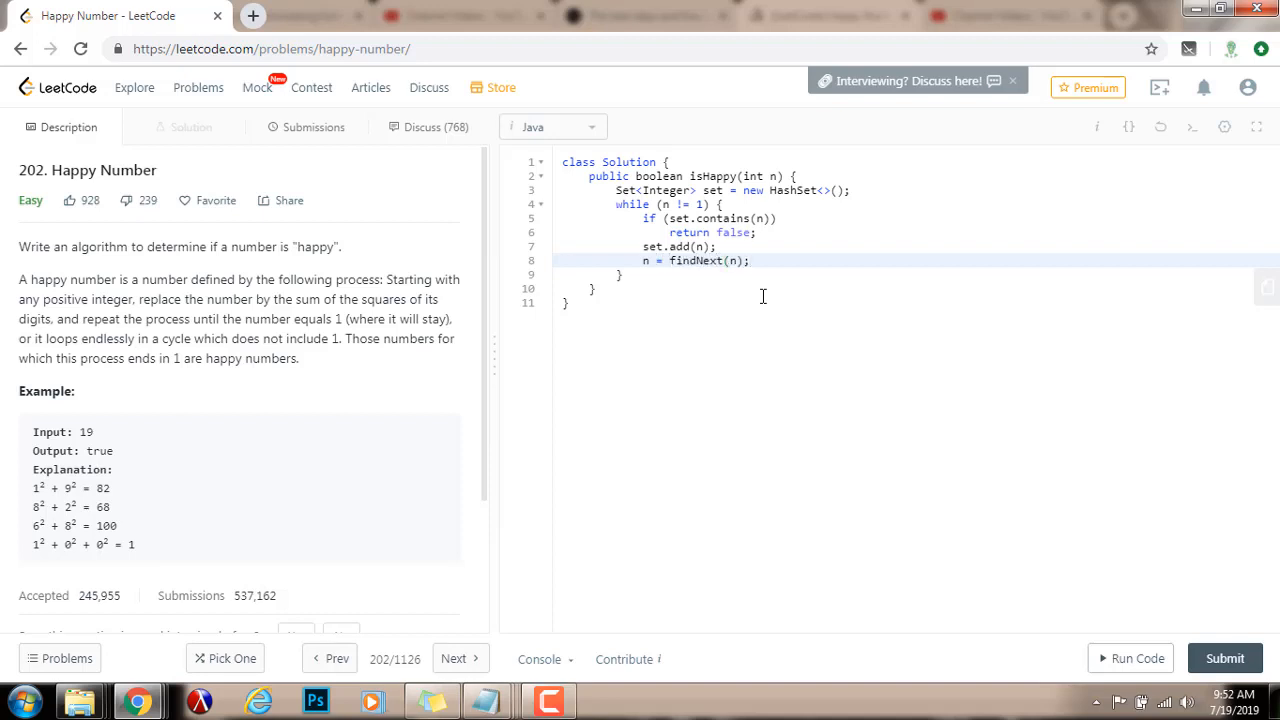
mouse_move(698, 271)
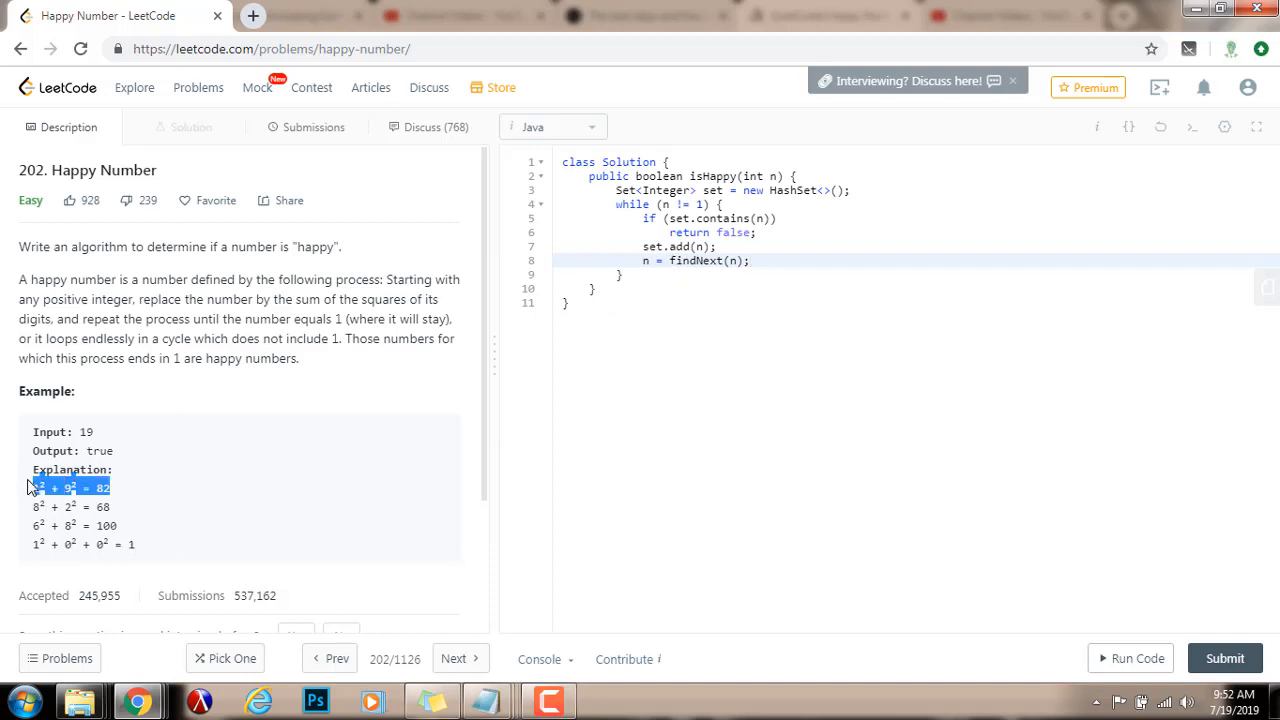
left_click(38, 487)
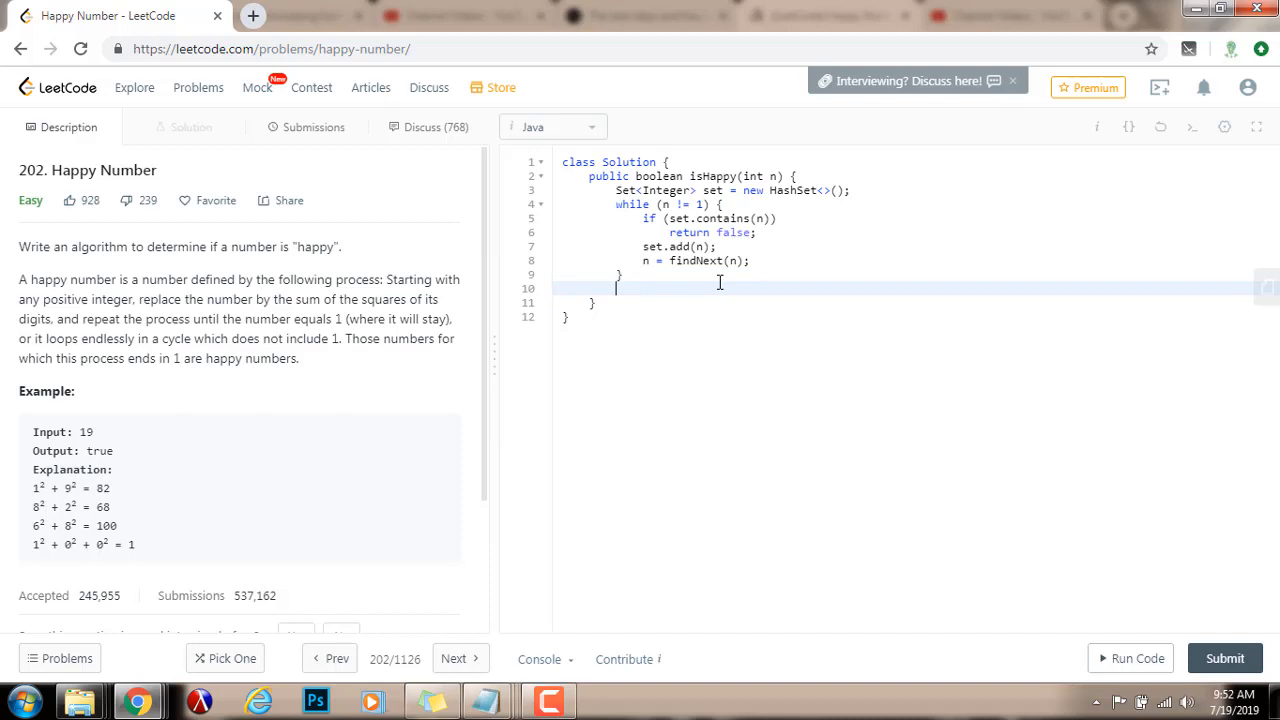
- Return true after the loop and start findNext(int n) with int res = 0
type("return true;")
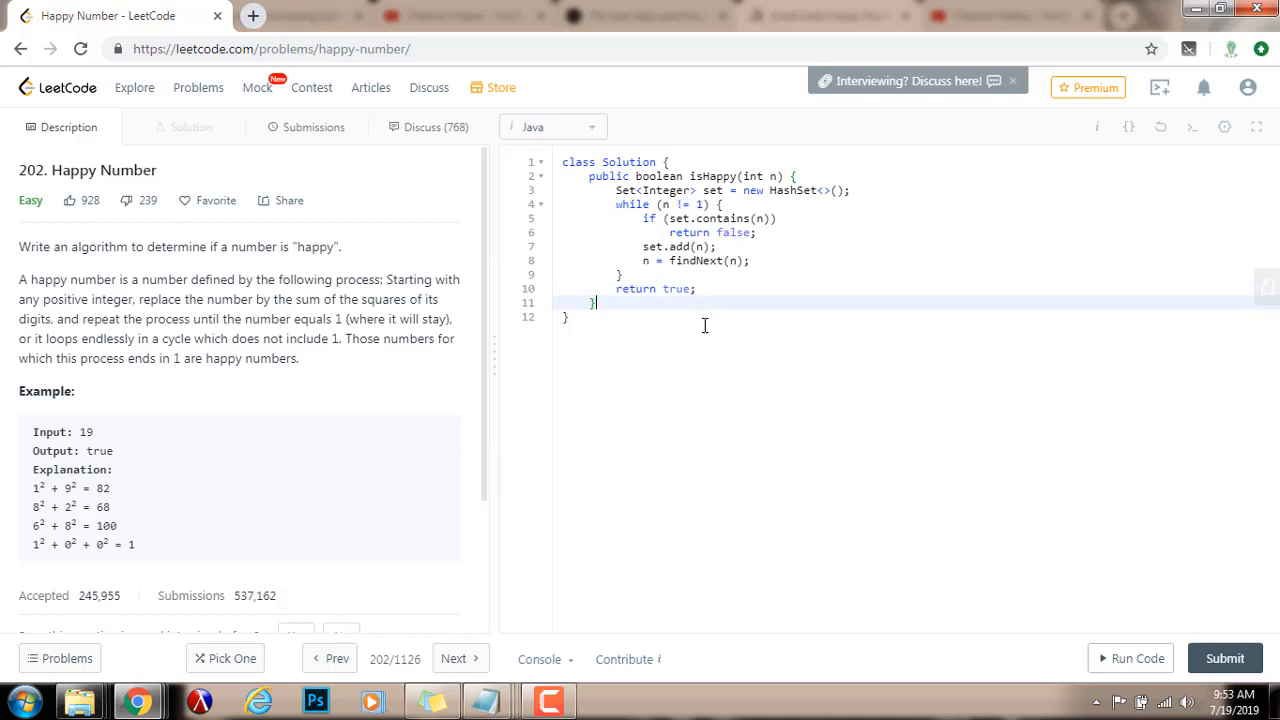
type("private int find")
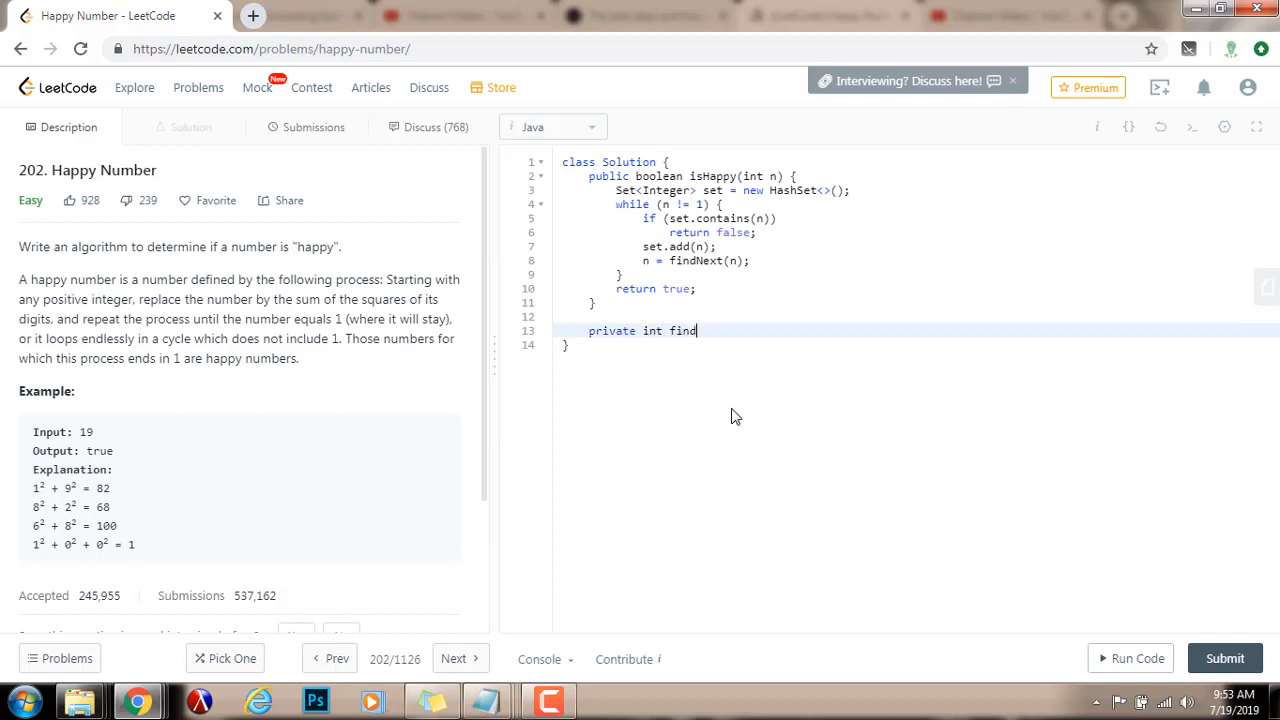
type("Next(int n) {")
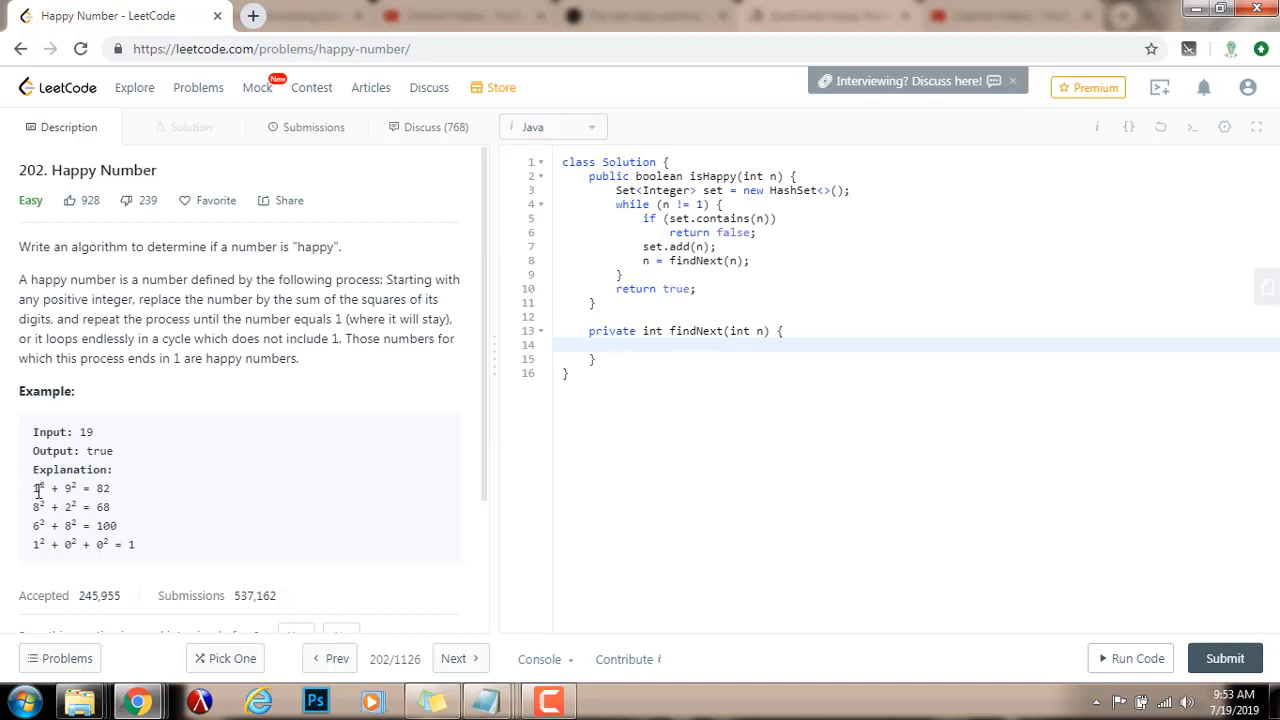
double_click(38, 487)
type("i")
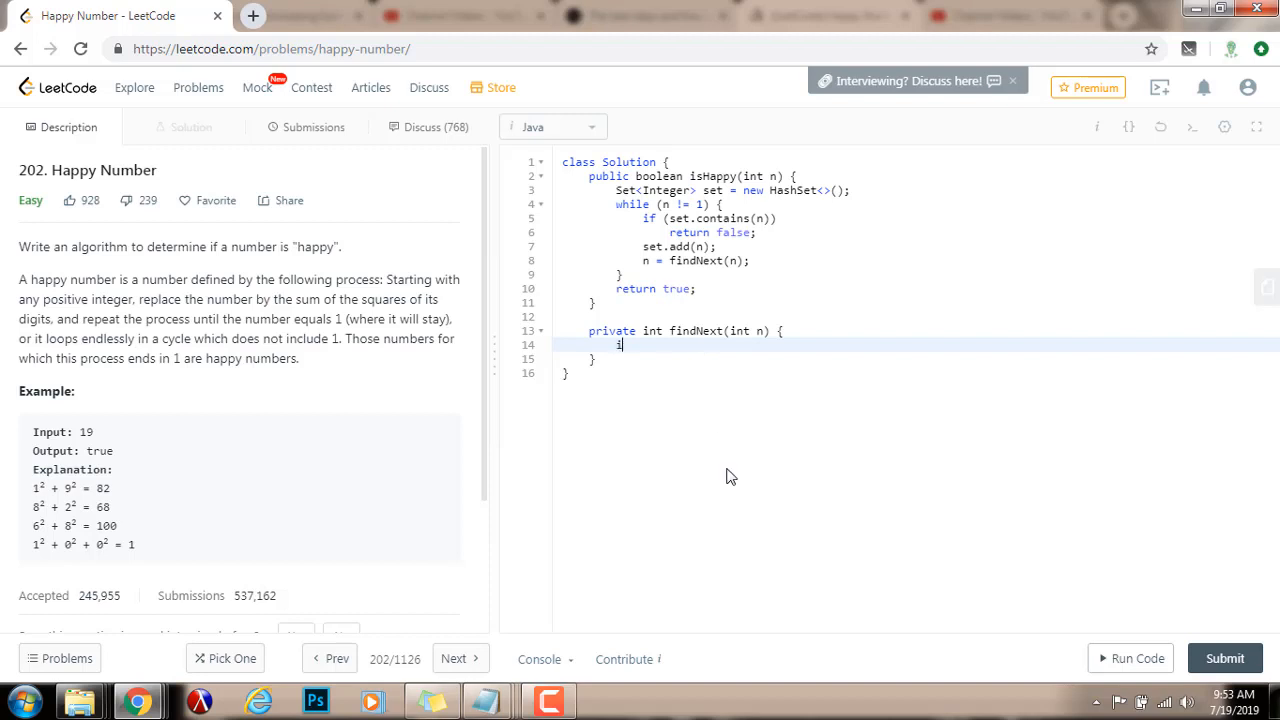
type("nt res = 0;")
type("while (n > 0) {}")
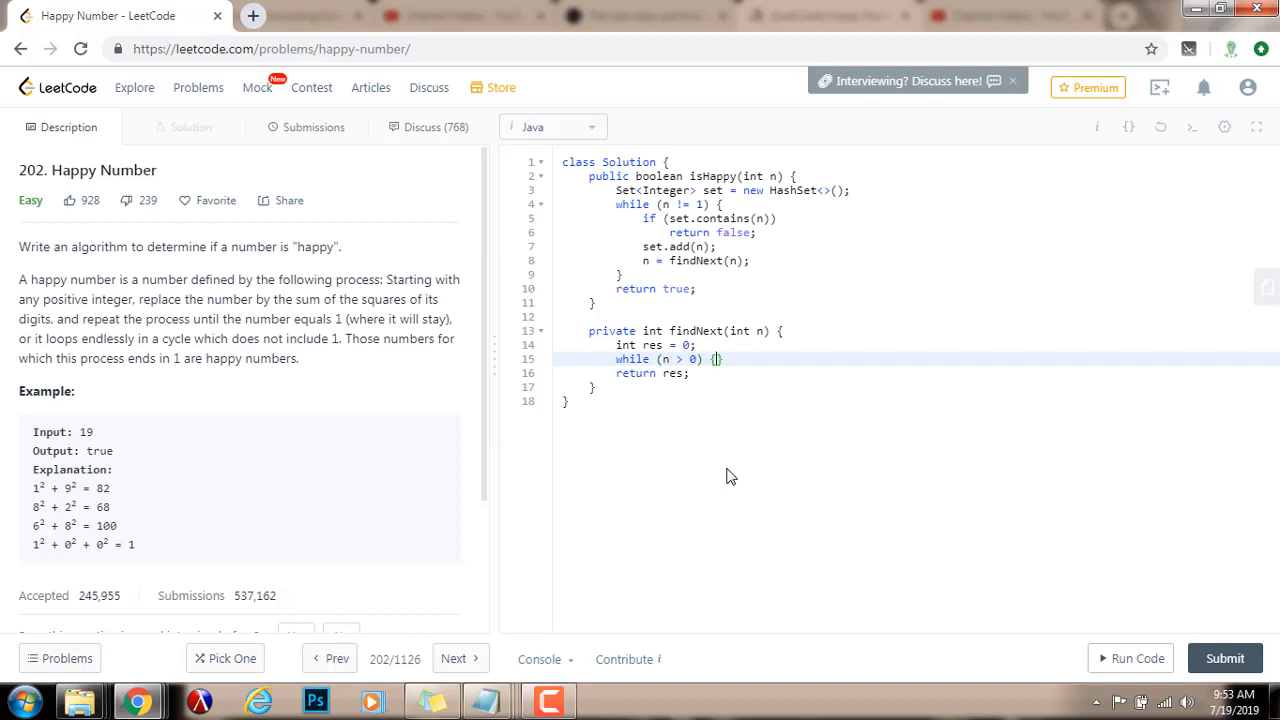
- Fill findNext's digit loop: divide n by 10 and add (n % 10) squared to res
key("enter")
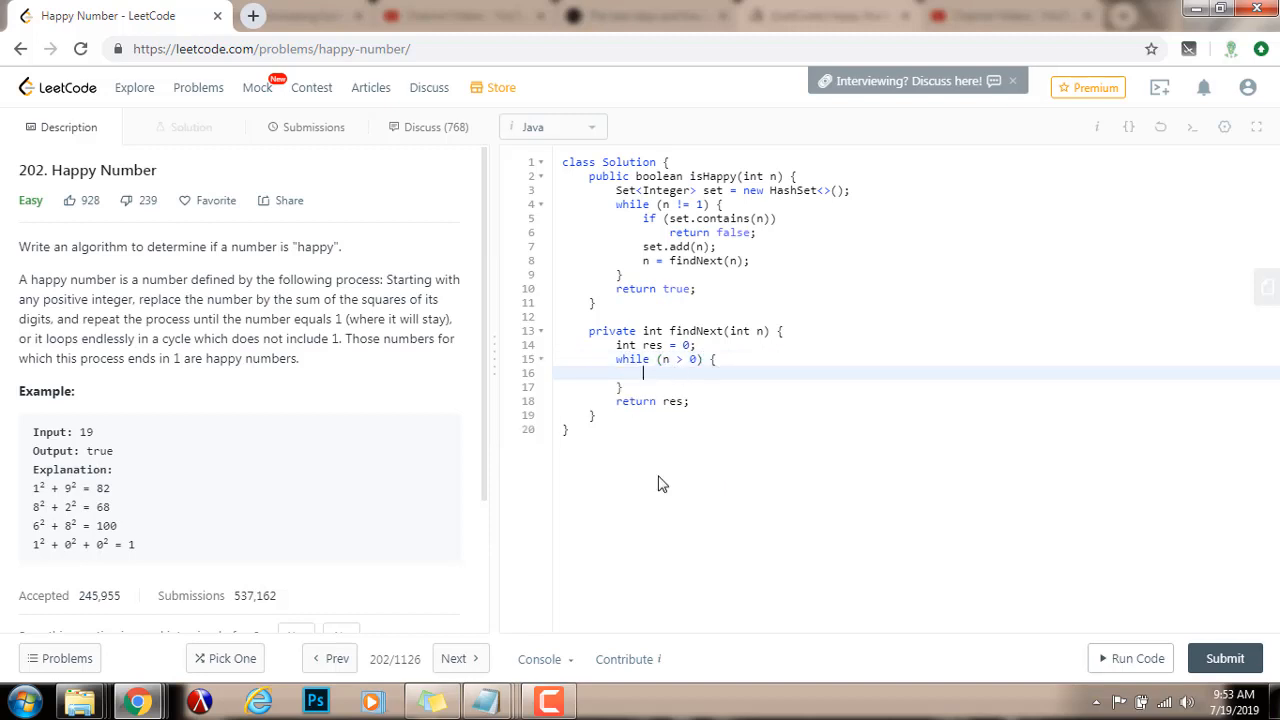
type("n /")
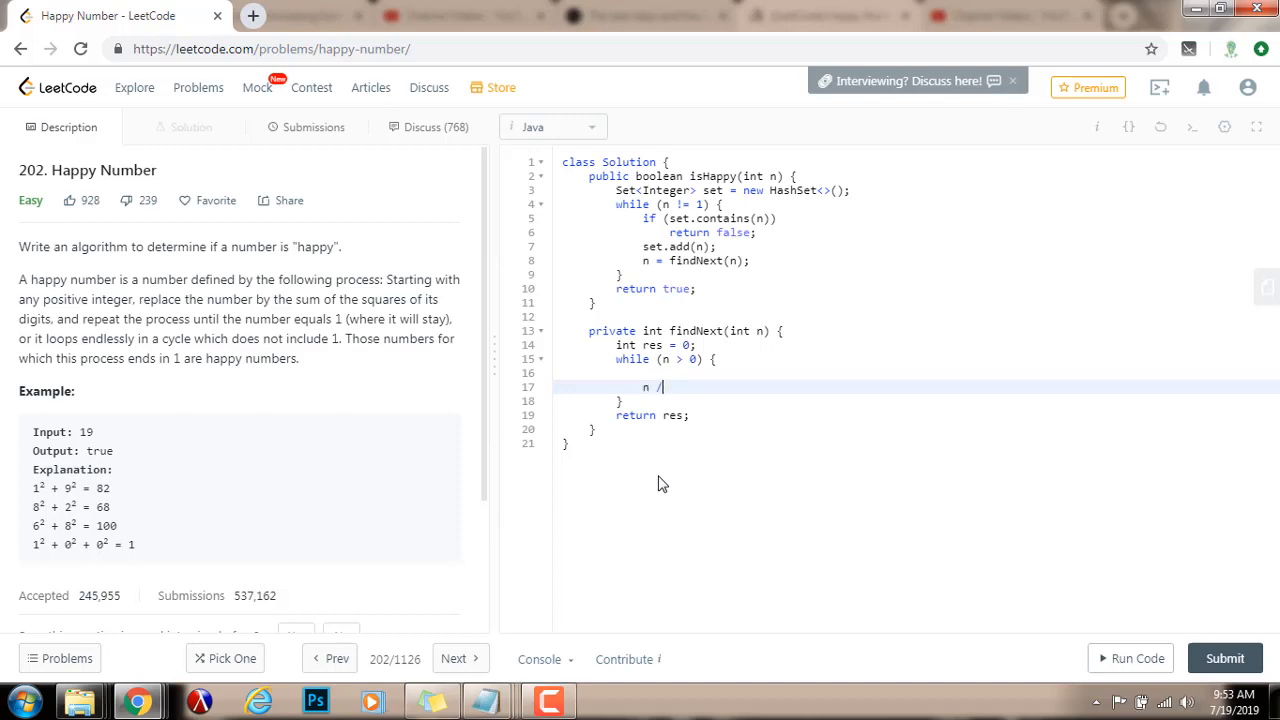
type("= 10;")
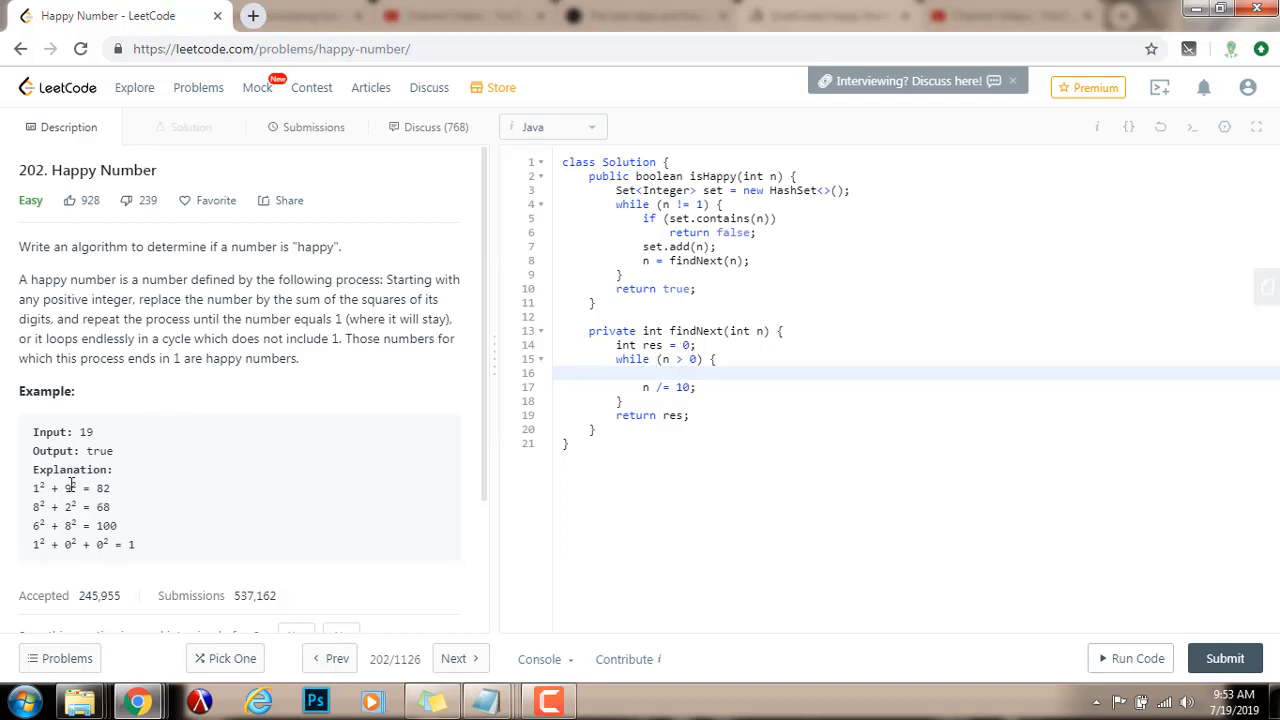
mouse_move(760, 553)
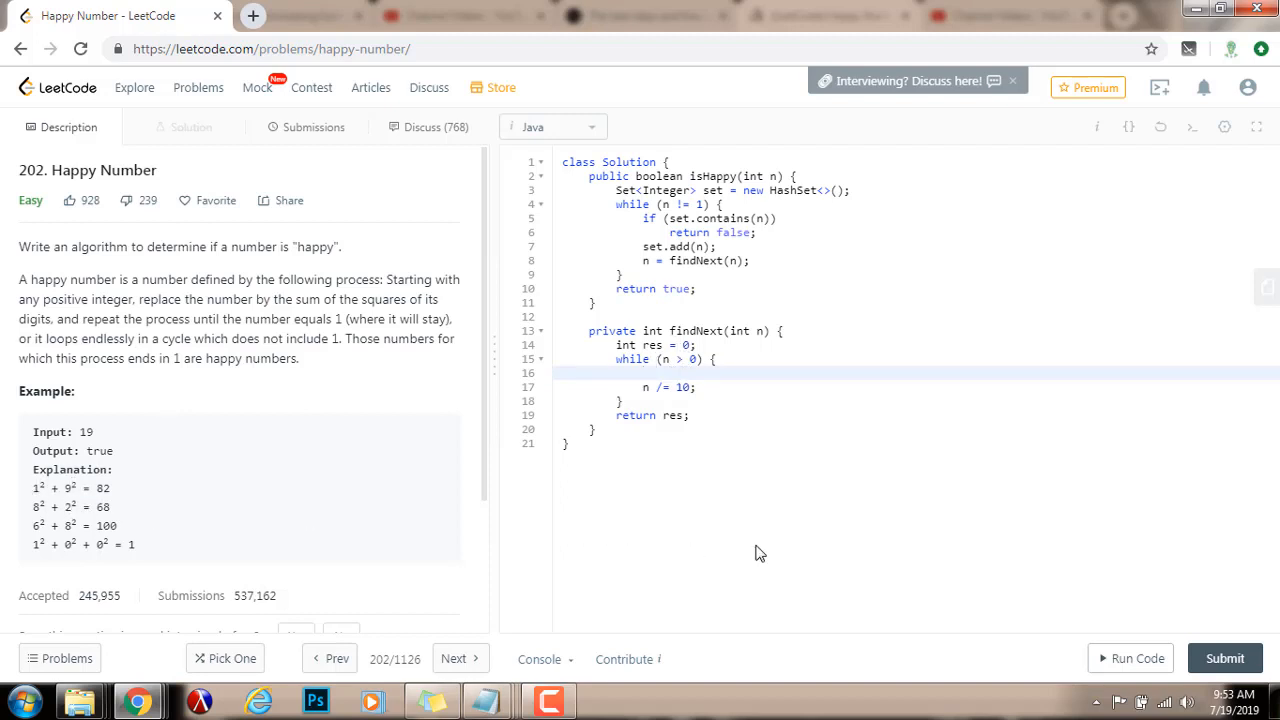
type("res += (n")
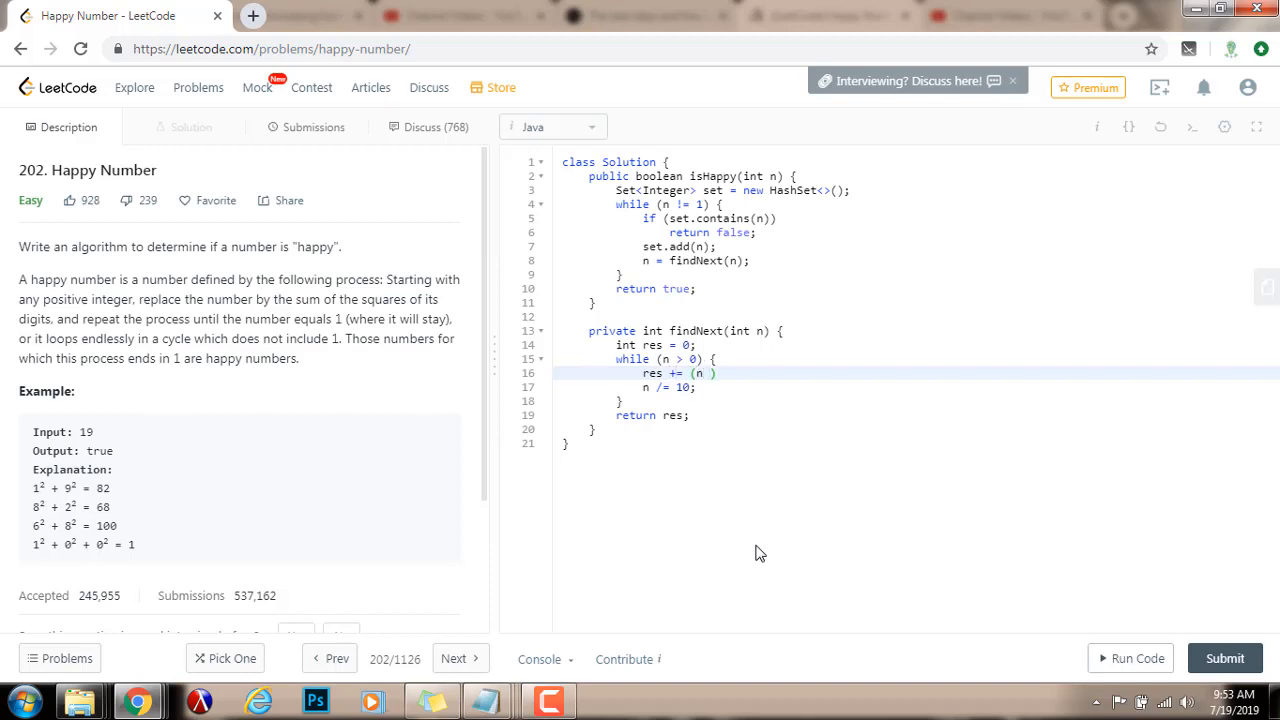
type("% 10) *")
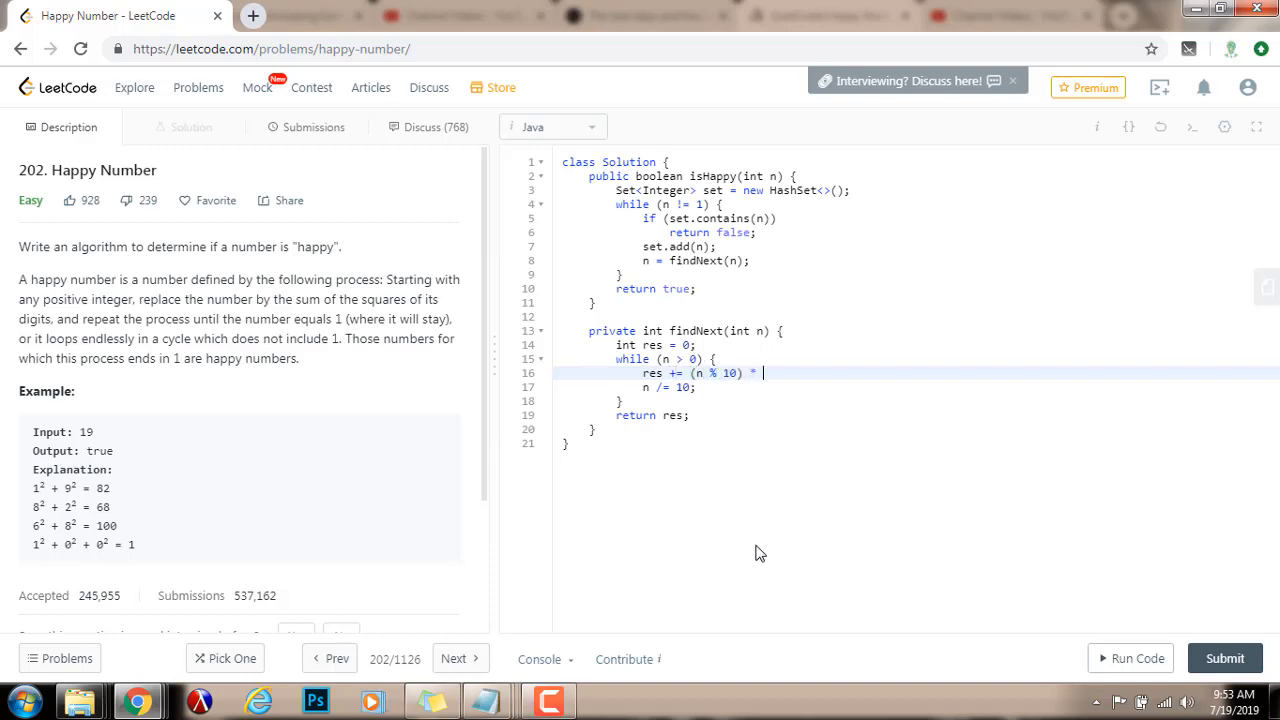
type("(n )")
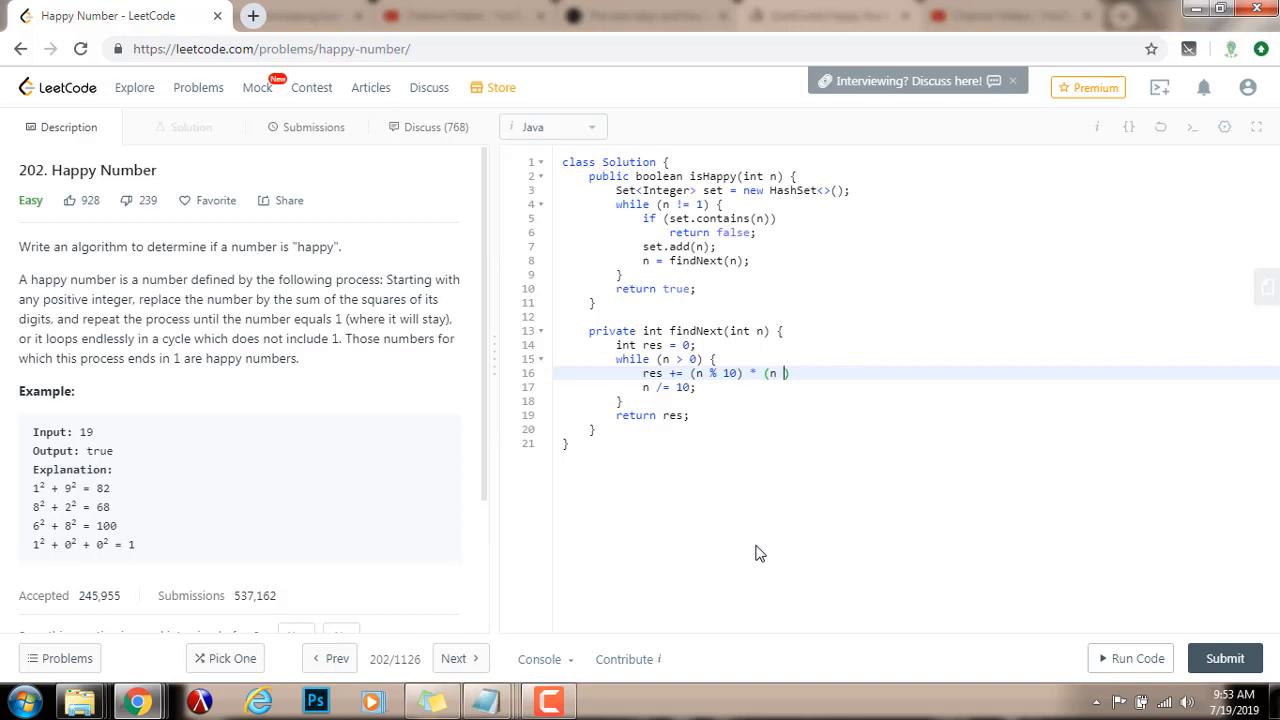
type("% 10);")
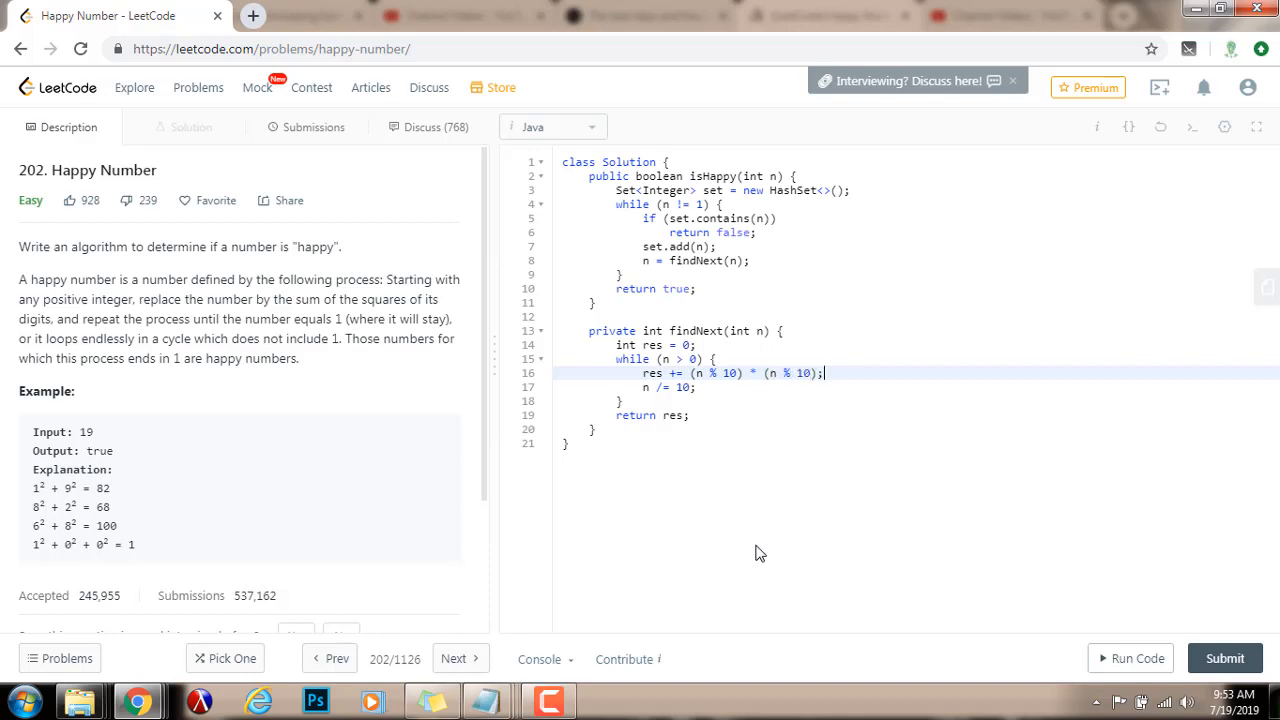
mouse_move(98, 487)
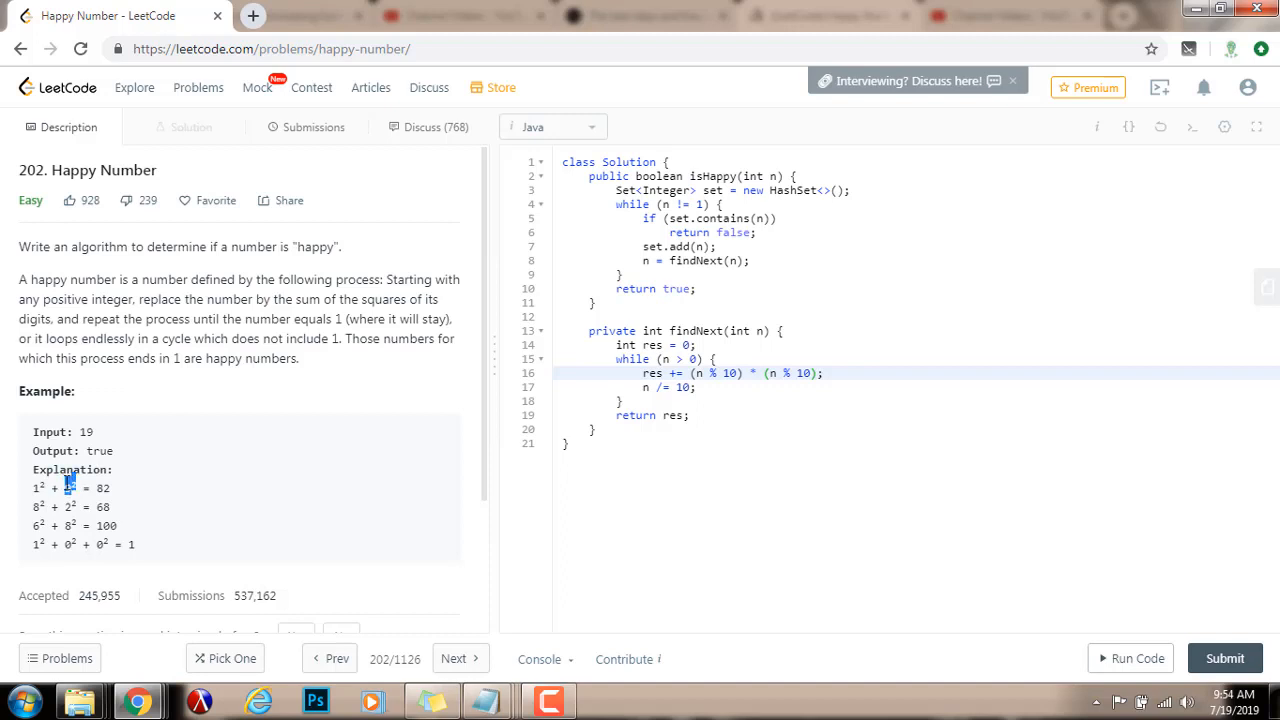
mouse_move(68, 483)
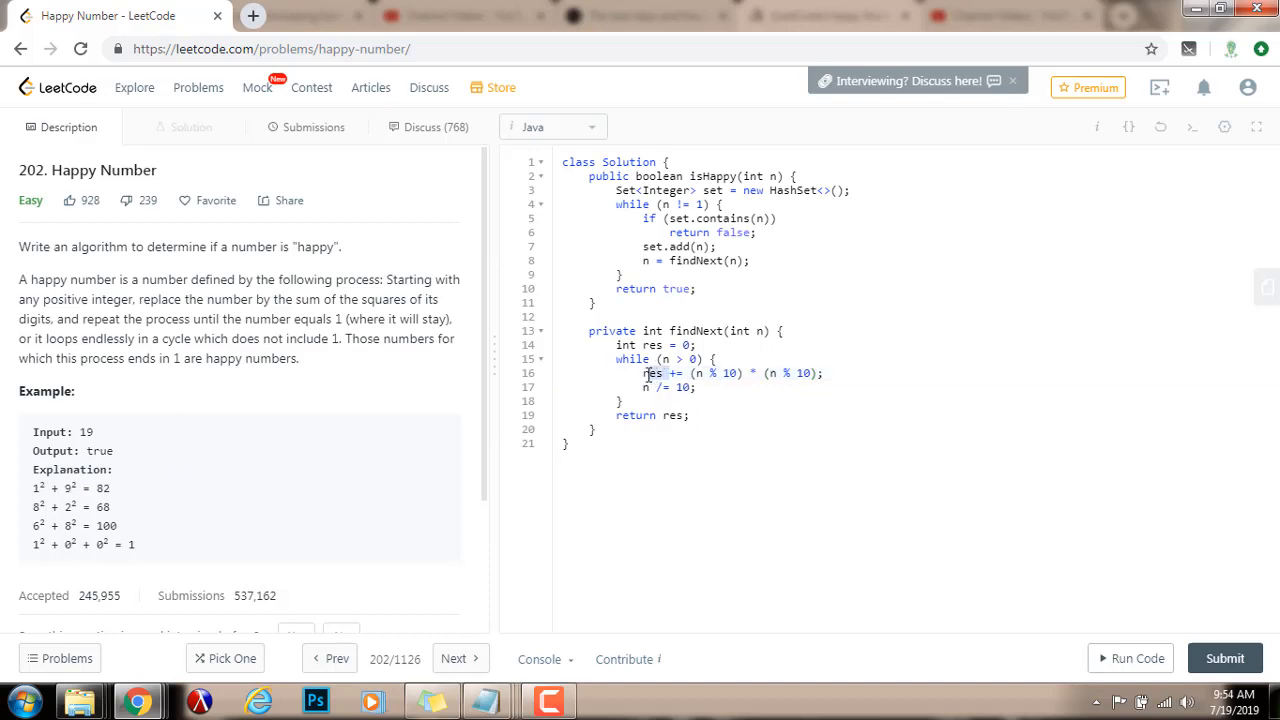
left_click(658, 387)
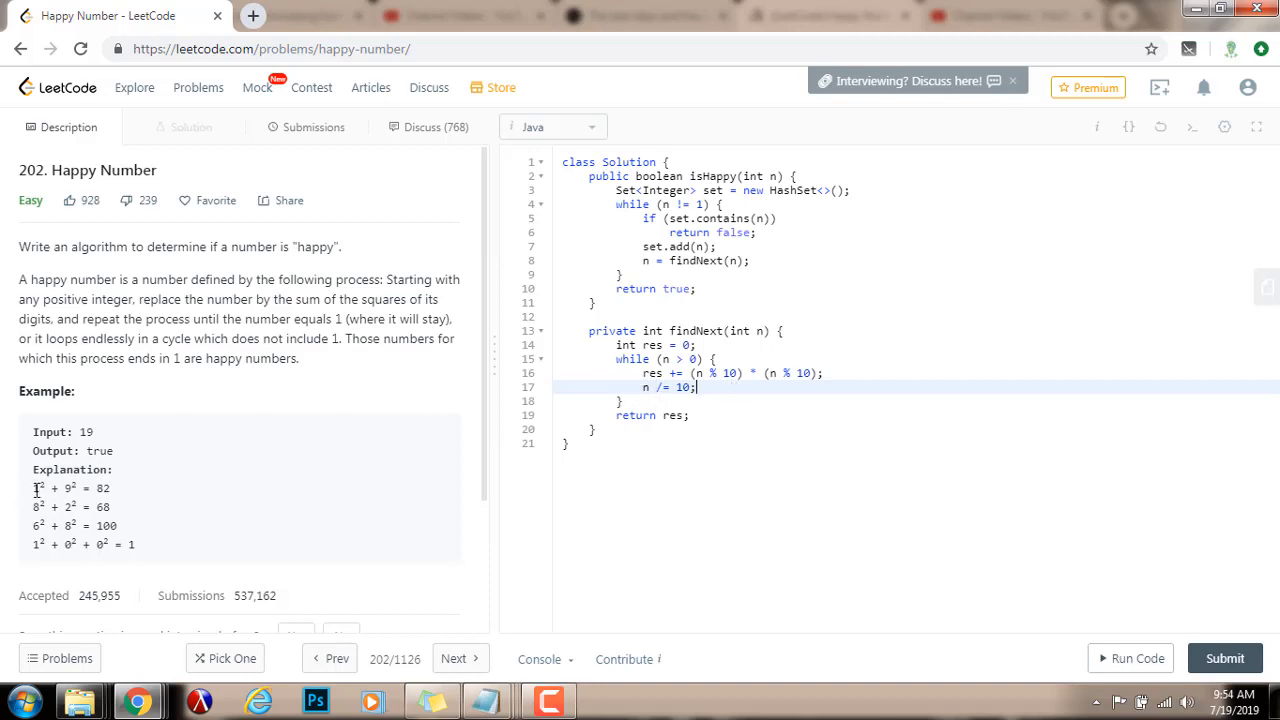
double_click(37, 488)
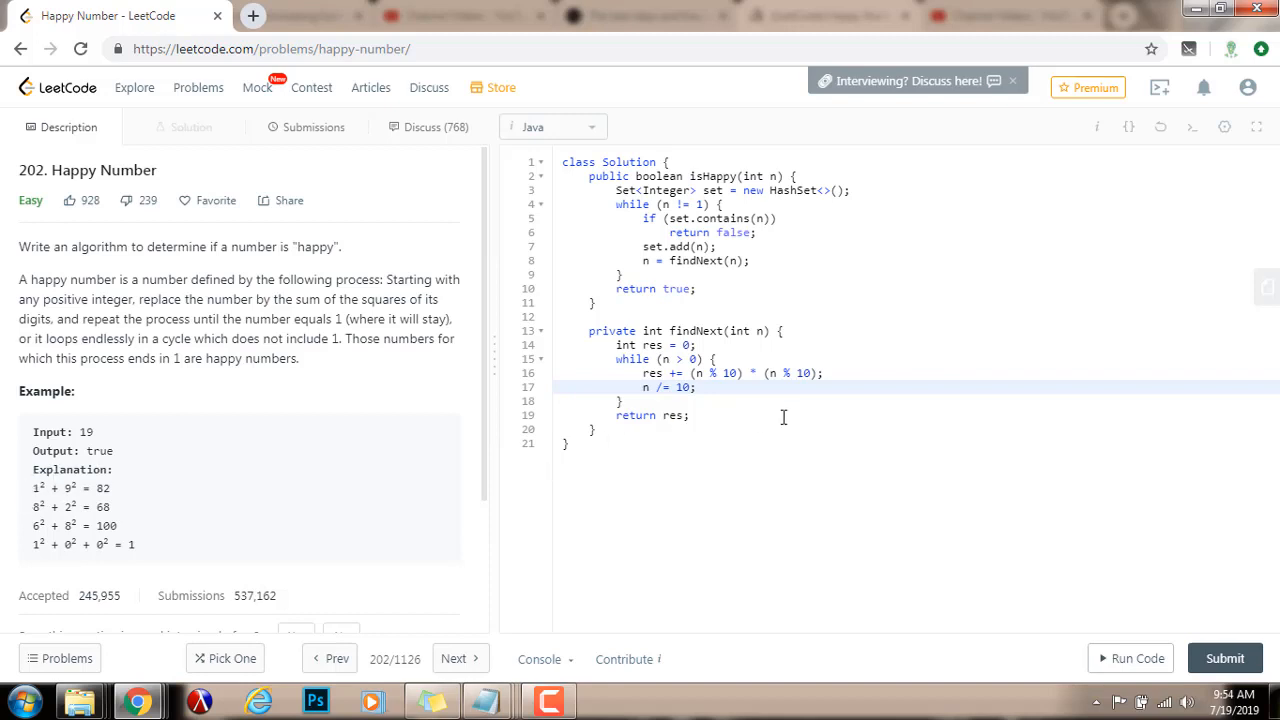
left_click_drag(612, 359, 688, 415)
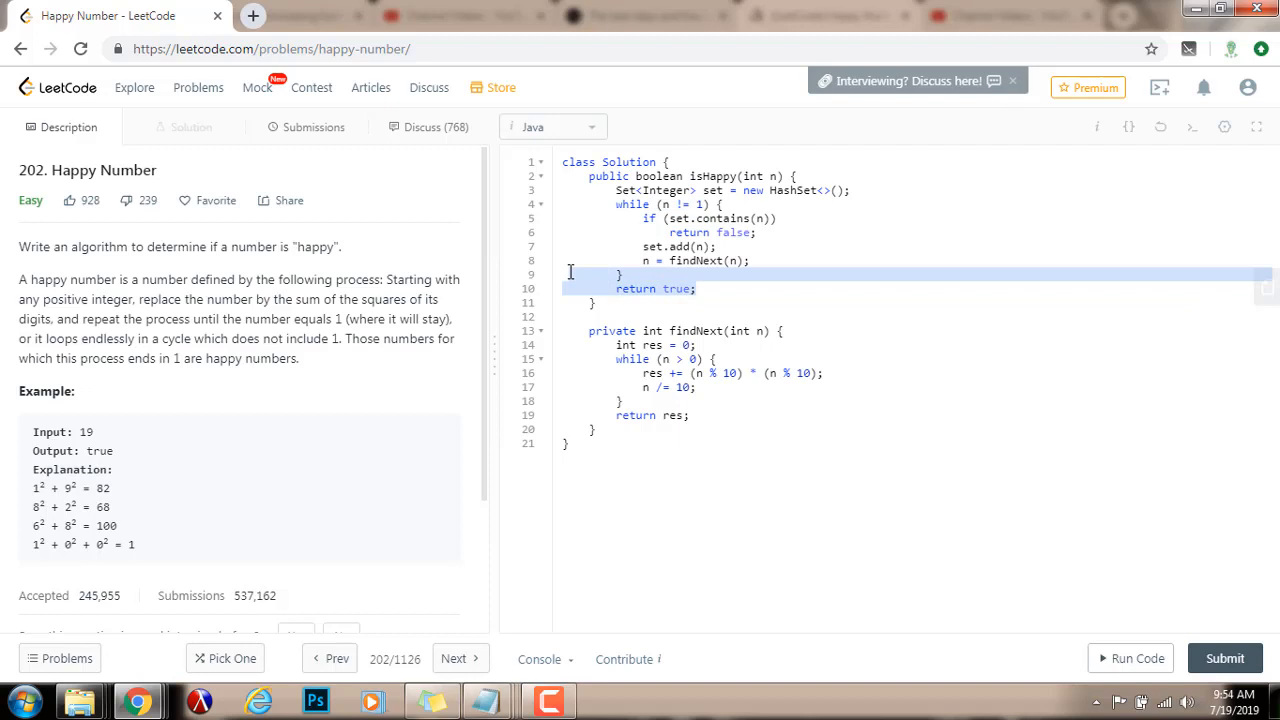
left_click(697, 289)
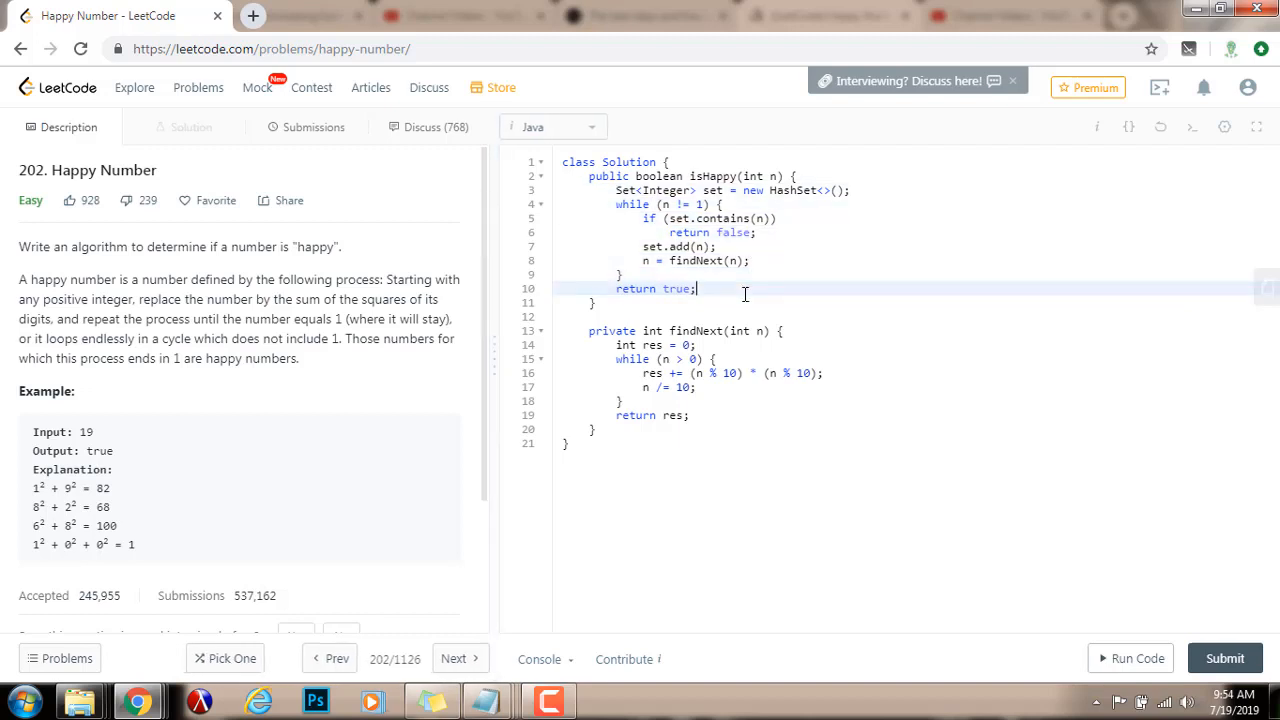
- Run the HashSet solution on input 19, then submit it for judging
left_click(1136, 658)
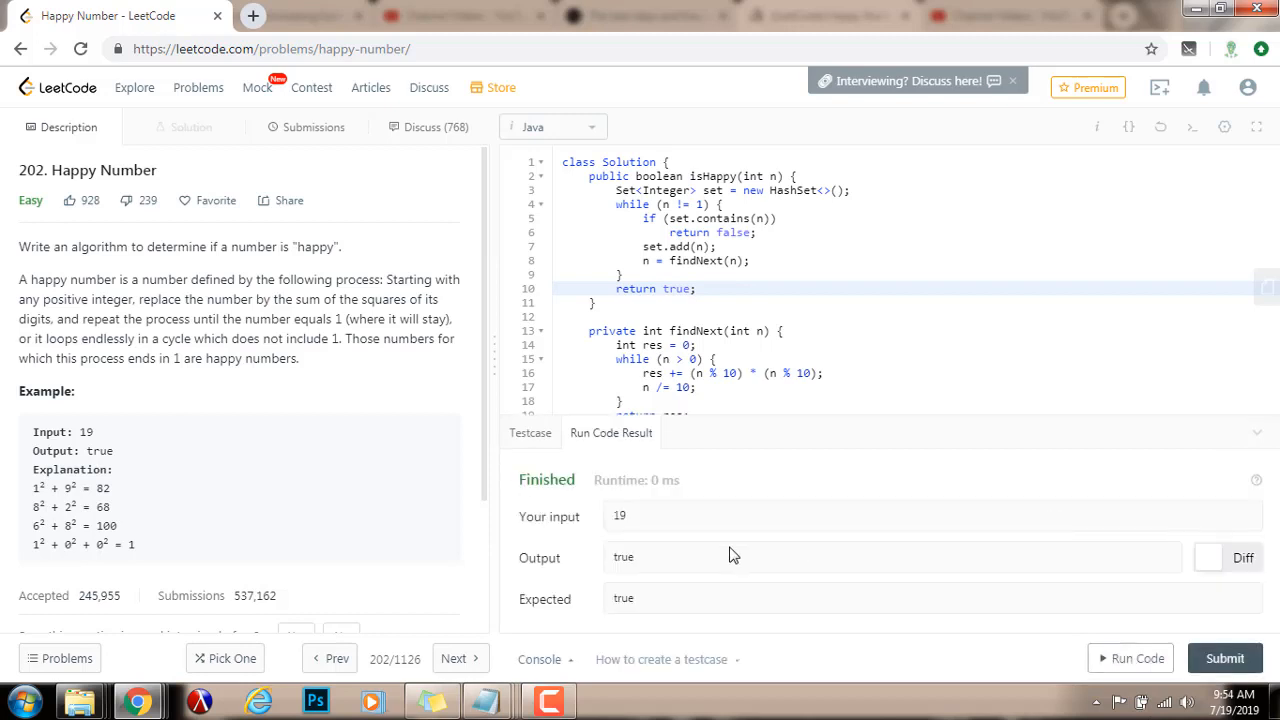
left_click(1224, 658)
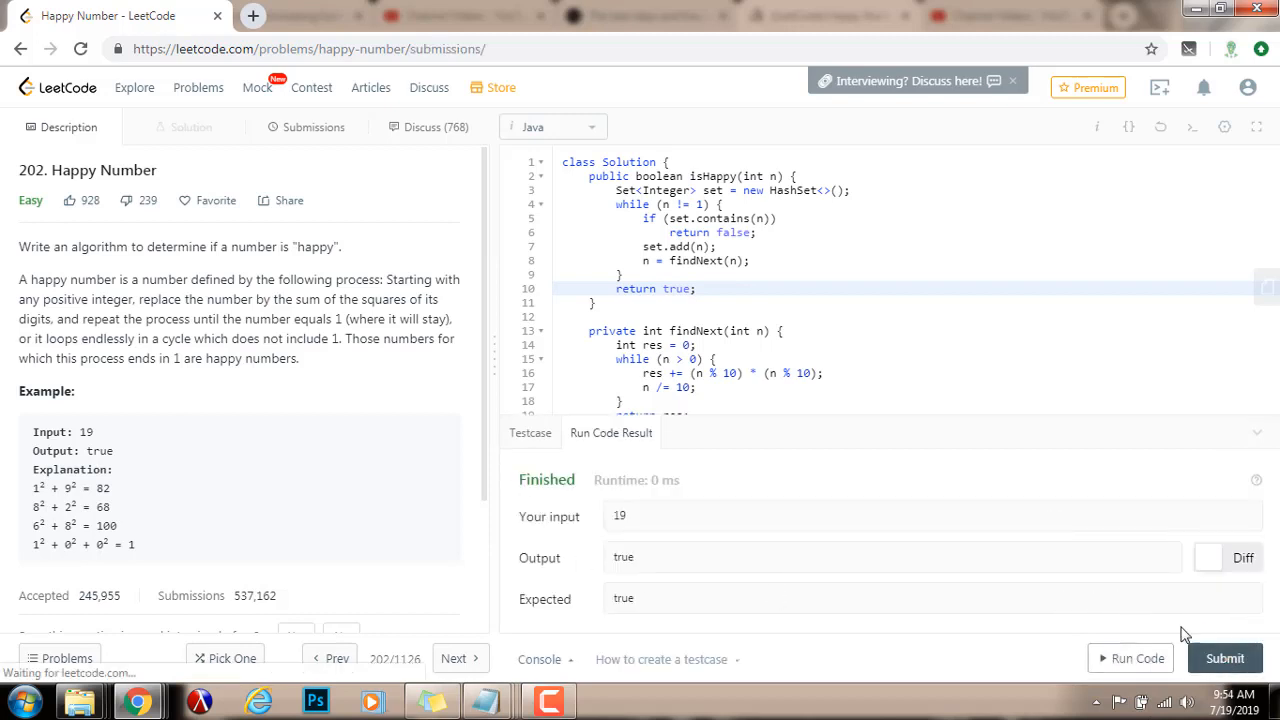
- Review the accepted 2 ms, 33.5 MB result and select isHappy's old body
left_click(1224, 658)
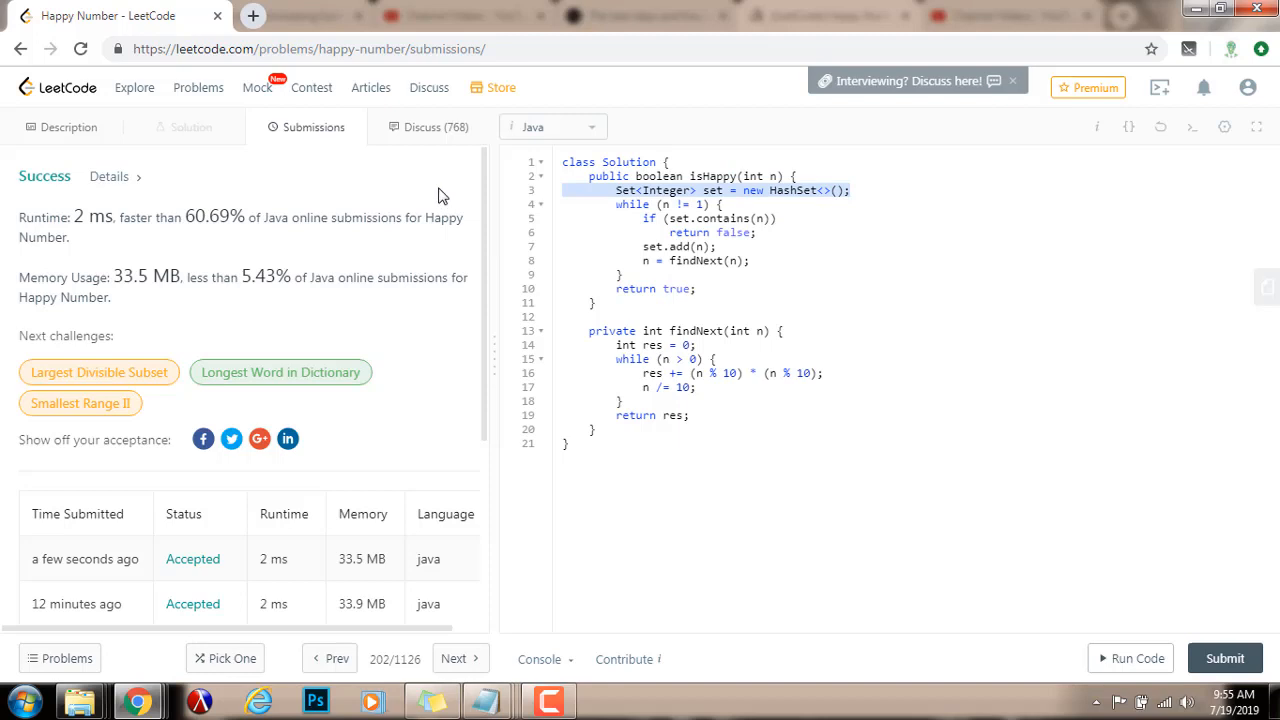
left_click(855, 190)
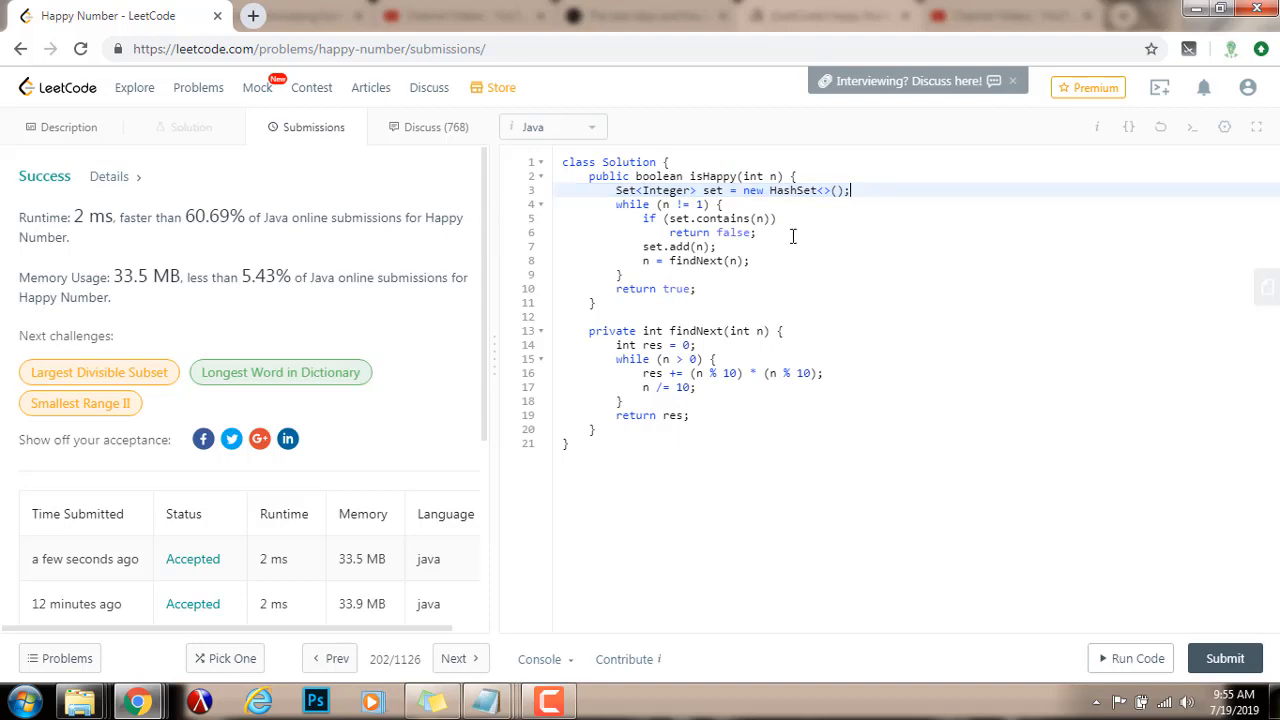
left_click(64, 127)
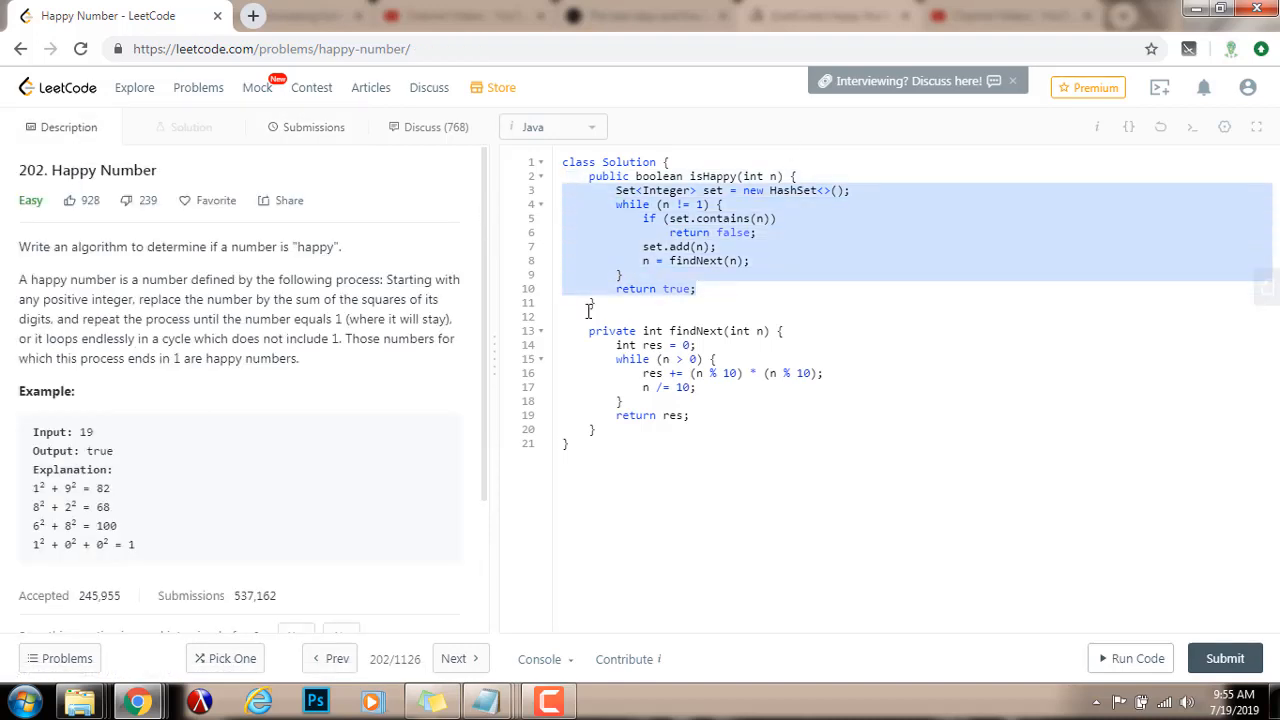
- Delete the selected HashSet lines, leaving the caret in the empty isHappy body
key("Delete")
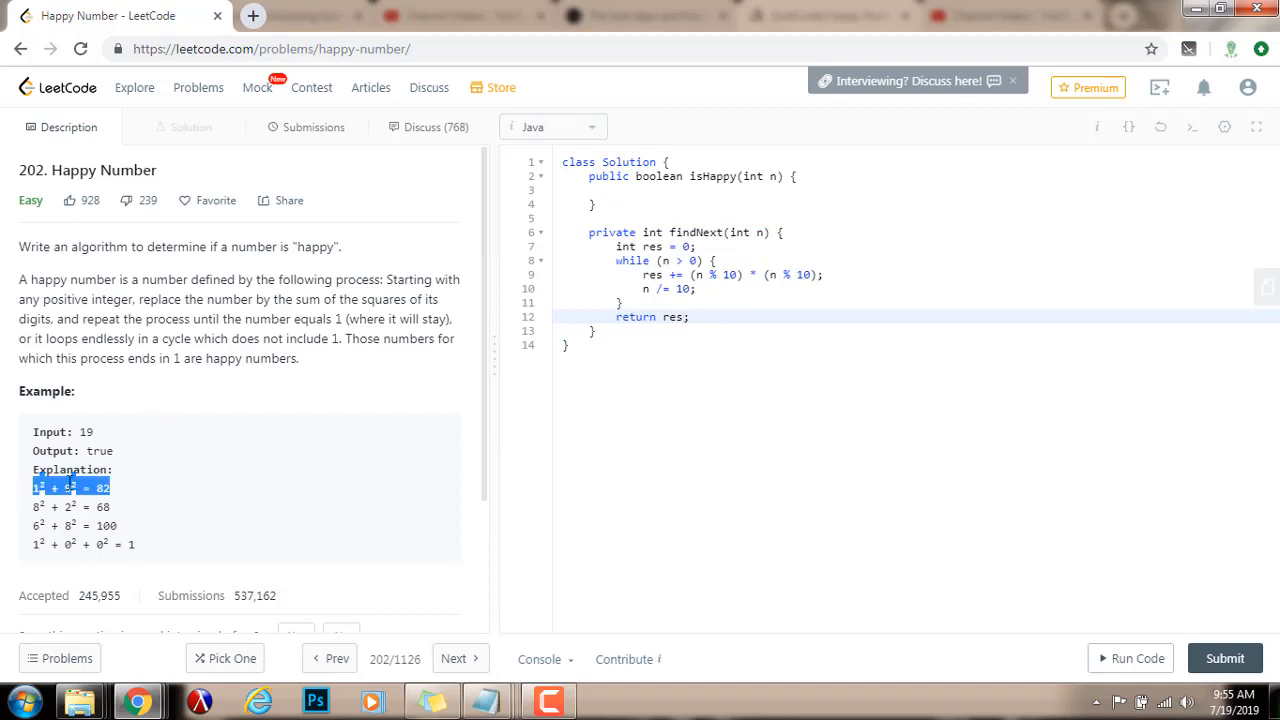
left_click(630, 190)
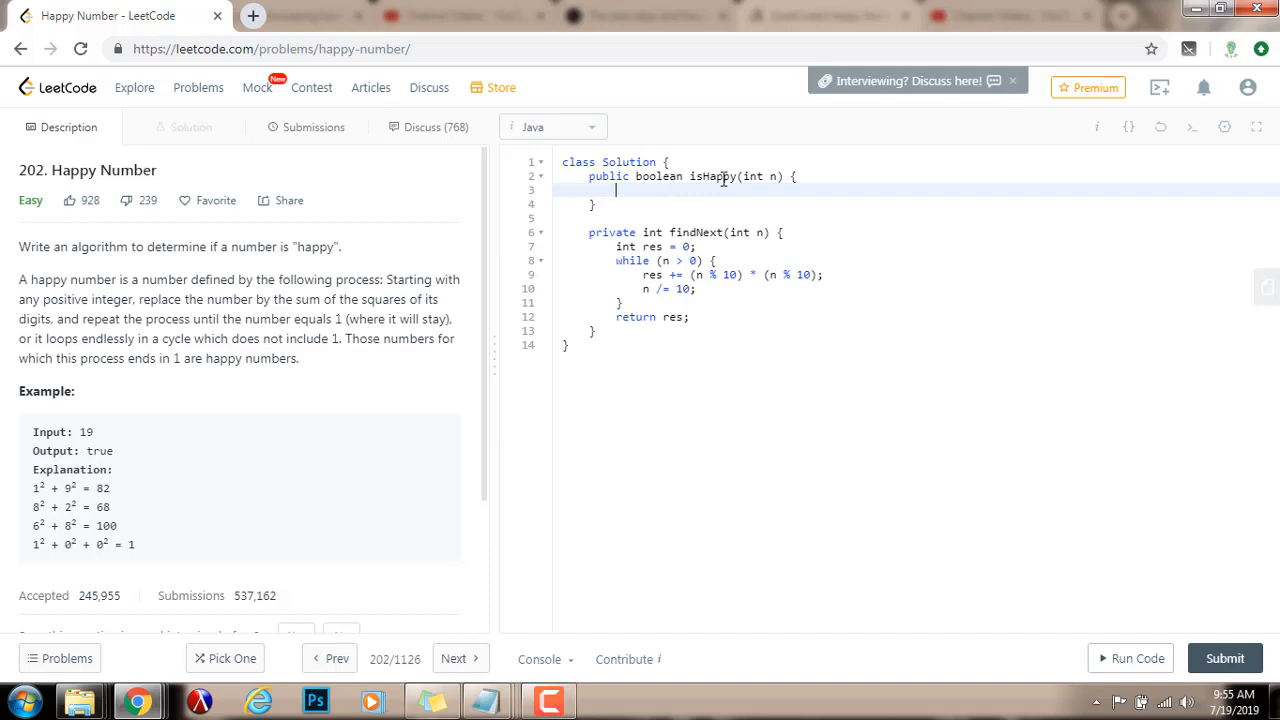
mouse_move(765, 186)
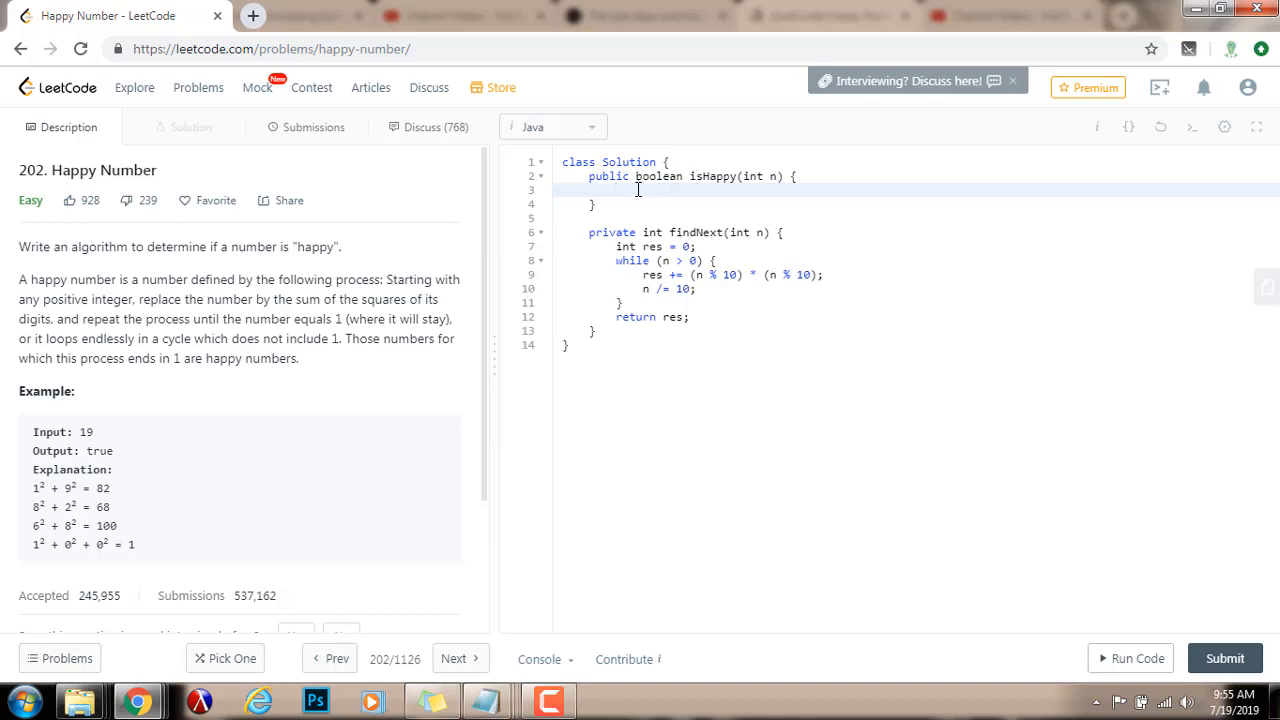
mouse_move(657, 195)
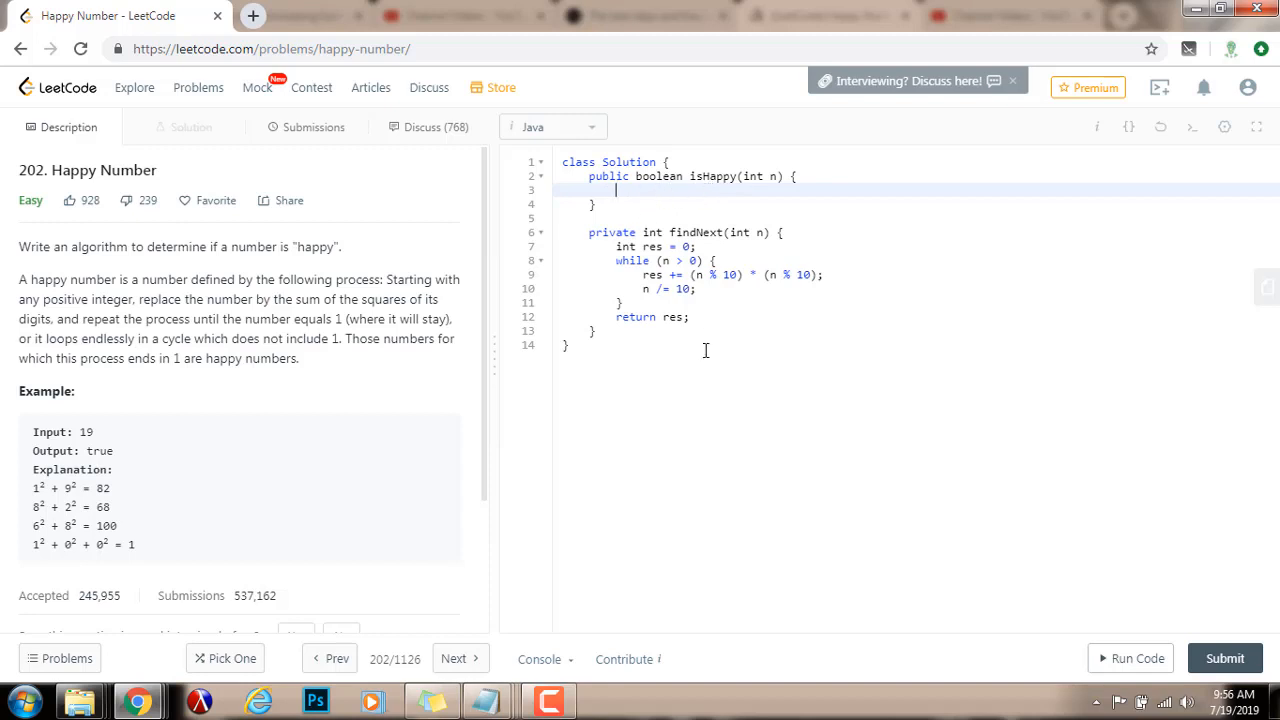
- Declare slow and fast as n and loop, advancing slow and fast with findNext
type("int")
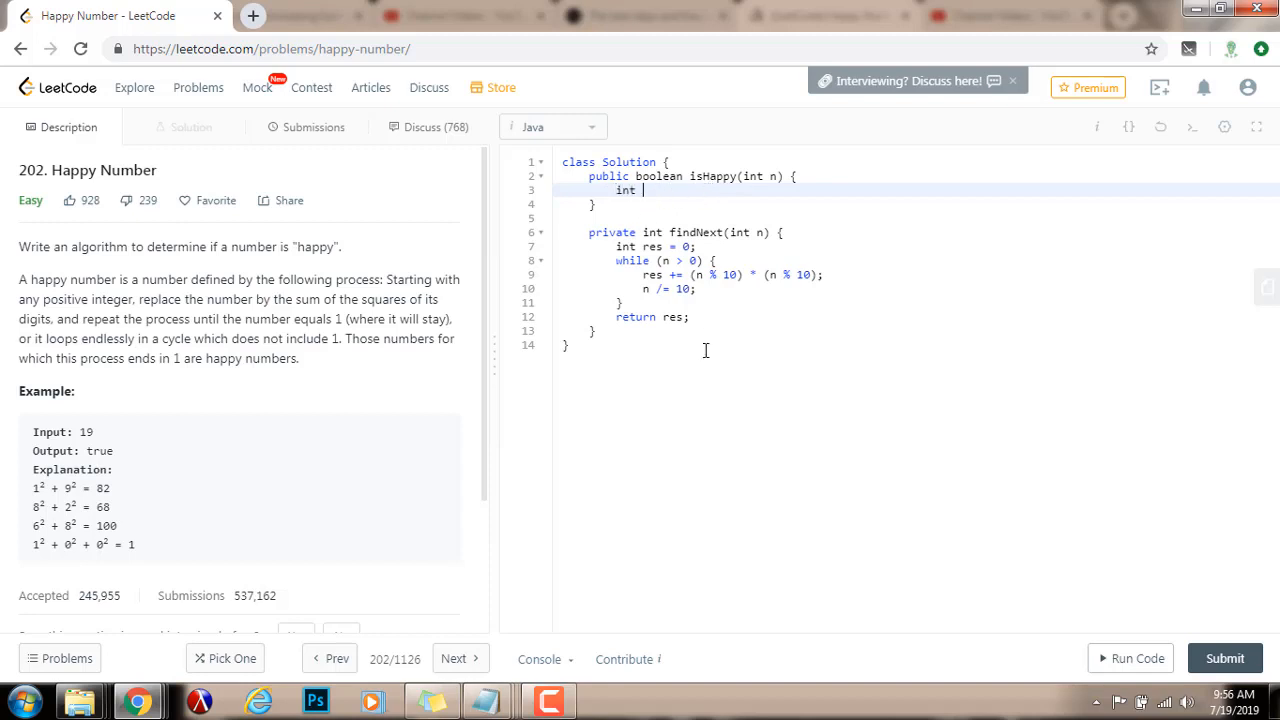
type("slow =")
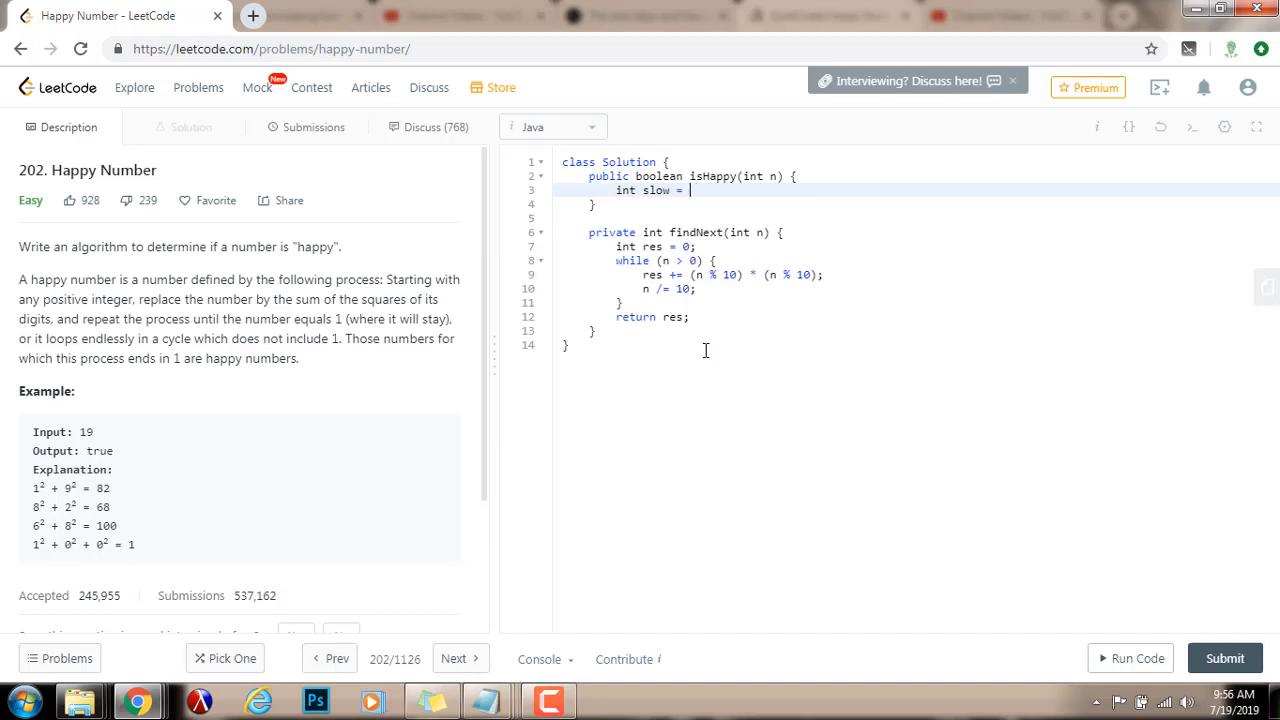
type("n, fast")
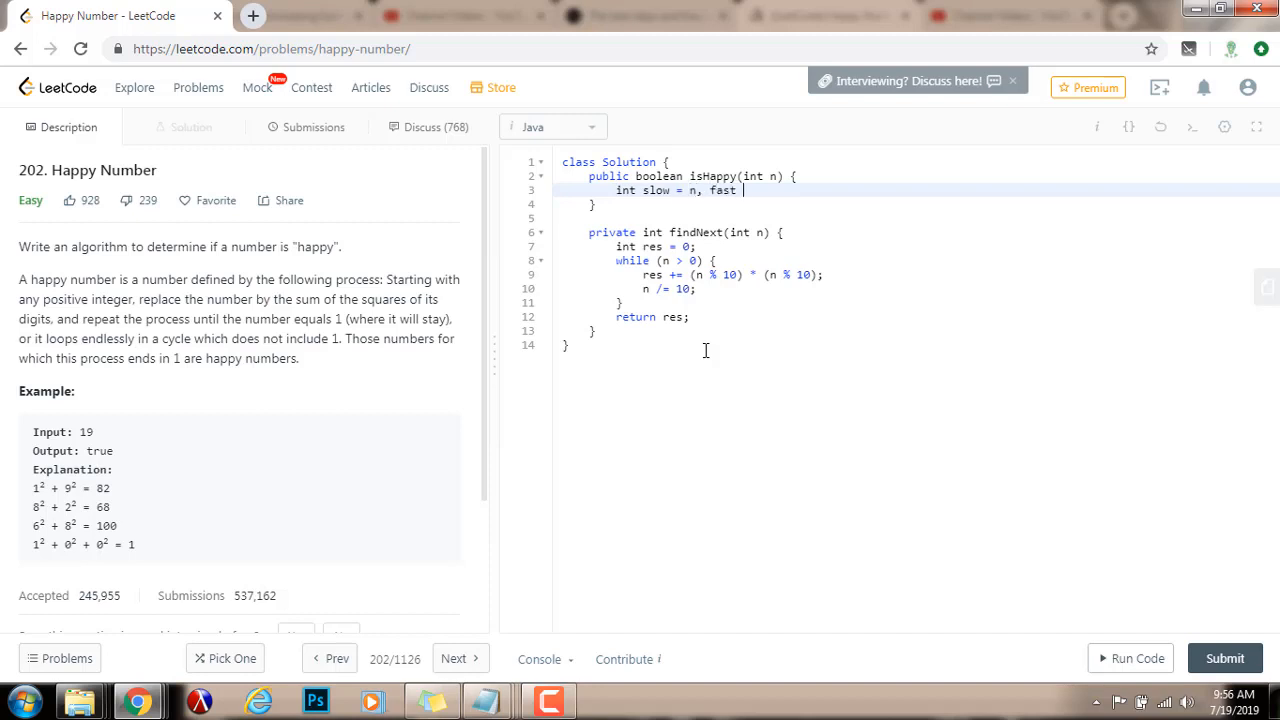
type("= n;")
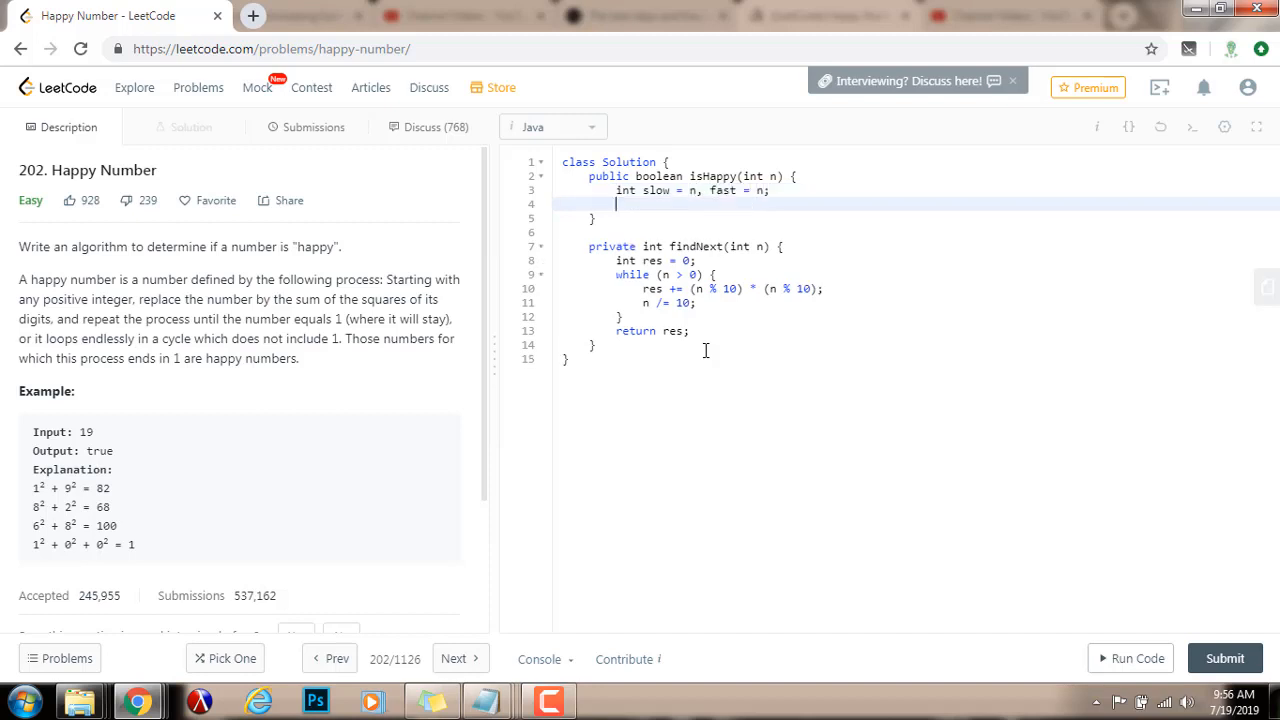
type("while (true) {")
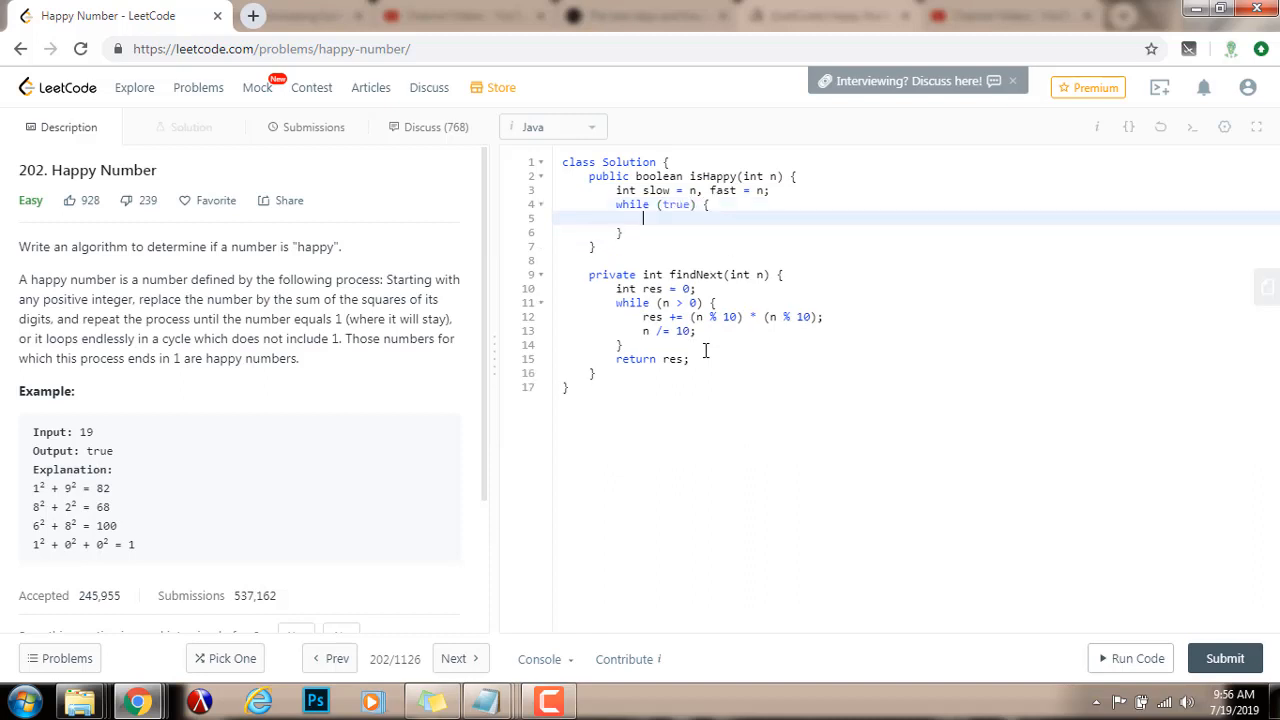
type("slow = find")
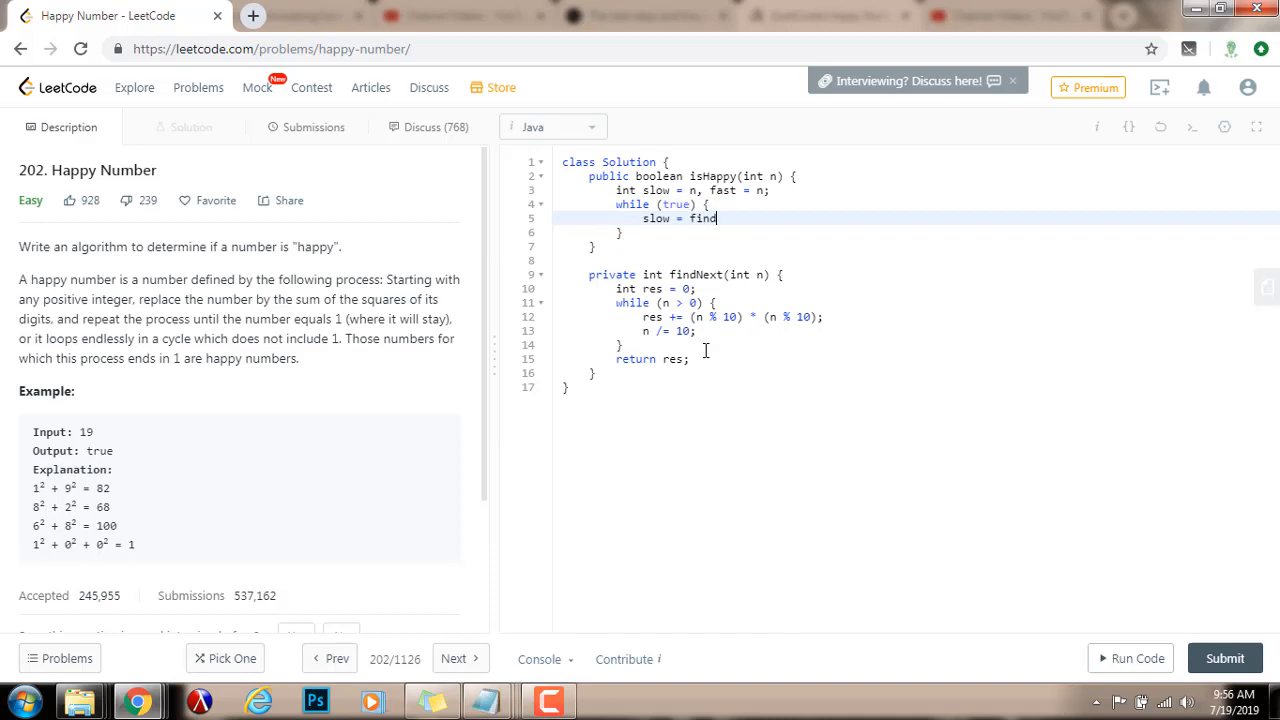
type("Next(slow)")
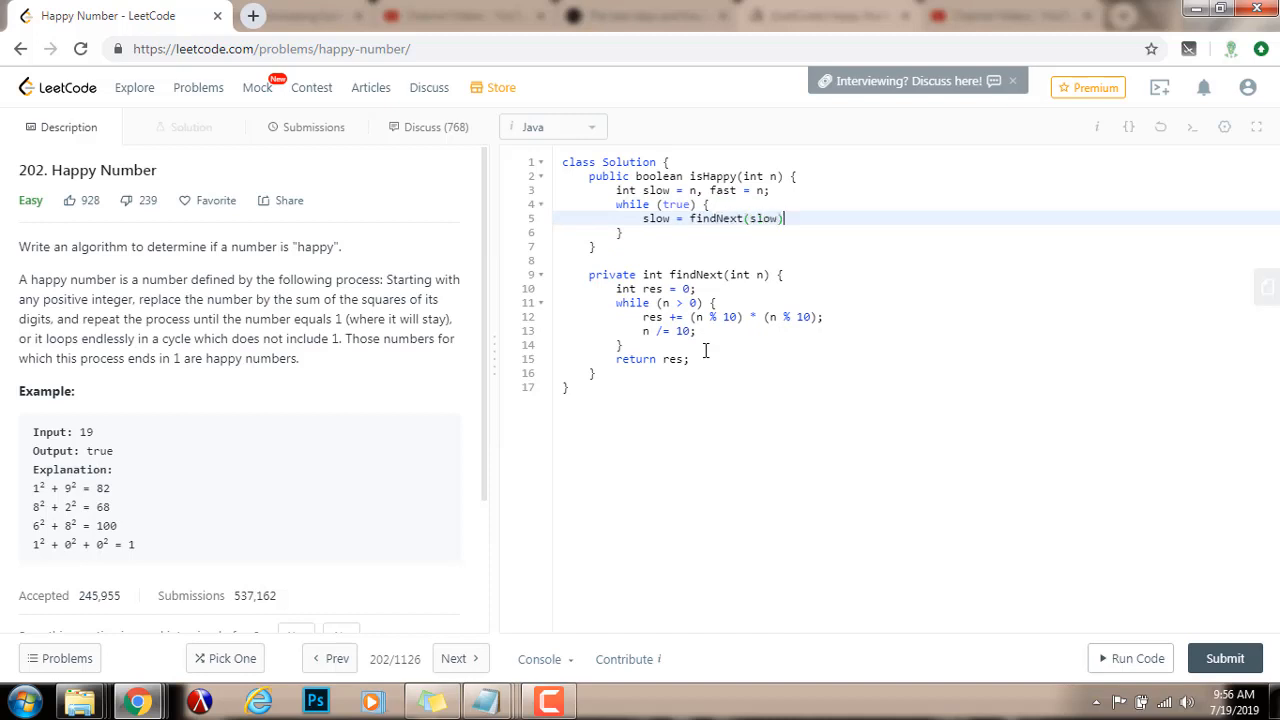
type("fast")
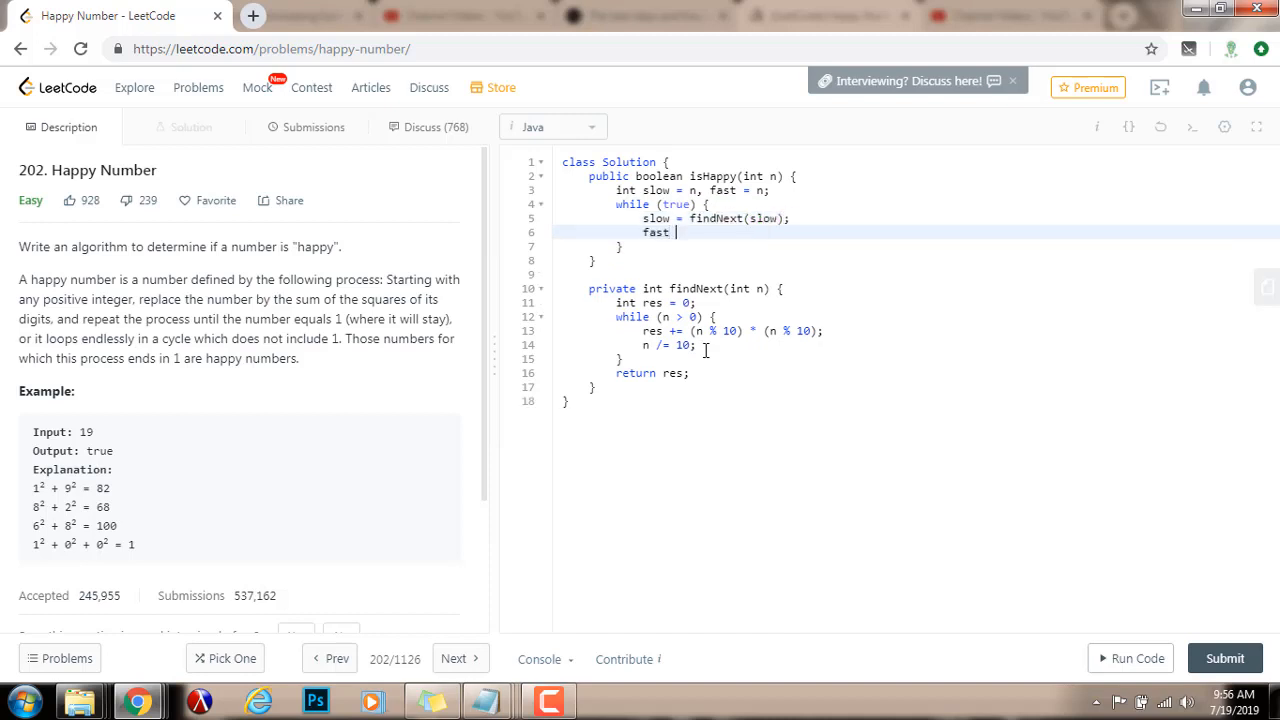
type("= find")
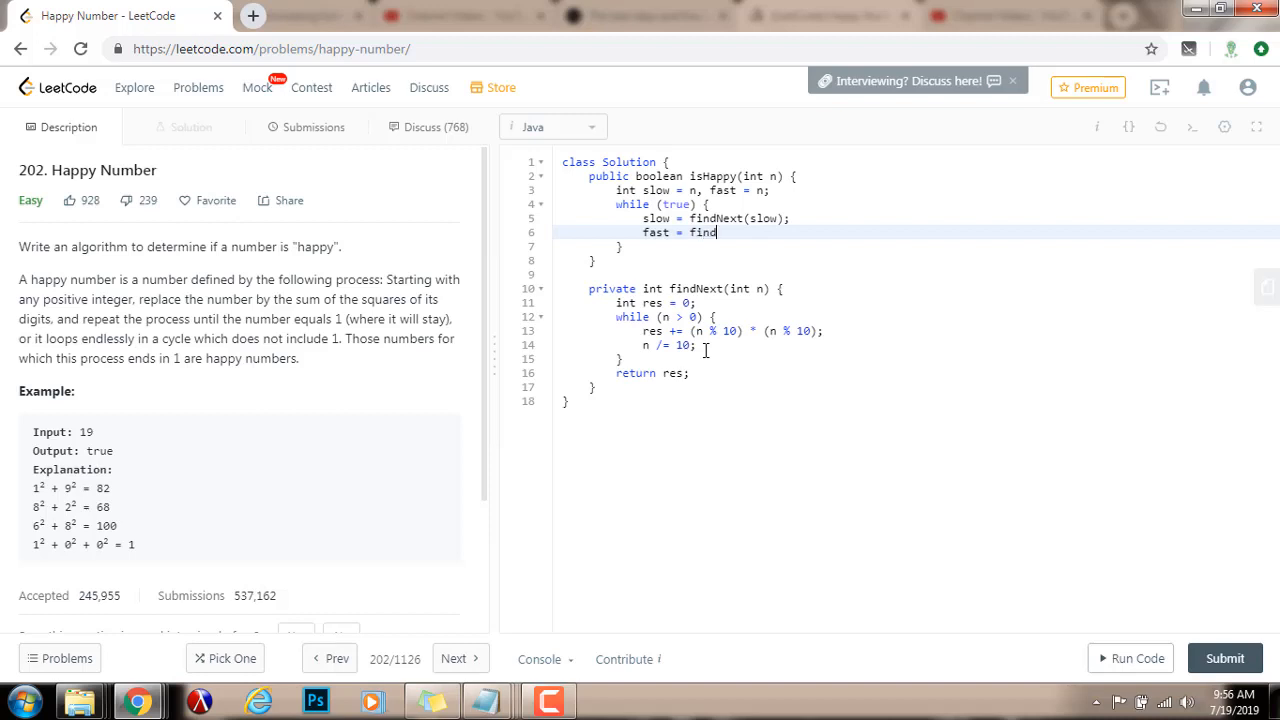
type("Next(fast)")
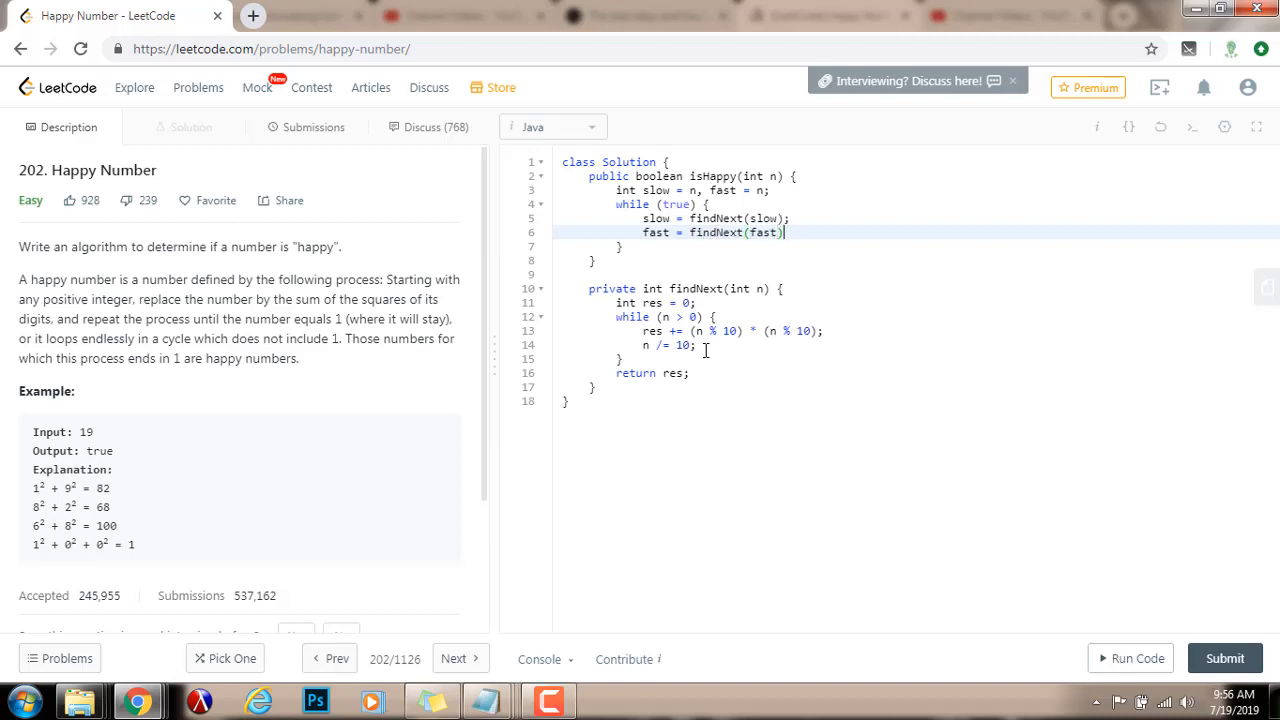
- Advance fast a second time, break when the pointers meet, and return slow == 1
key("enter")
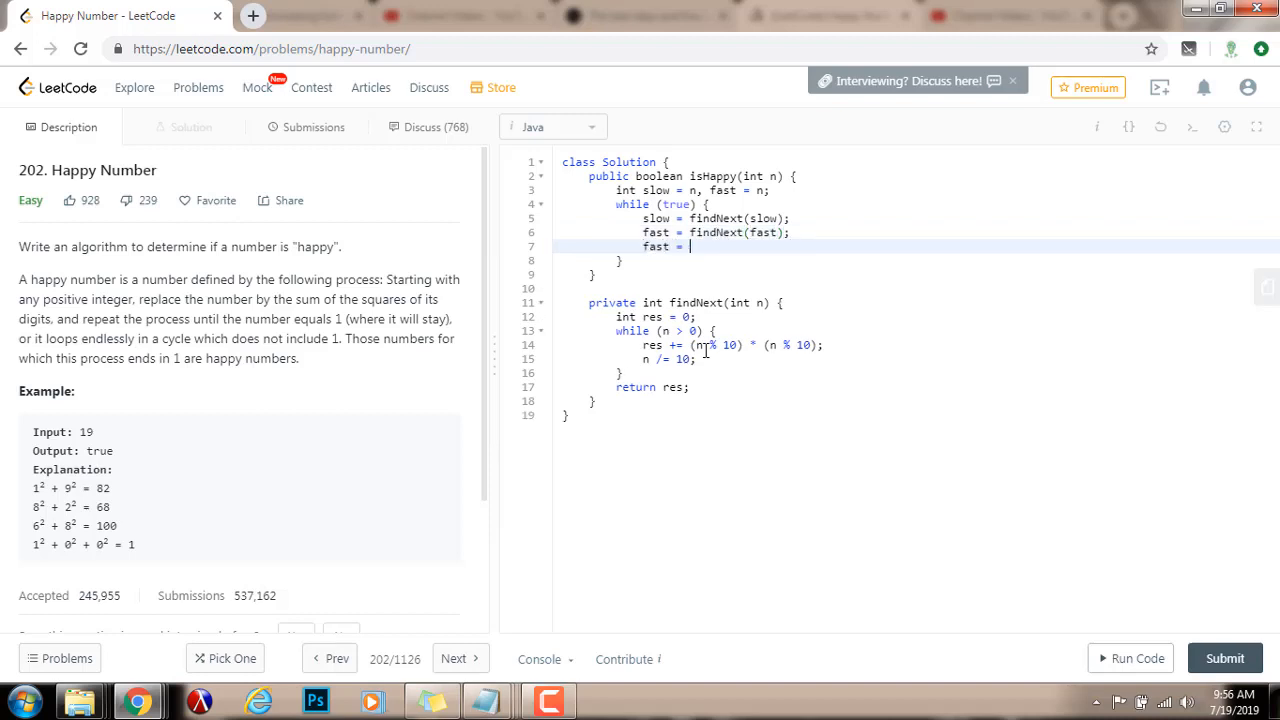
type("findNext(fast);")
type("br")
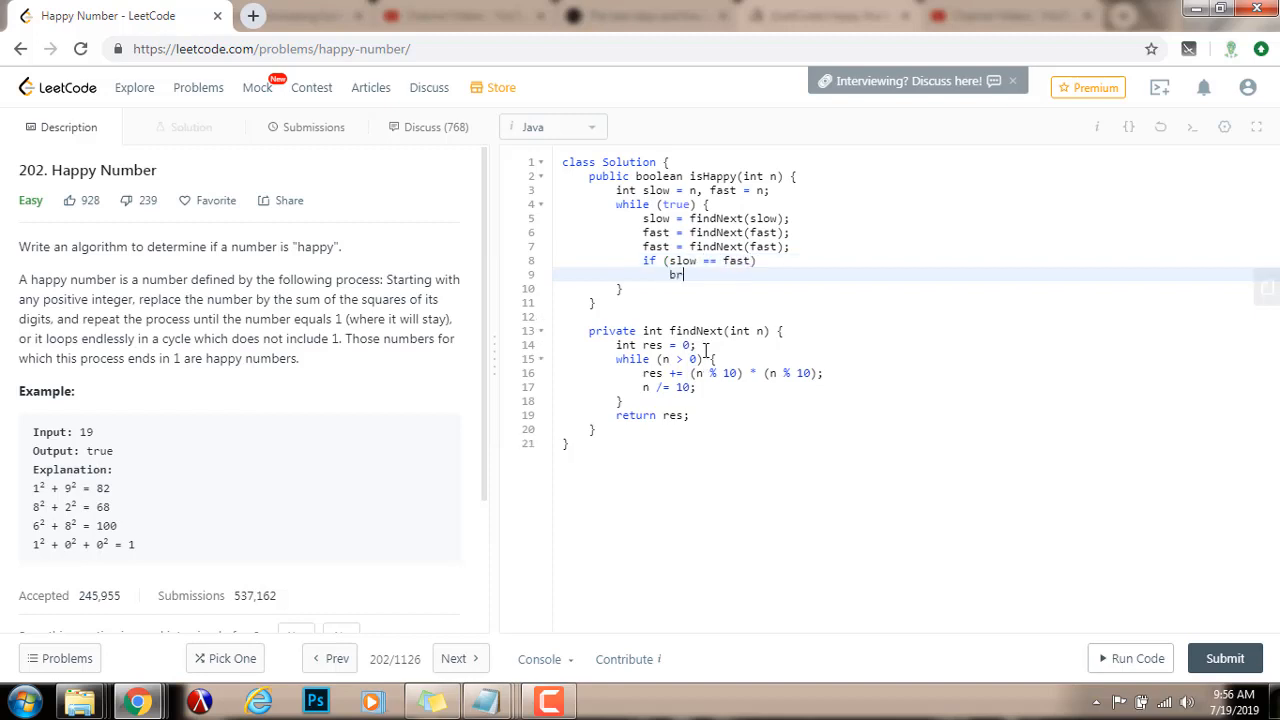
type("eak;")
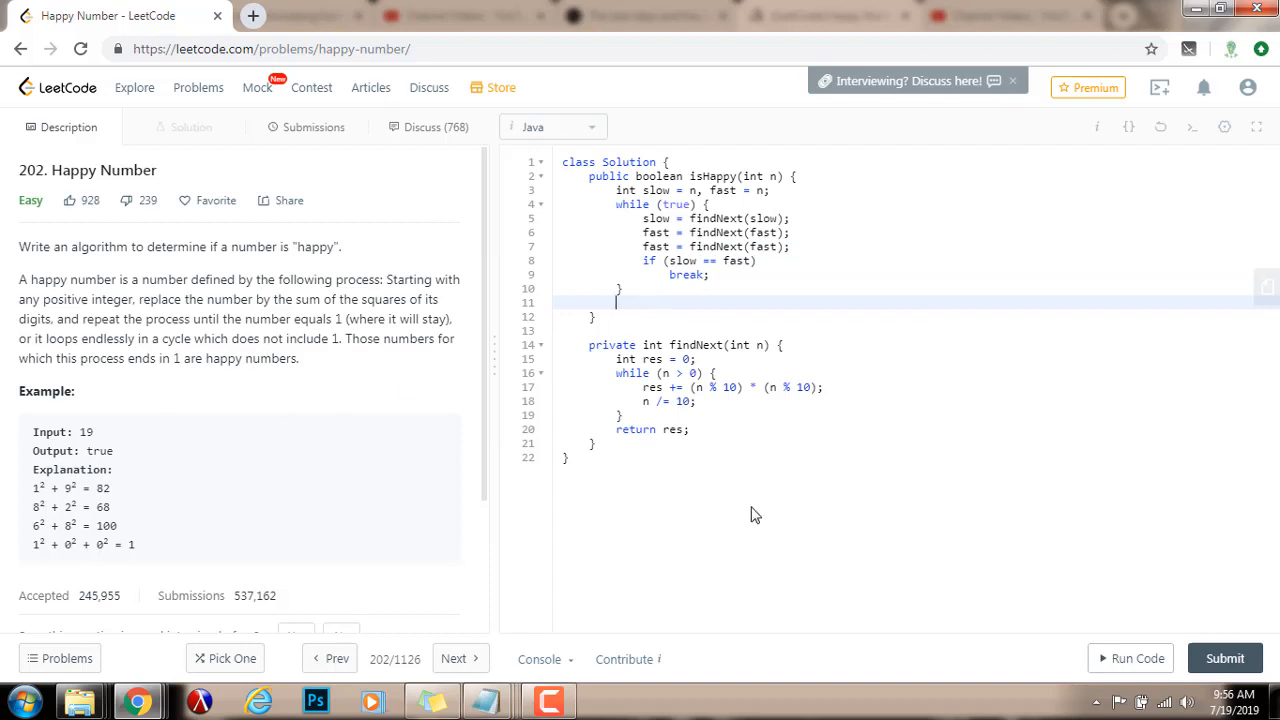
type("return")
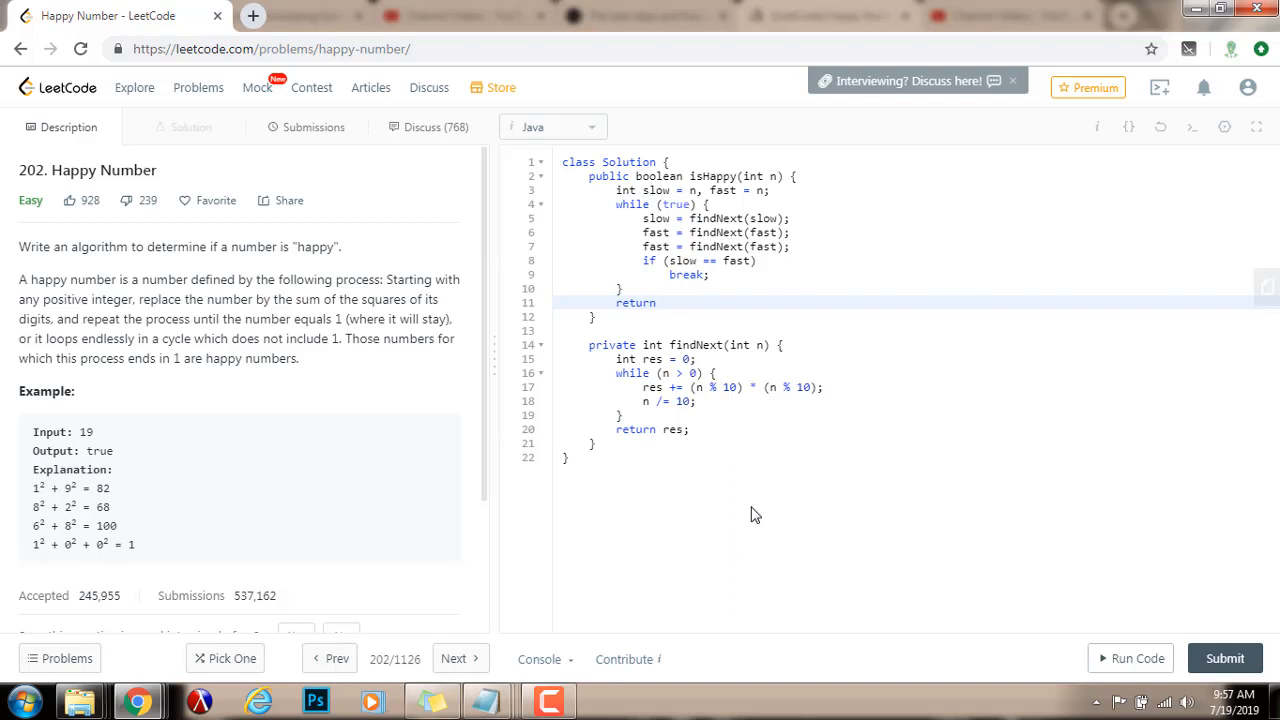
type("slow == 1;")
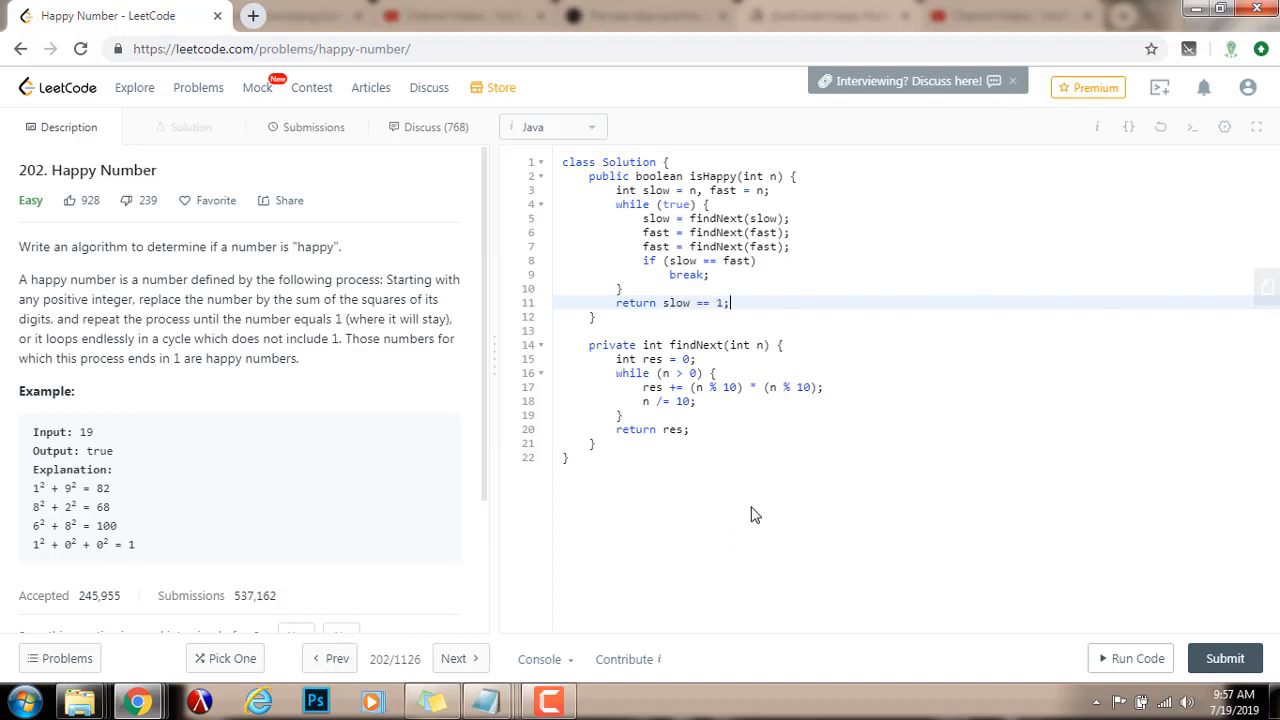
- Run the two-pointer solution on input 19 and submit it
left_click(1135, 658)
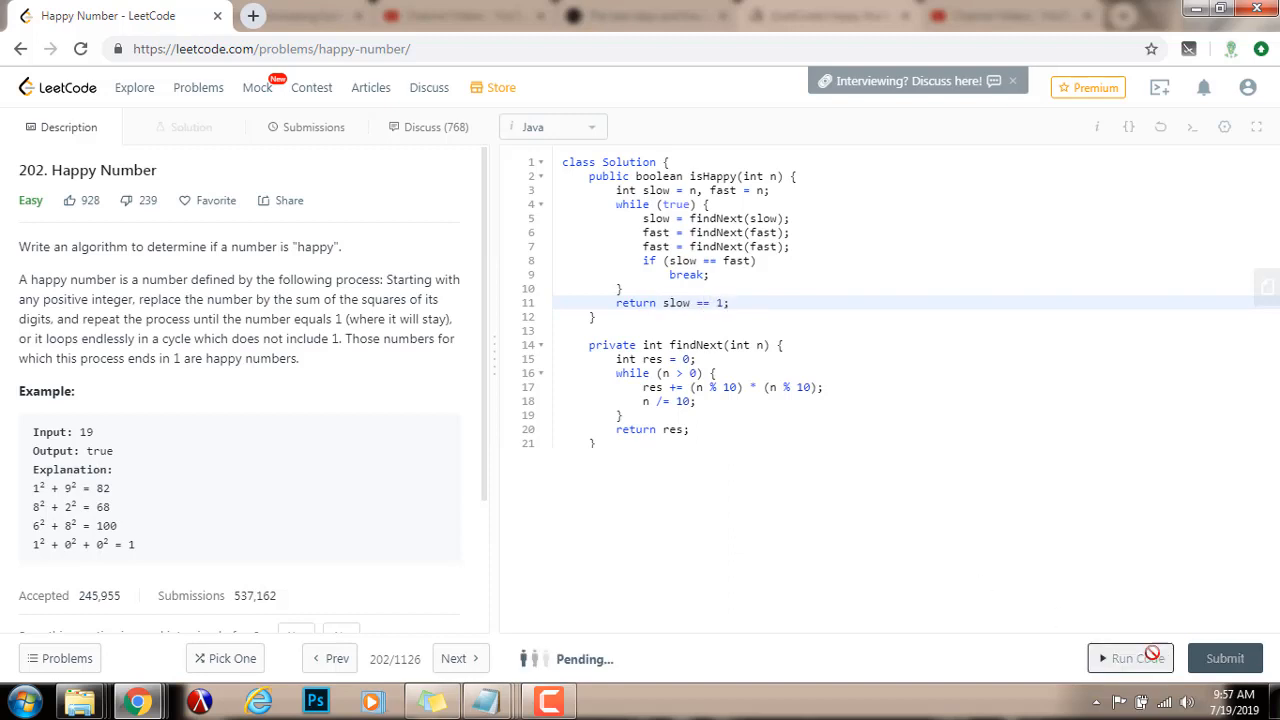
left_click(1130, 658)
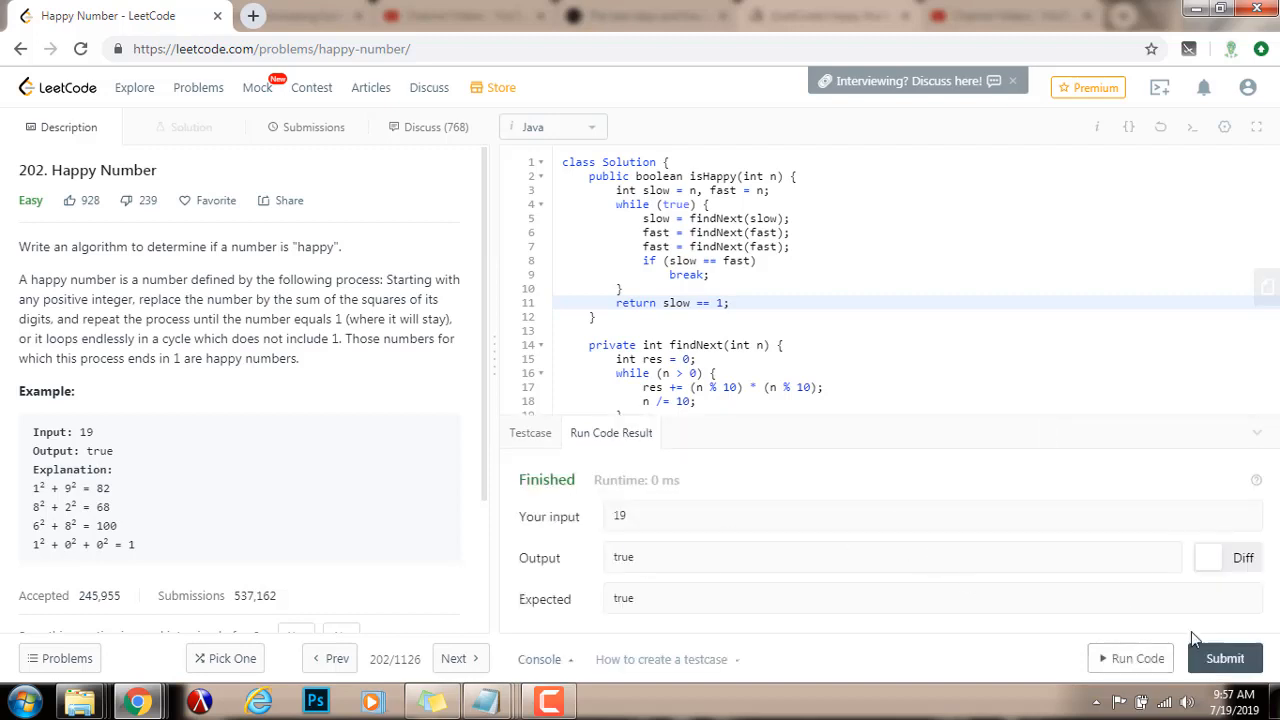
left_click(1224, 658)
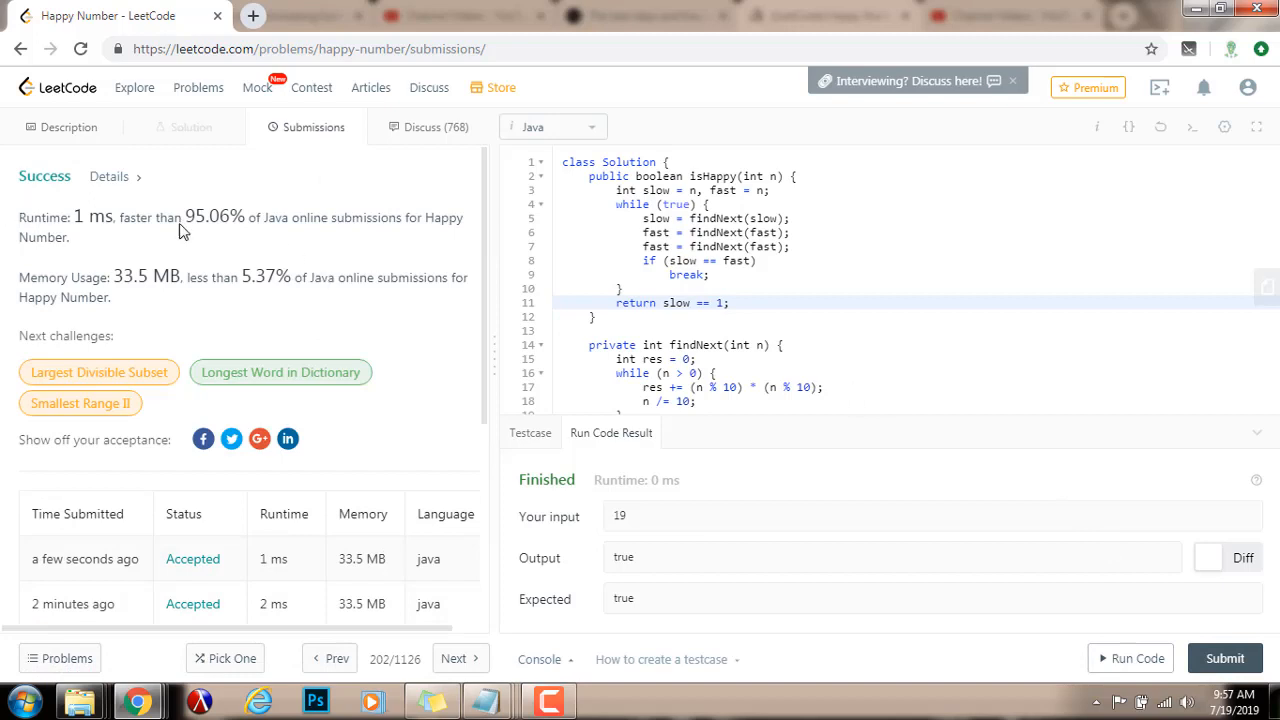
mouse_move(148, 221)
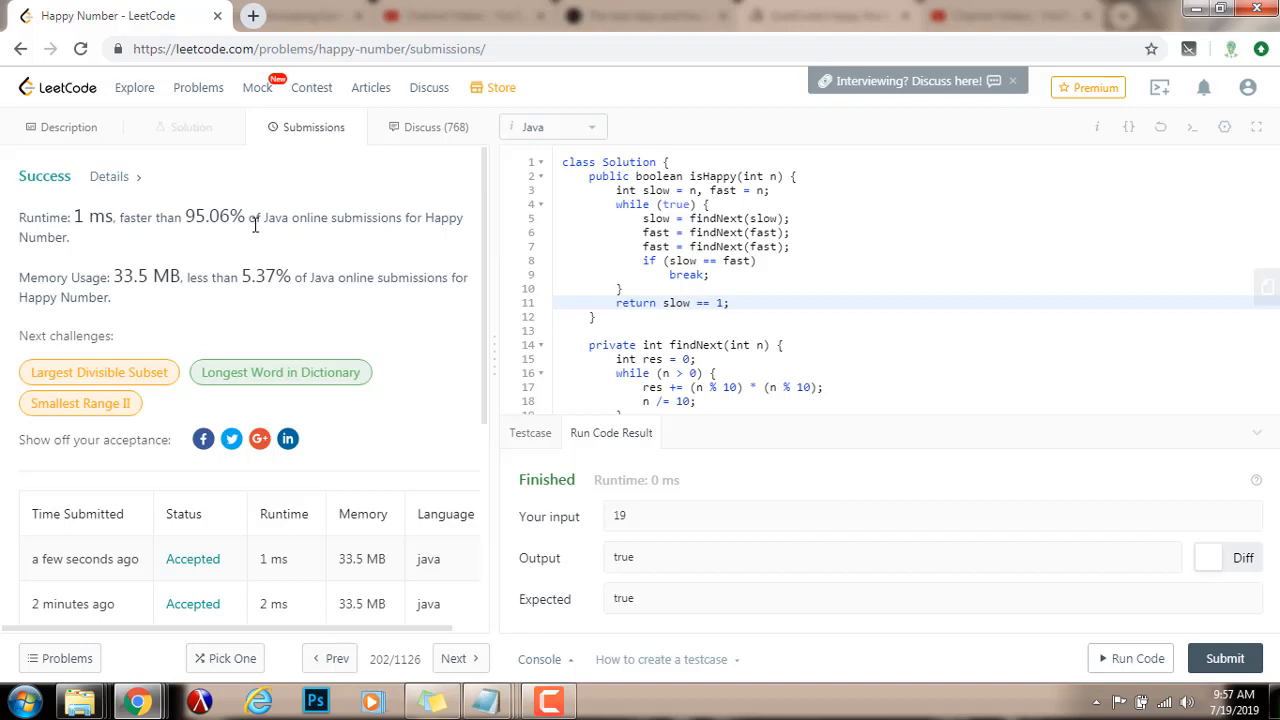
mouse_move(10, 258)
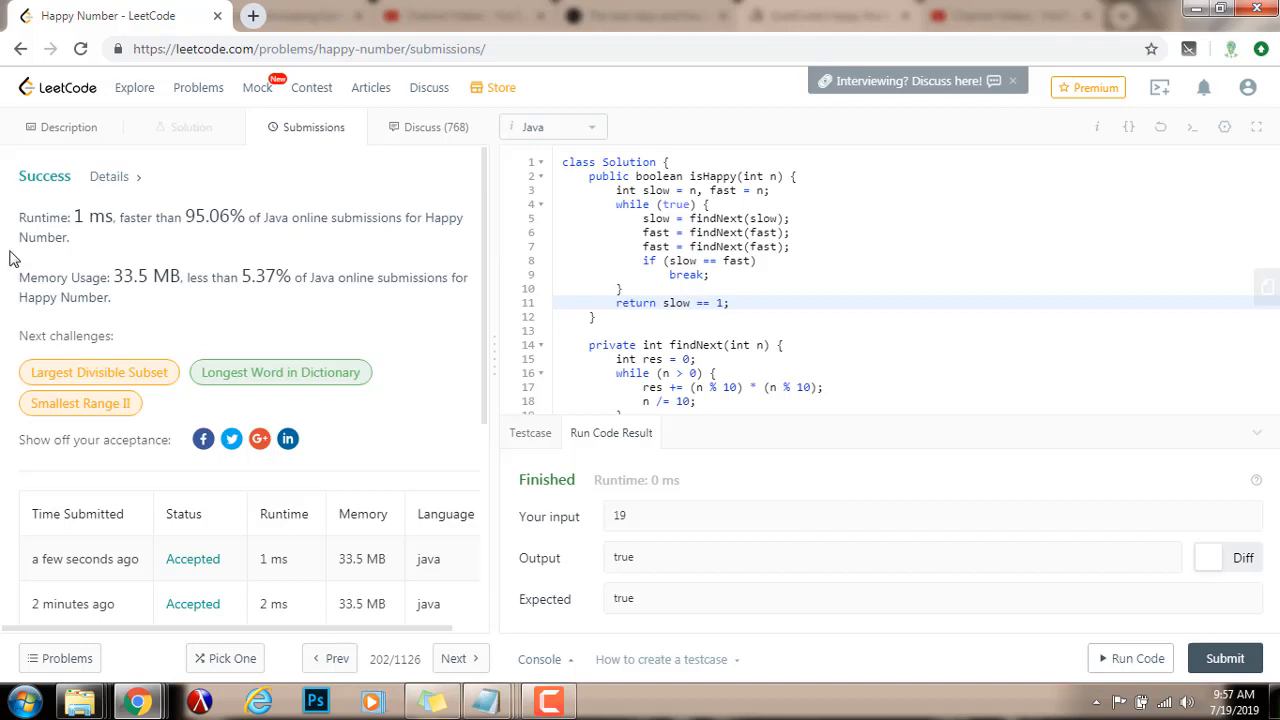